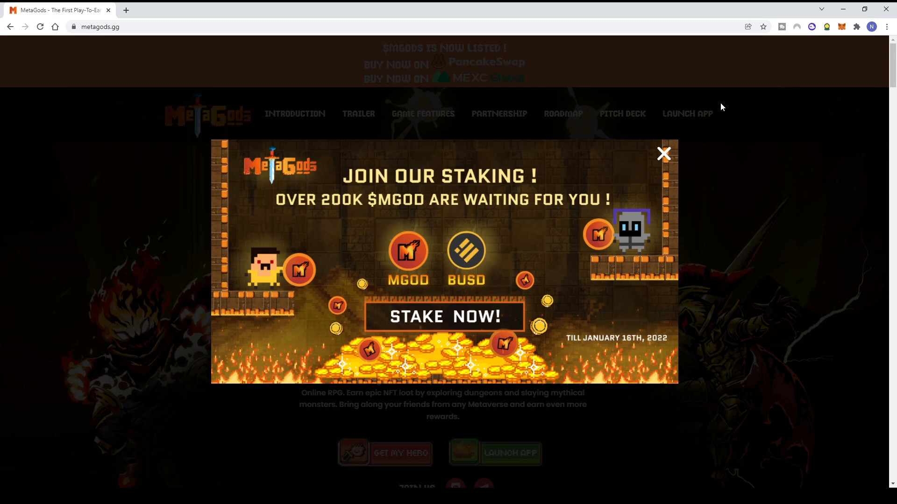
mouse_move(439, 125)
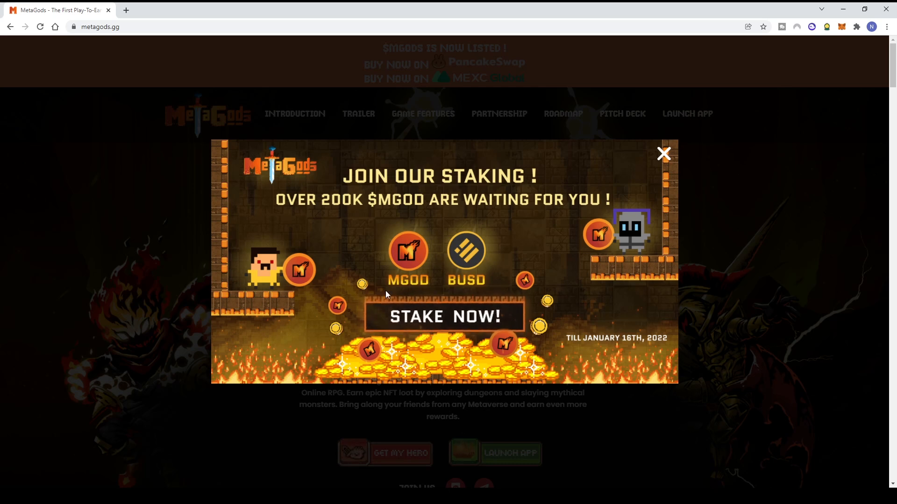
mouse_move(668, 158)
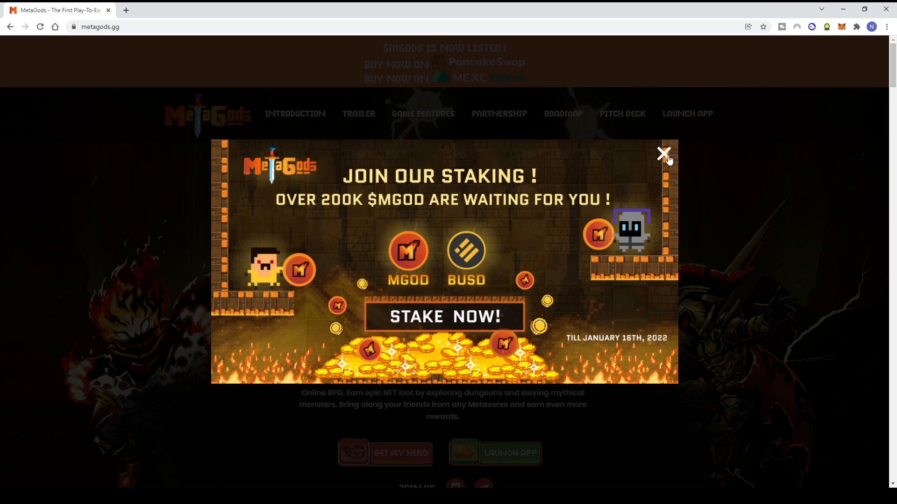
Close the staking promotion popup and scroll the home page to the action RPG introduction.
left_click(663, 154)
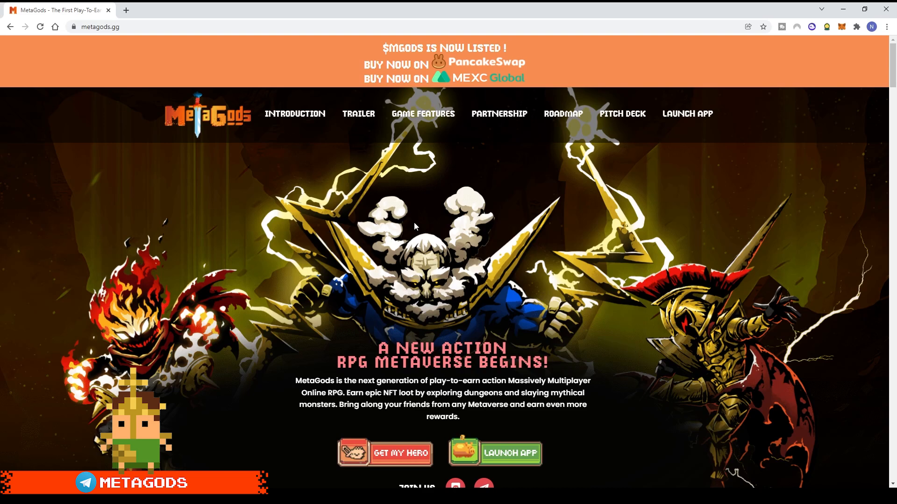
scroll("down", 3)
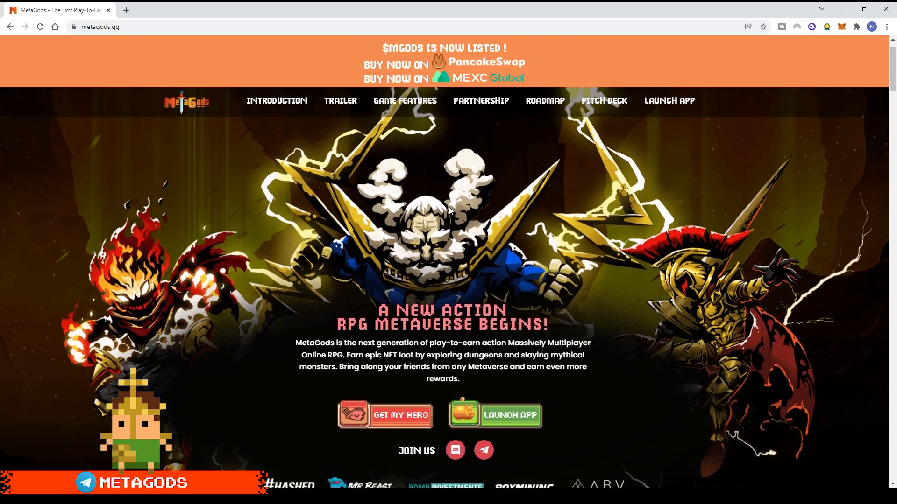
scroll("down", 3)
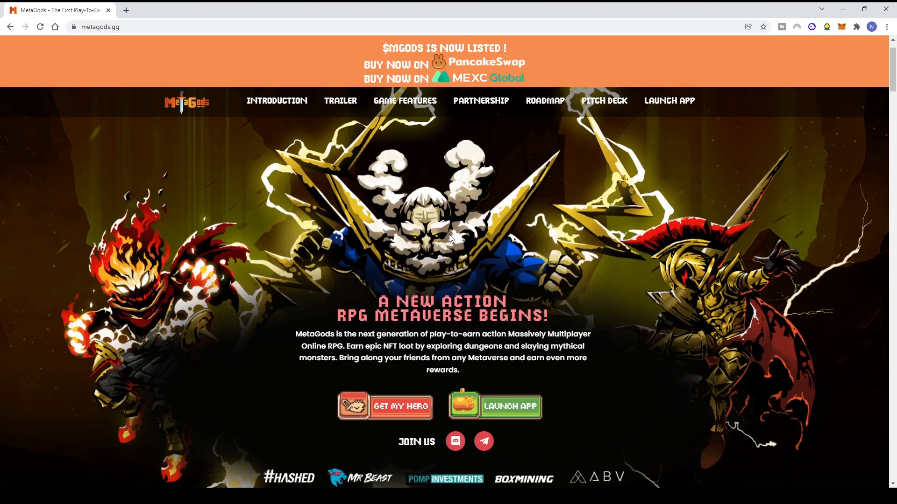
scroll("down", 3)
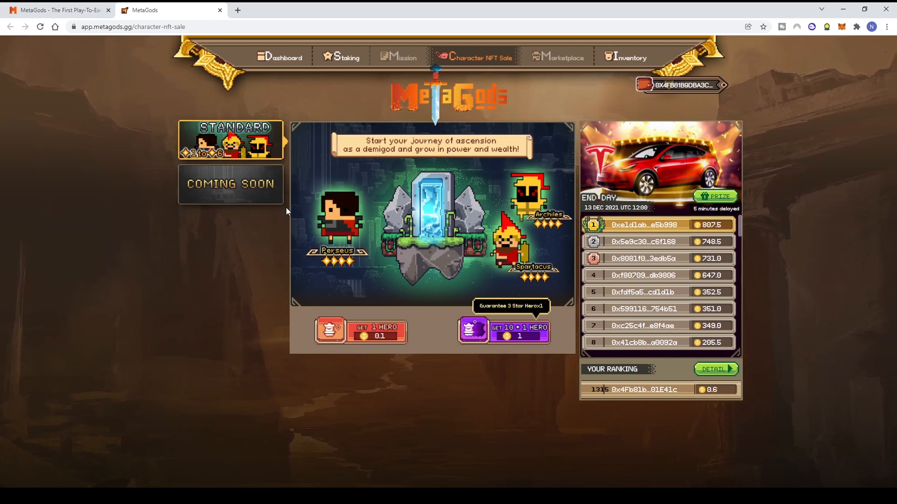
mouse_move(212, 149)
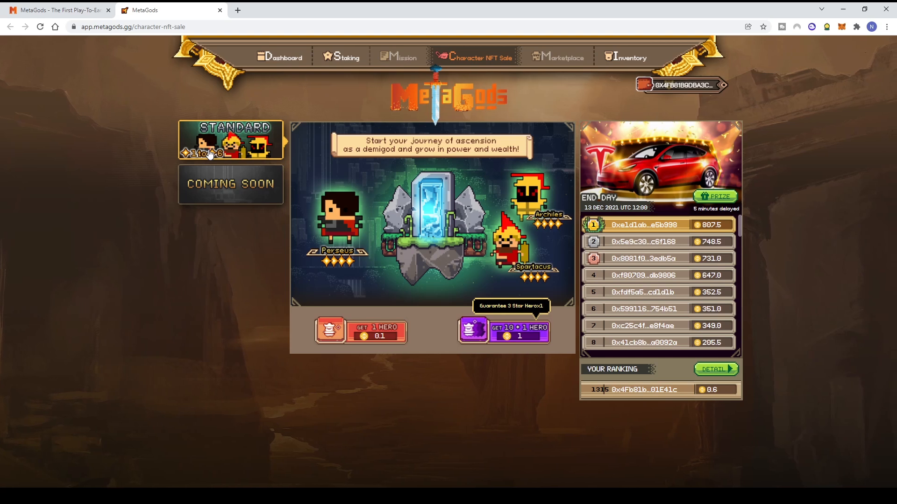
mouse_move(363, 271)
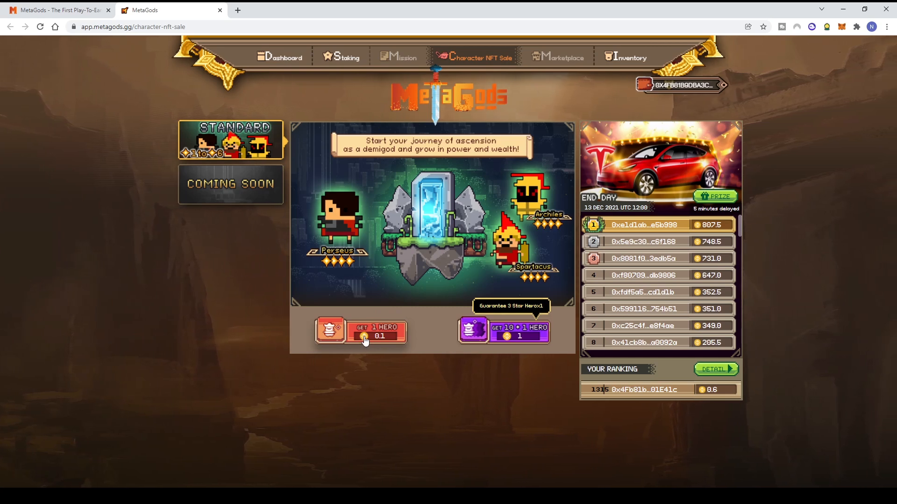
mouse_move(502, 360)
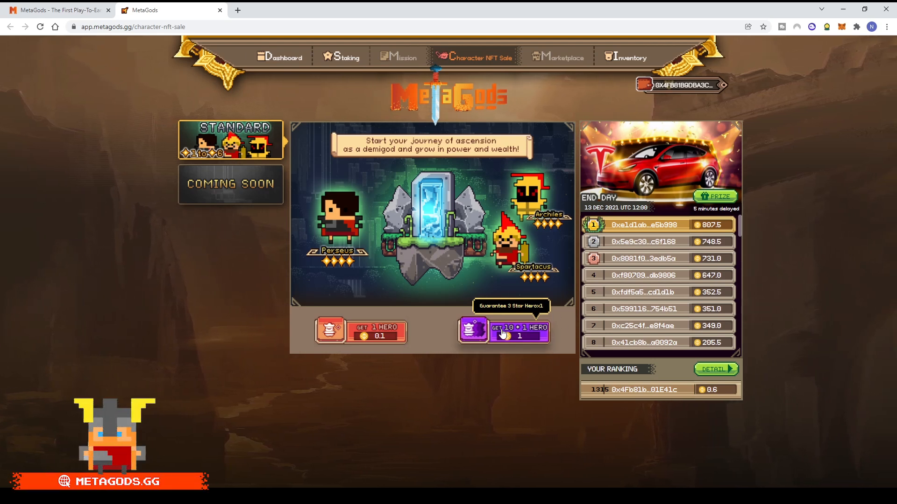
mouse_move(518, 348)
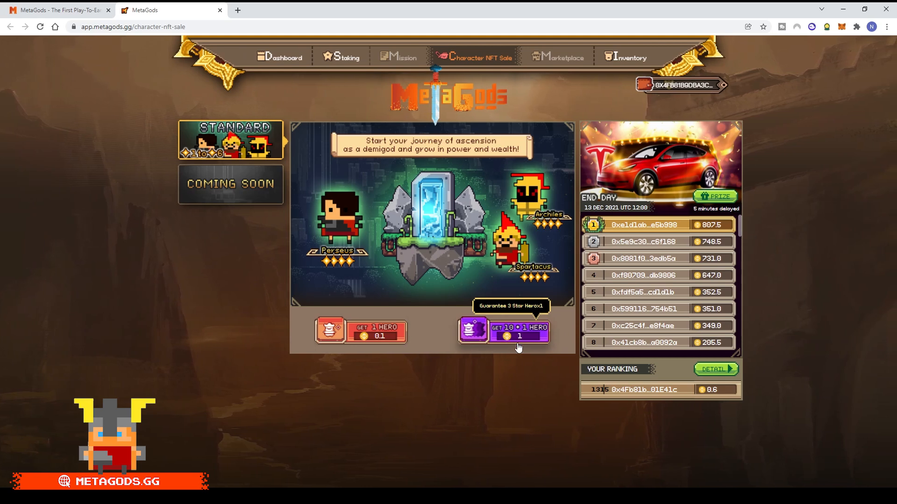
mouse_move(525, 281)
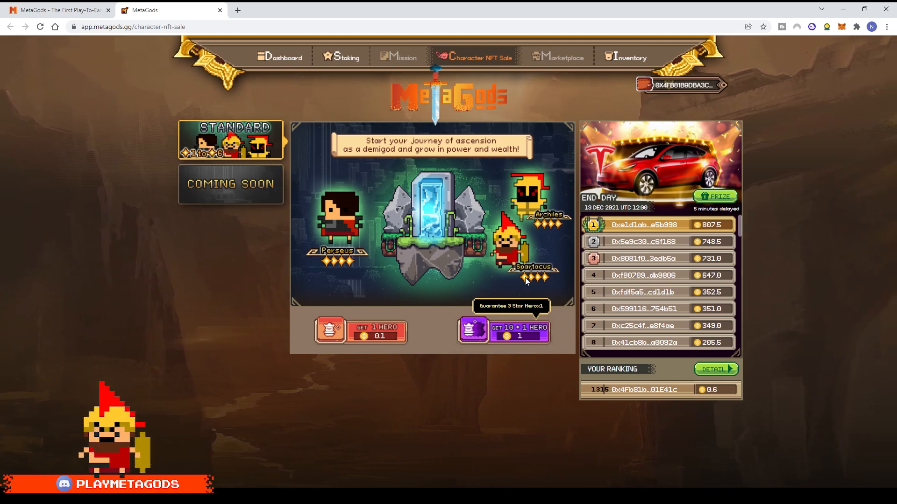
mouse_move(237, 183)
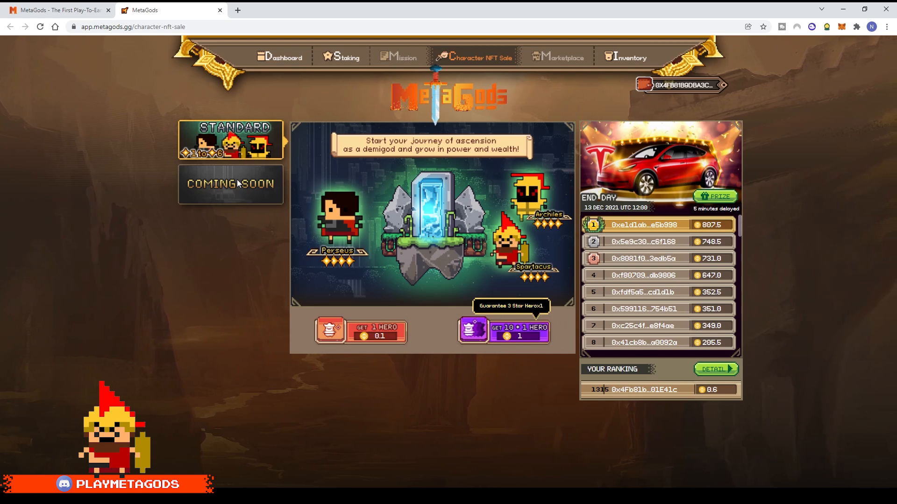
mouse_move(248, 197)
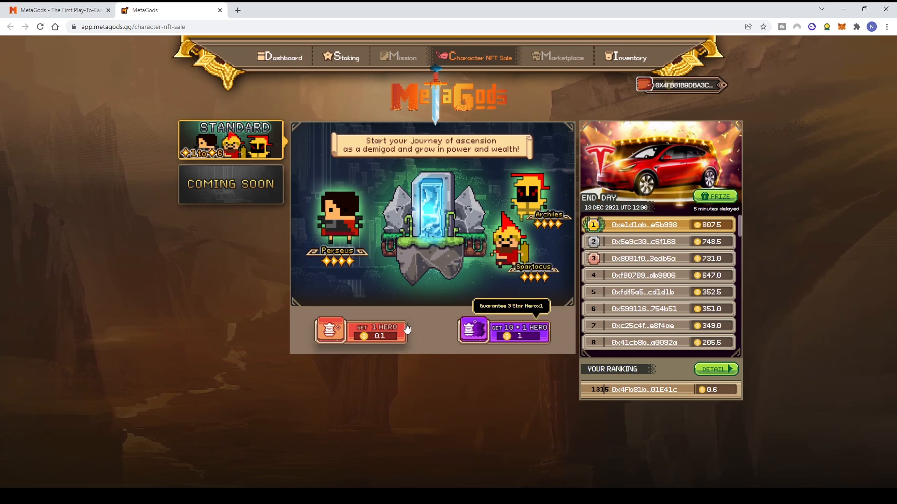
mouse_move(367, 339)
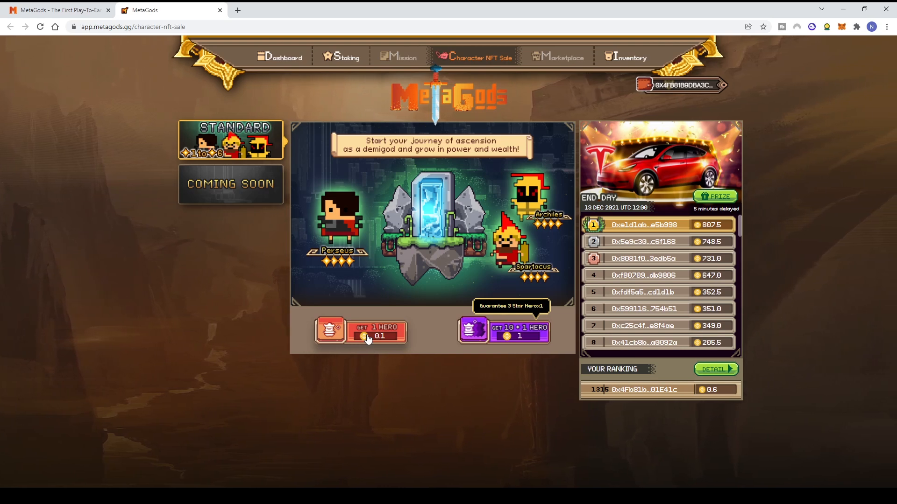
mouse_move(626, 57)
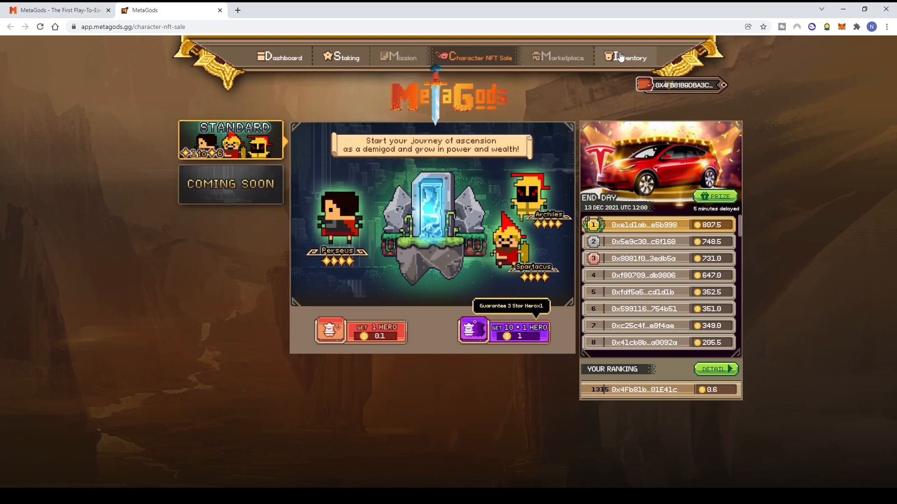
Show the Inventory page with the three owned hero NFTs #5195, #5224 and #38144.
left_click(631, 57)
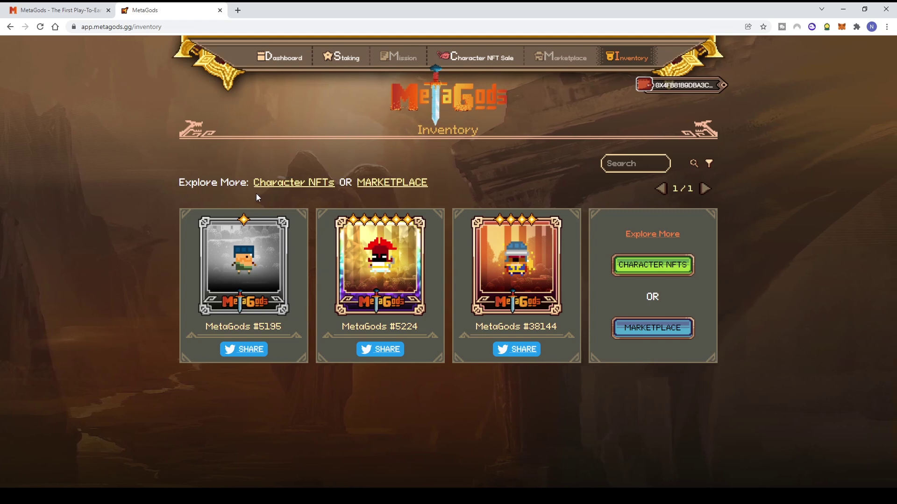
mouse_move(499, 295)
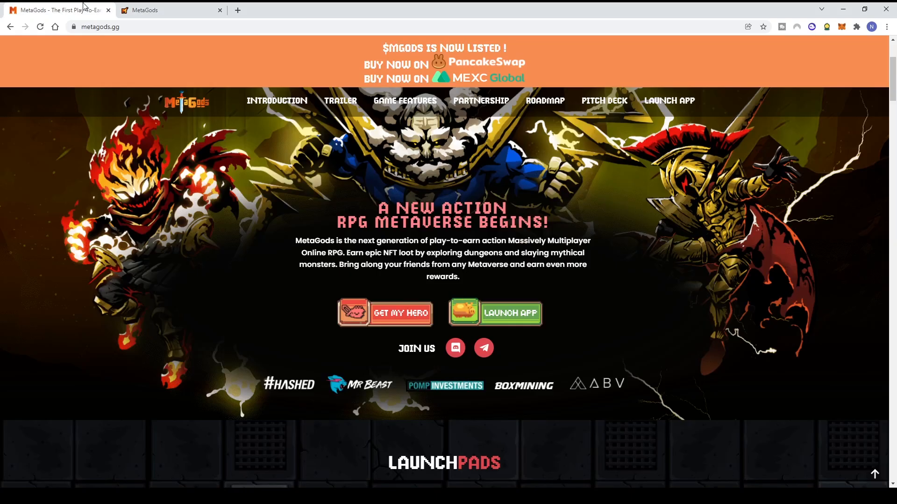
Return to the metagods.gg tab and scroll past the hero banner to the Launchpads section.
left_click(167, 9)
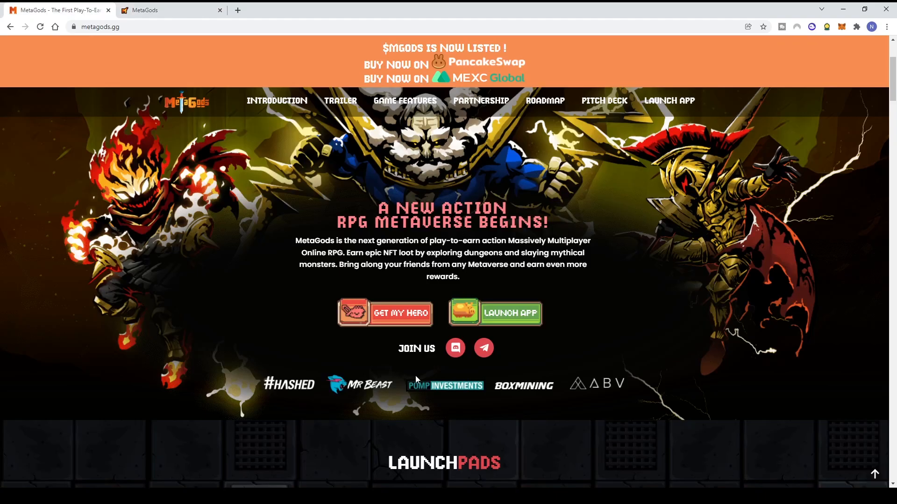
scroll("down", 3)
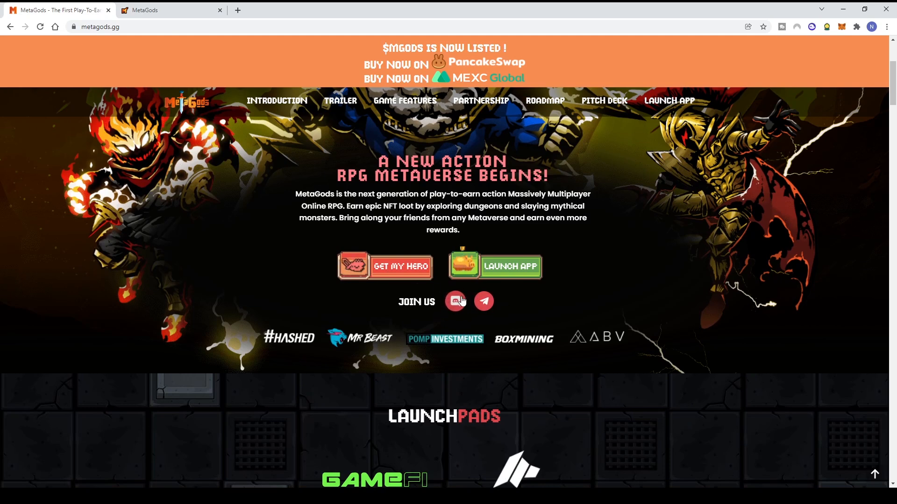
scroll("down", 3)
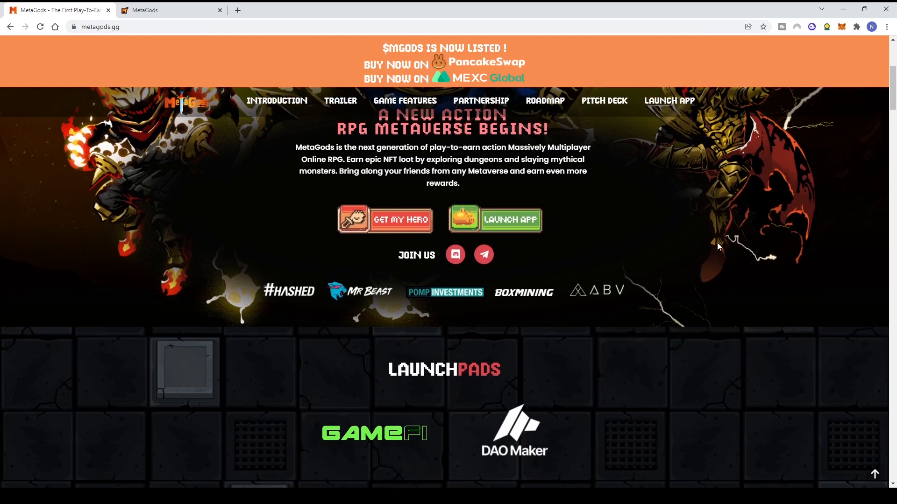
mouse_move(700, 264)
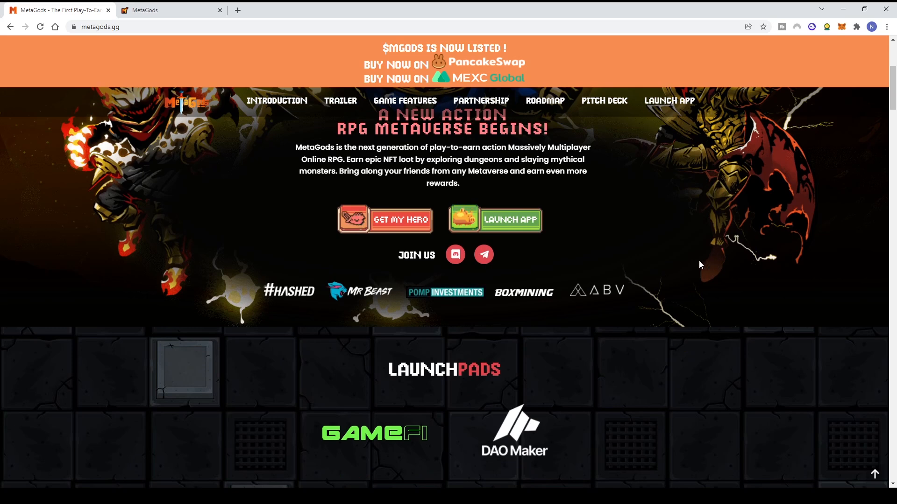
mouse_move(568, 287)
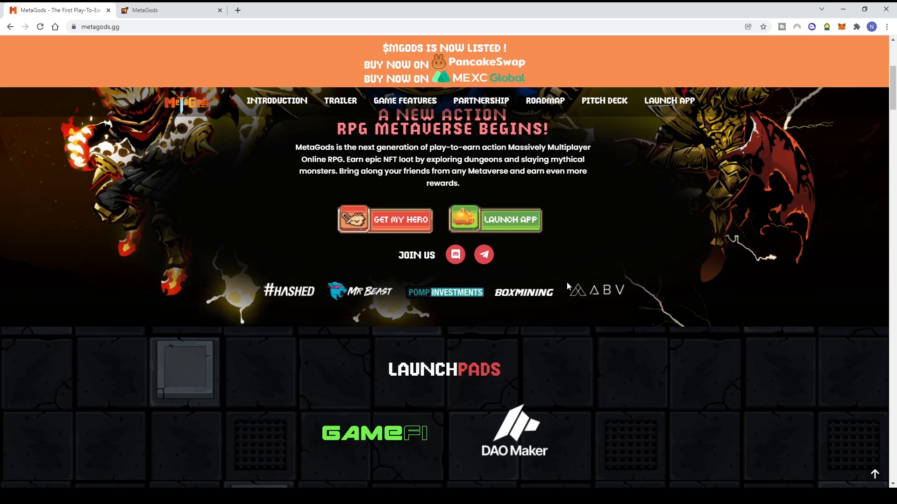
mouse_move(296, 296)
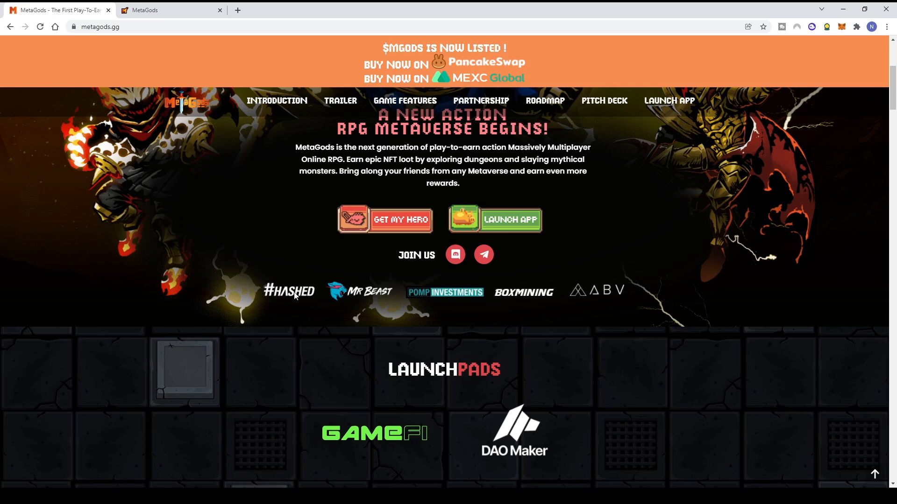
mouse_move(331, 284)
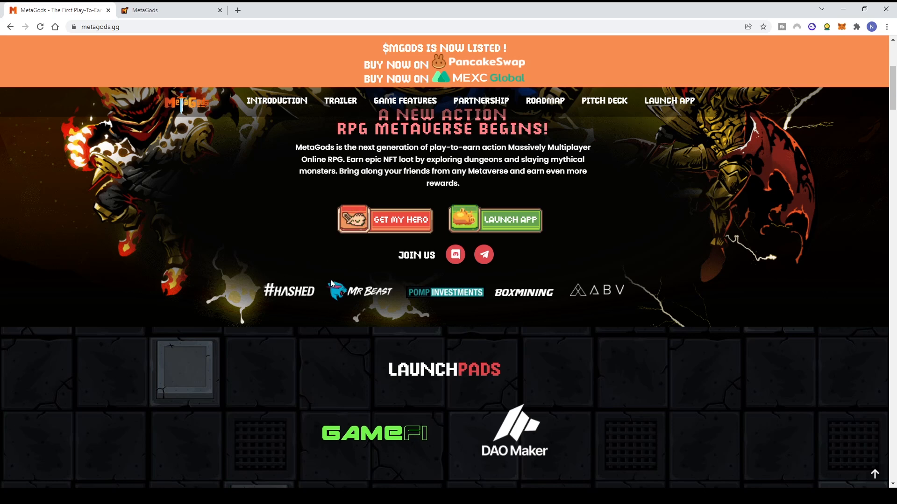
mouse_move(587, 341)
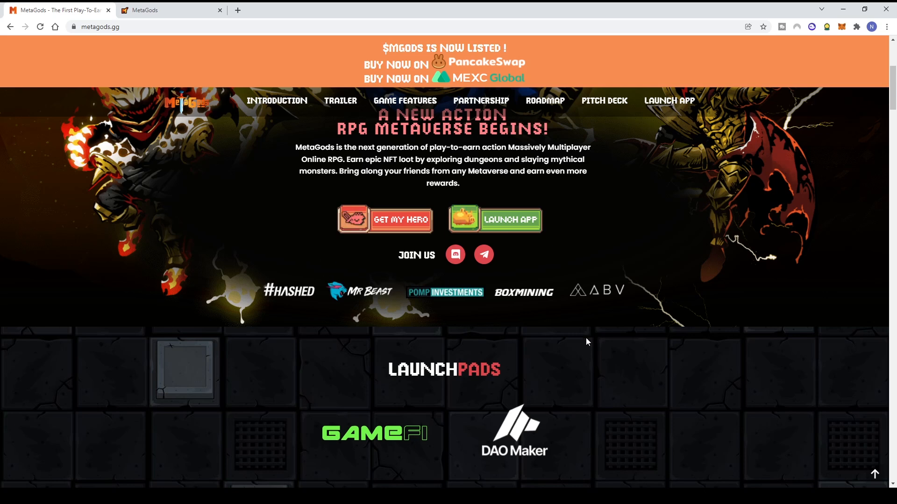
Scroll past the DEX & CEX listings and game trailer to the pixel-art character showcase.
scroll("down", 3)
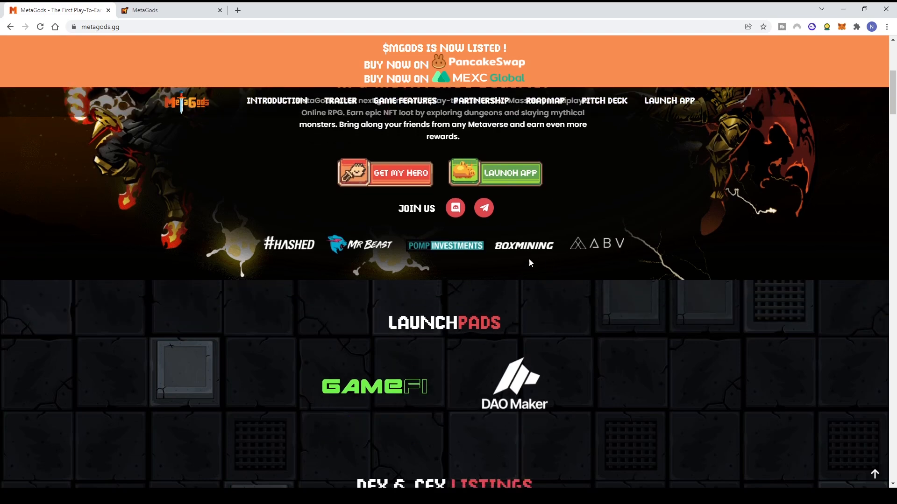
scroll("down", 3)
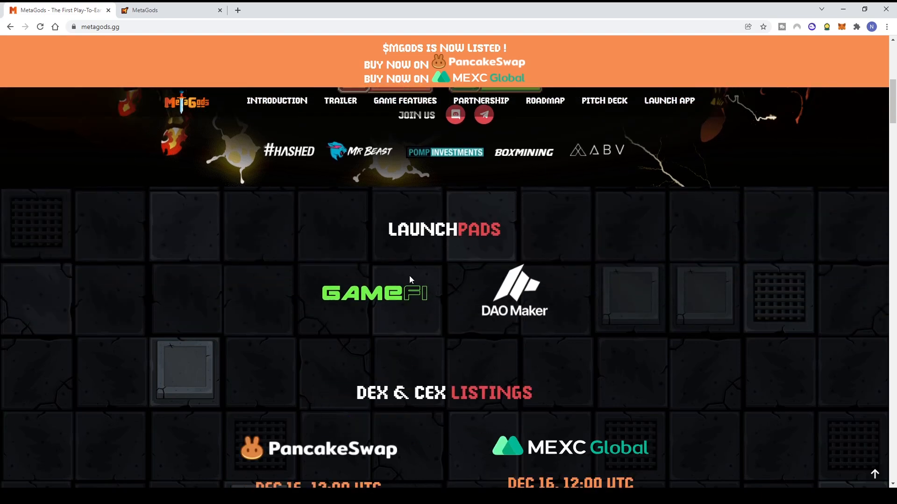
scroll("down", 3)
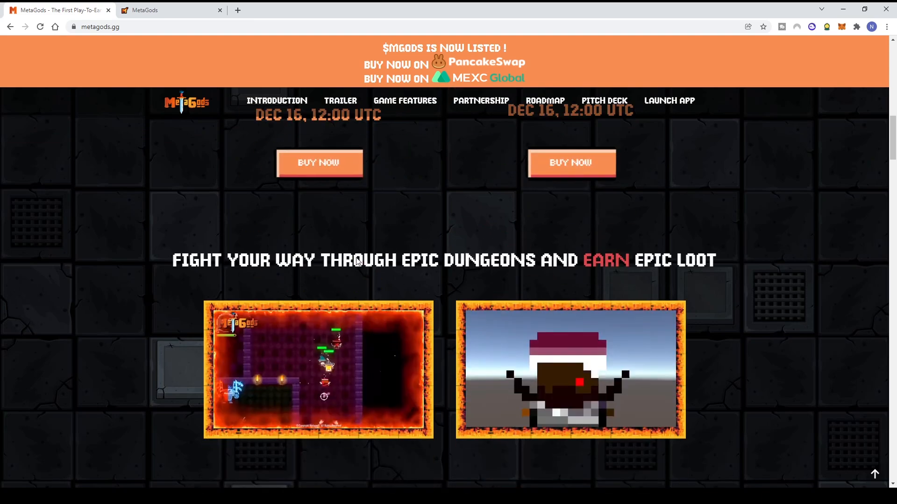
scroll("down", 3)
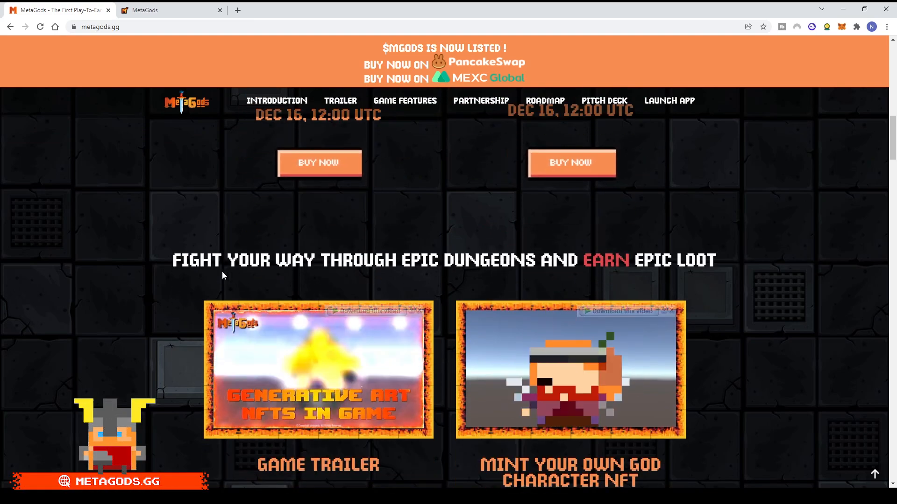
scroll("down", 3)
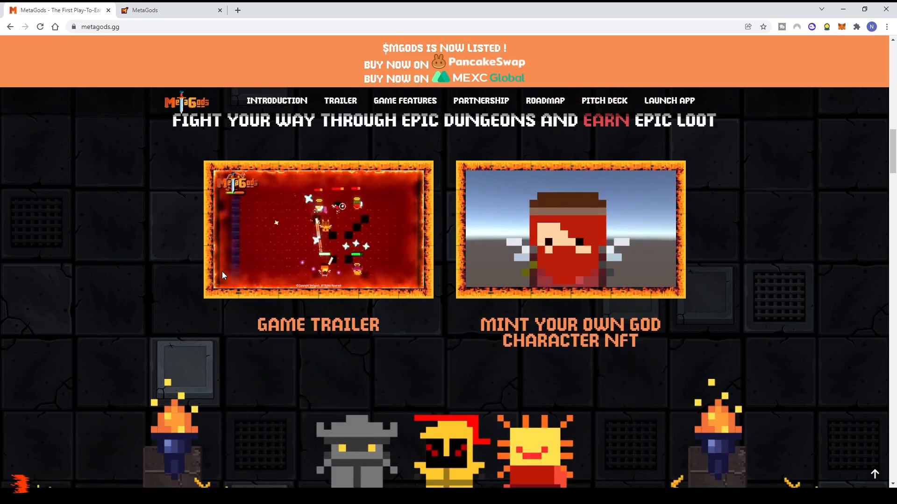
left_click(318, 229)
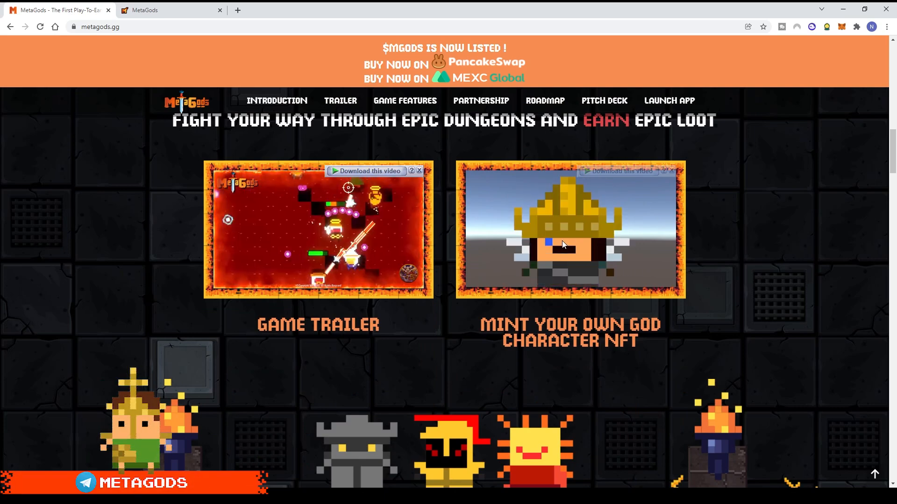
scroll("down", 3)
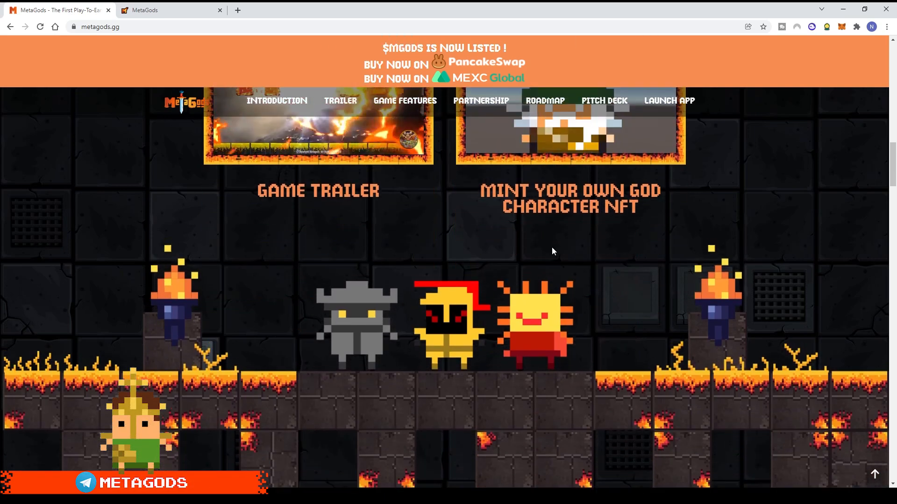
scroll("down", 3)
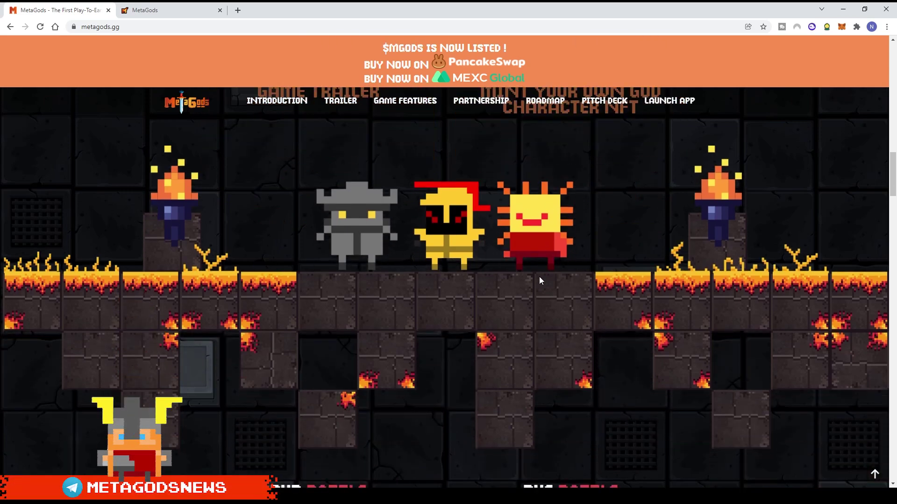
Scroll through the PVP Battle and PVE Battle clips and game modes to the Game Features heading.
scroll("down", 3)
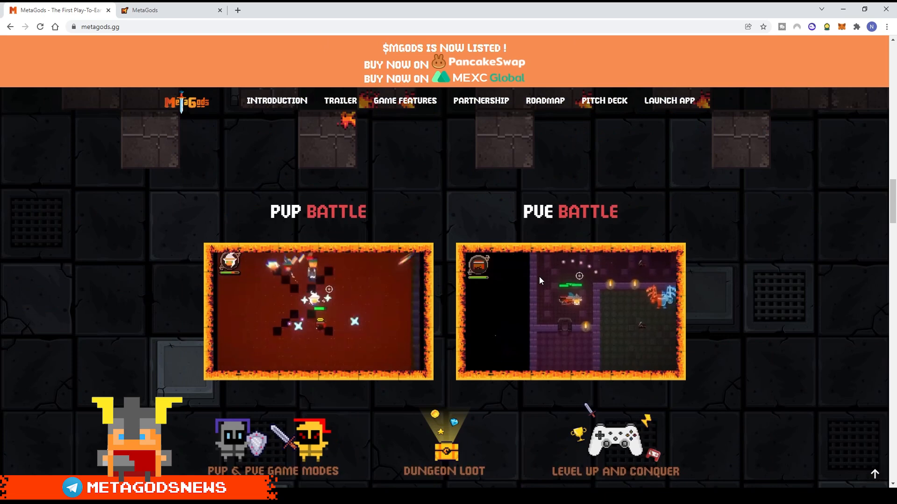
scroll("down", 3)
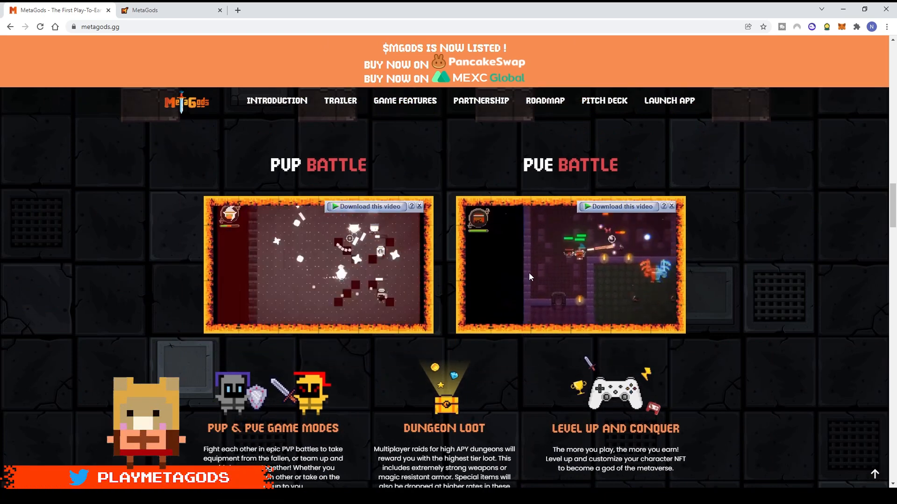
scroll("down", 3)
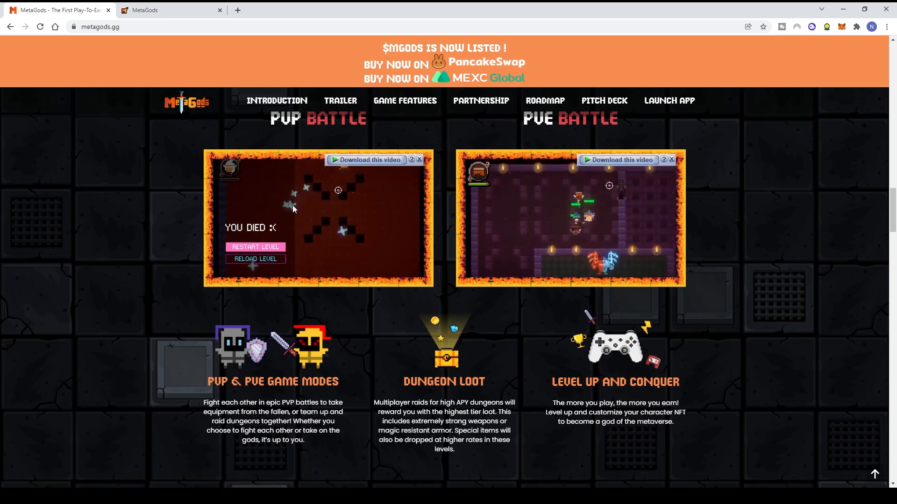
scroll("down", 3)
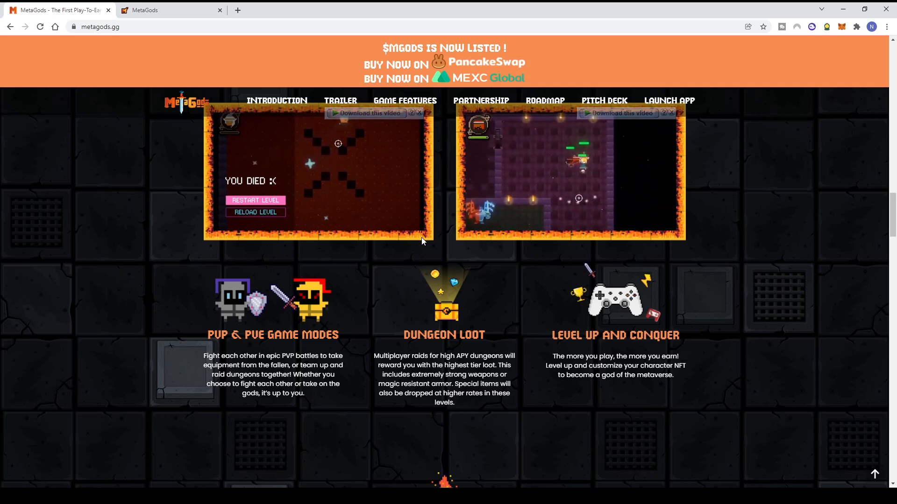
left_click(255, 200)
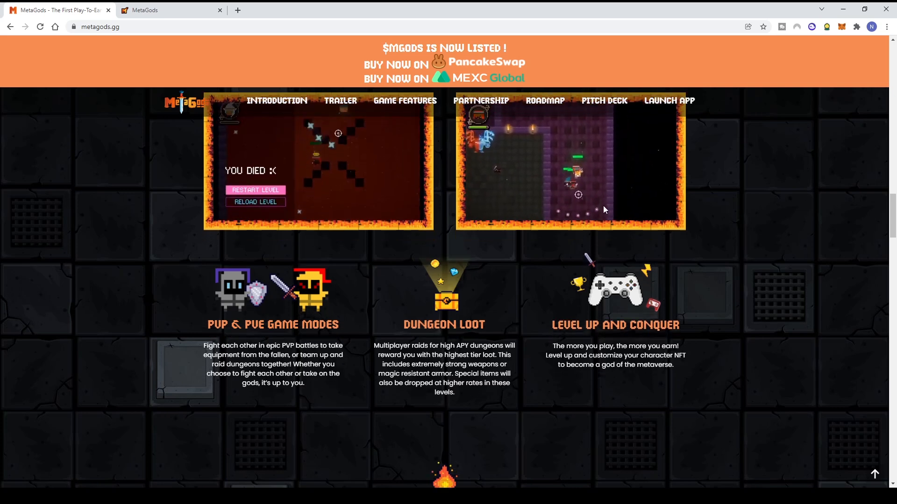
scroll("down", 3)
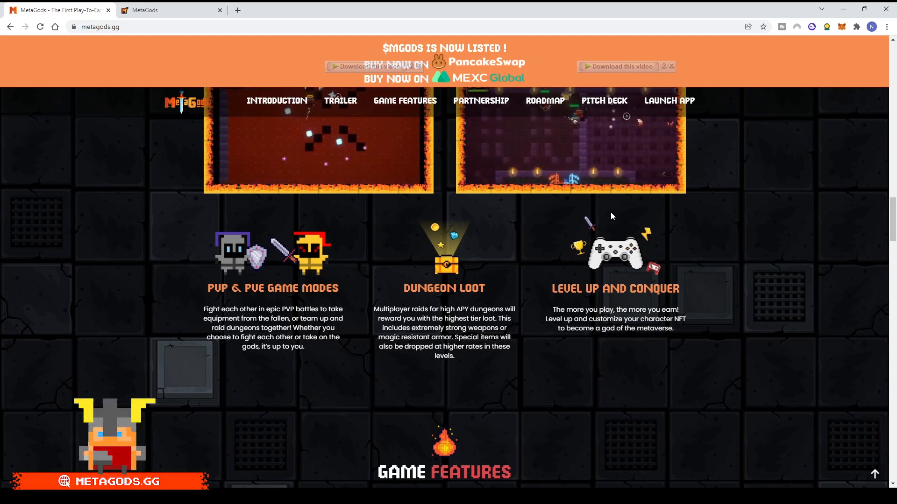
scroll("down", 3)
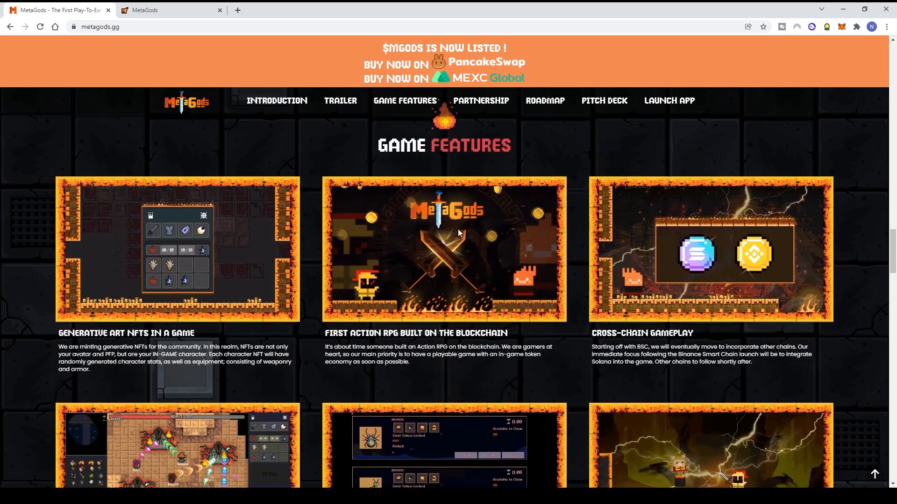
Scroll to the second row of feature cards: multiple game modes, staking play-to-earn and NFT permadeath.
scroll("down", 3)
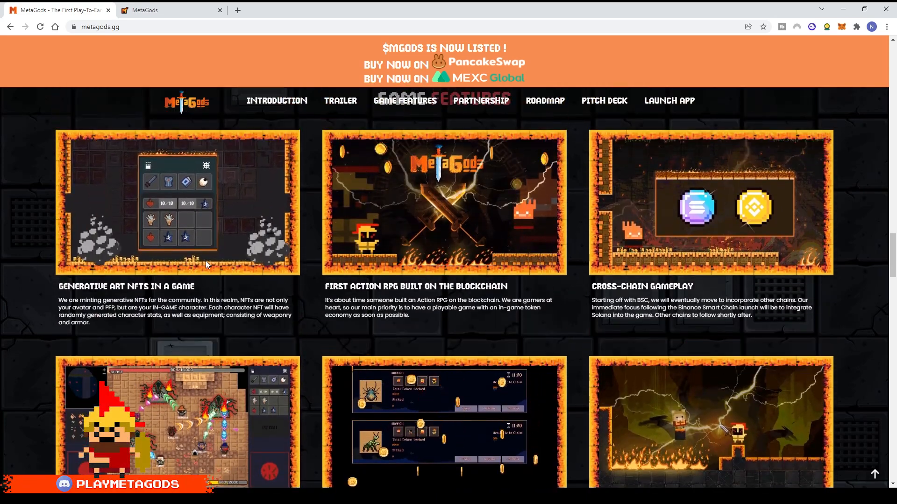
mouse_move(302, 278)
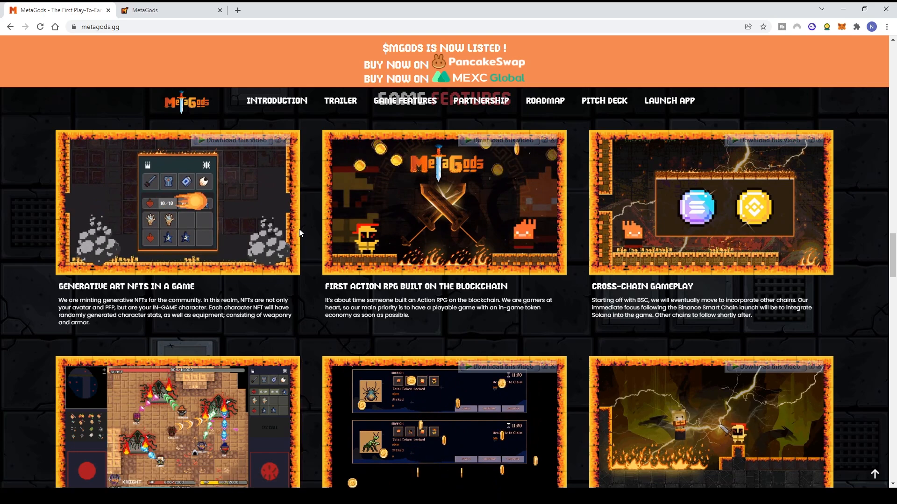
mouse_move(447, 267)
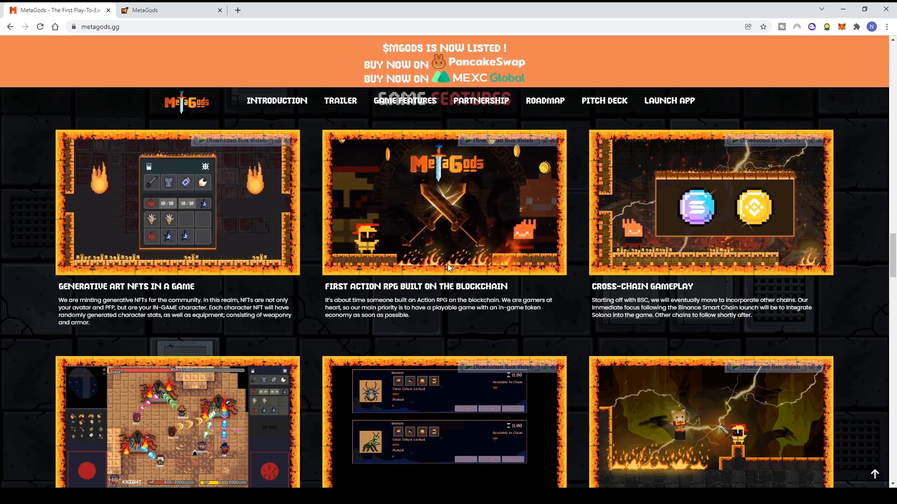
mouse_move(849, 250)
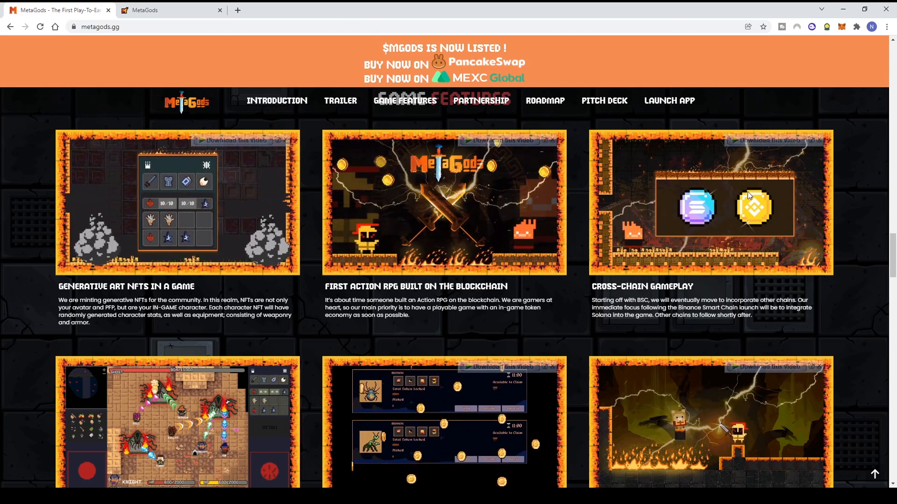
scroll("down", 3)
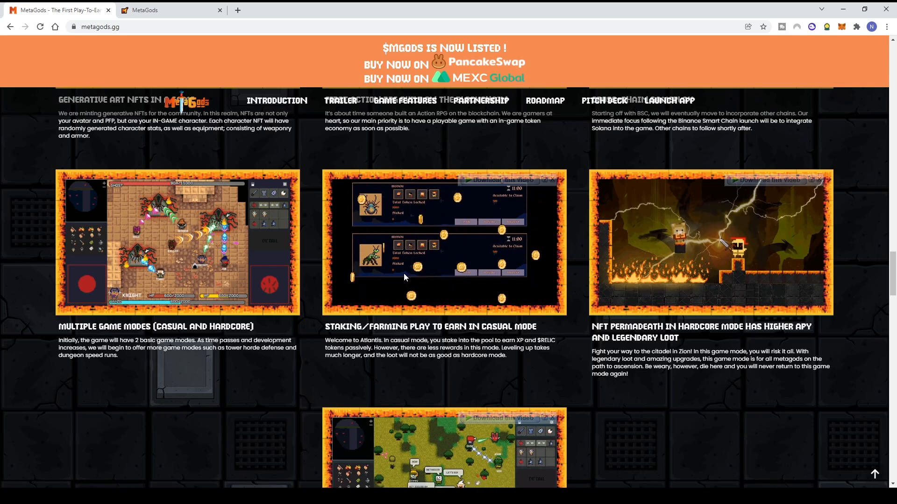
mouse_move(425, 322)
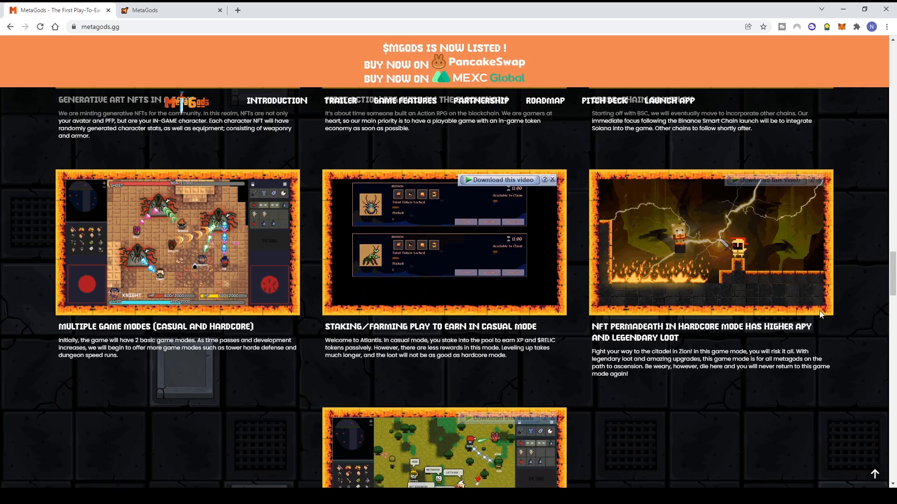
Scroll to the New Social GameFi Element card with the Characters section starting below.
scroll("down", 3)
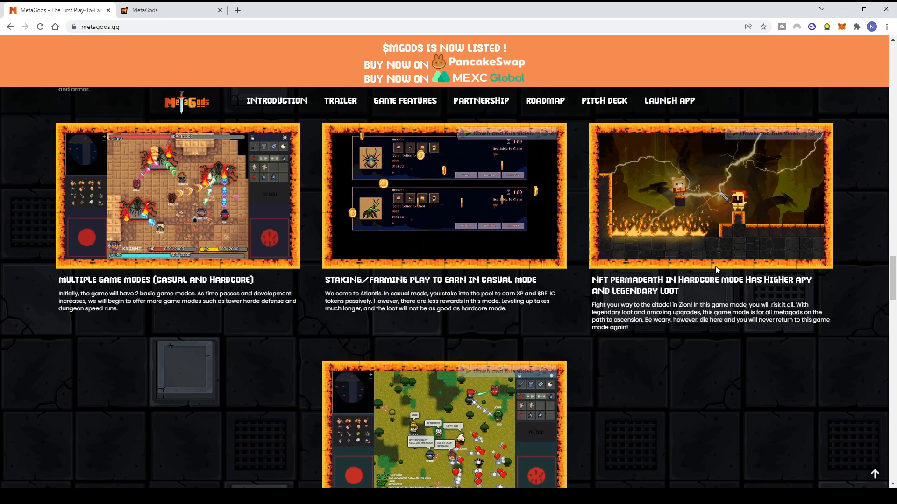
mouse_move(784, 218)
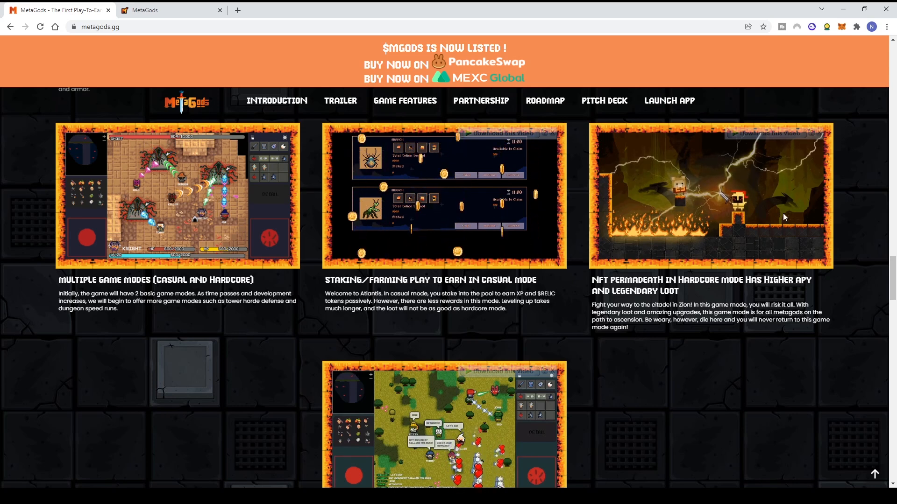
scroll("down", 3)
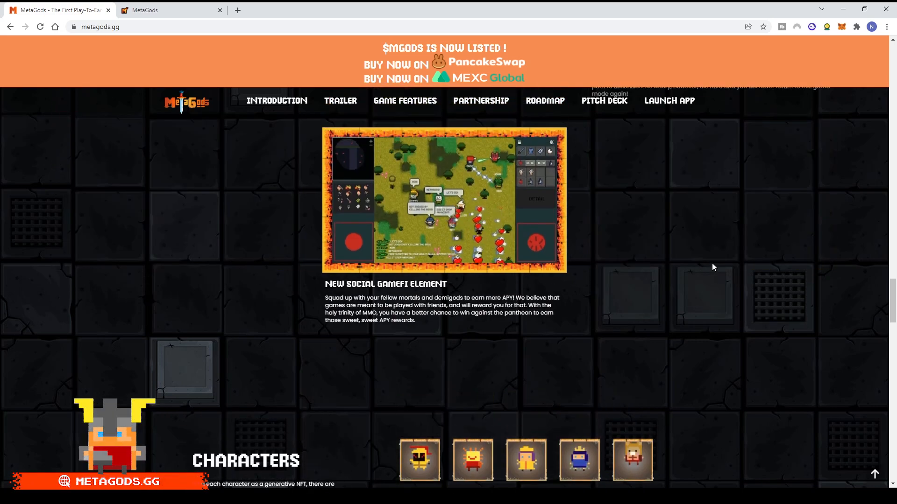
mouse_move(376, 265)
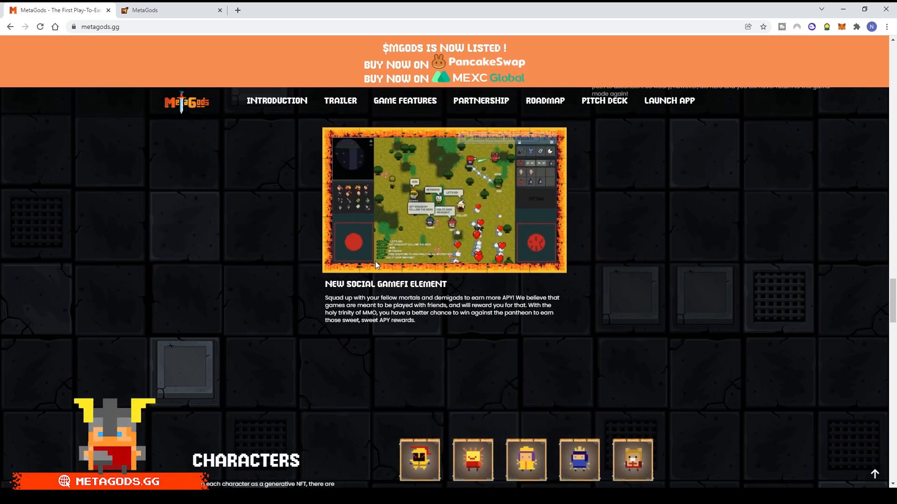
Scroll through the ten hero portraits of the Characters section until the Advisors appear.
scroll("down", 3)
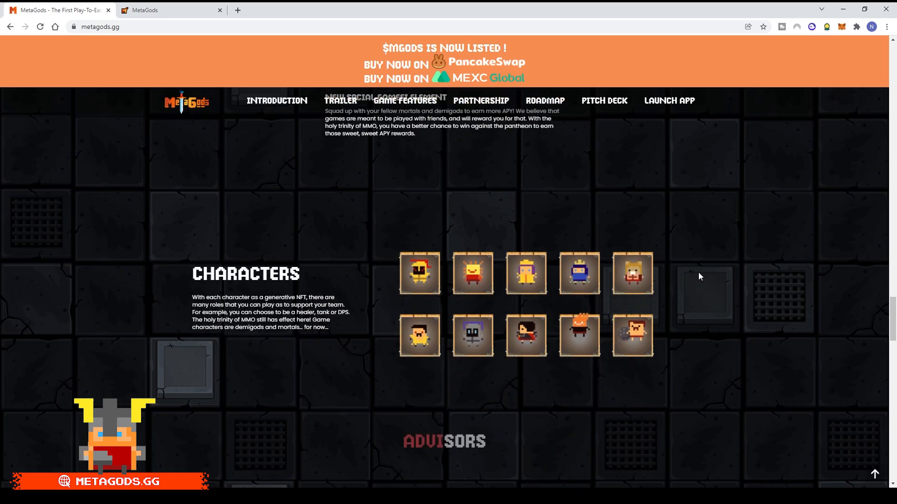
scroll("down", 3)
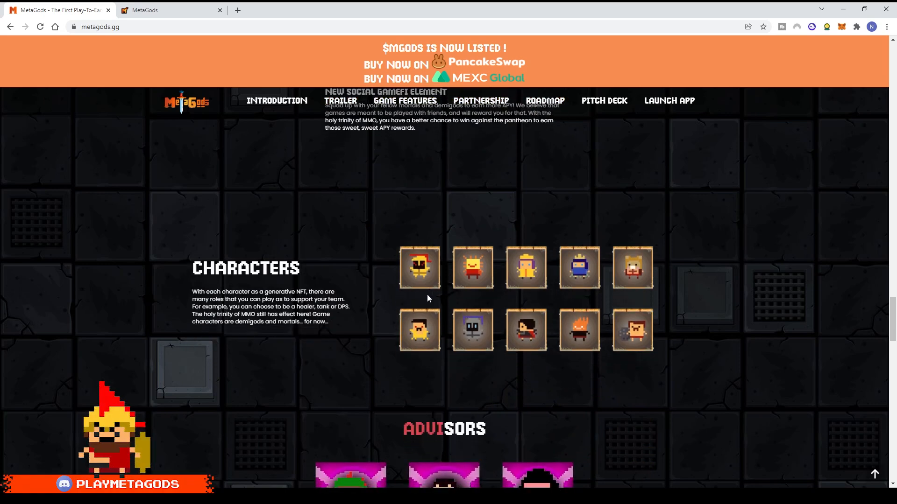
scroll("down", 3)
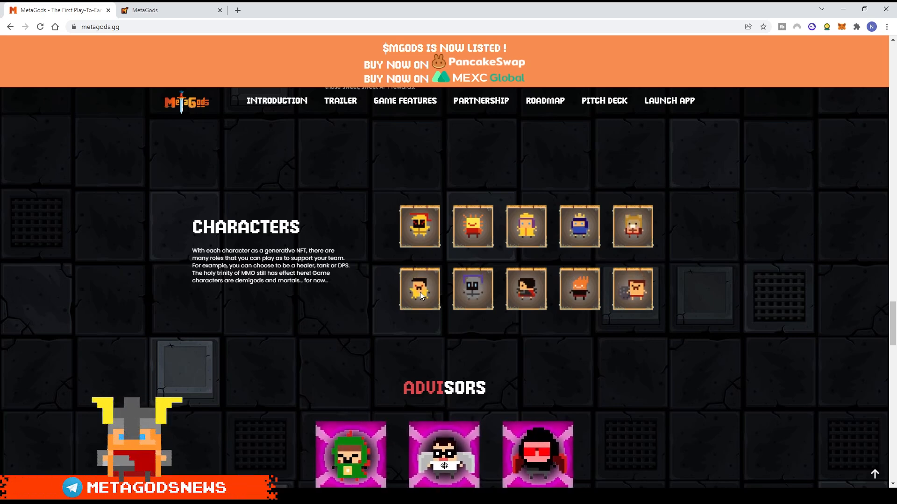
scroll("down", 3)
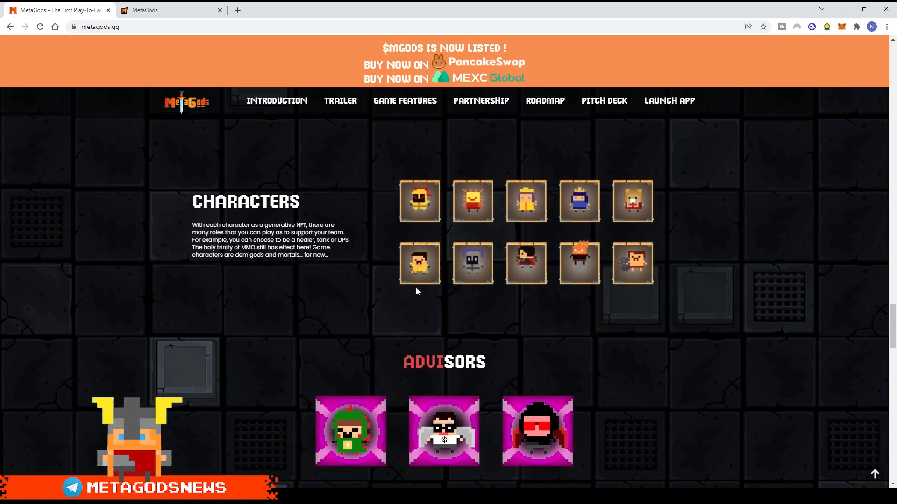
scroll("down", 3)
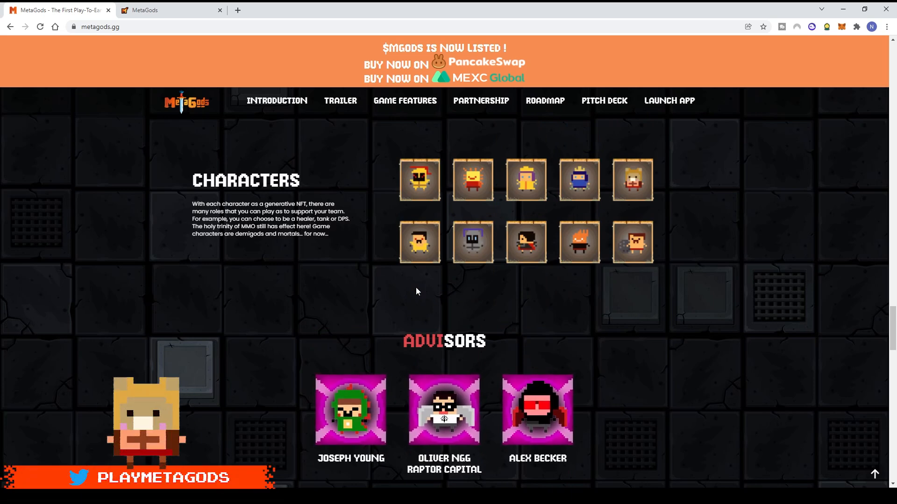
Scroll through Advisors, Investors, Partnerships and Media Mentions to the start of the Roadmap.
scroll("down", 3)
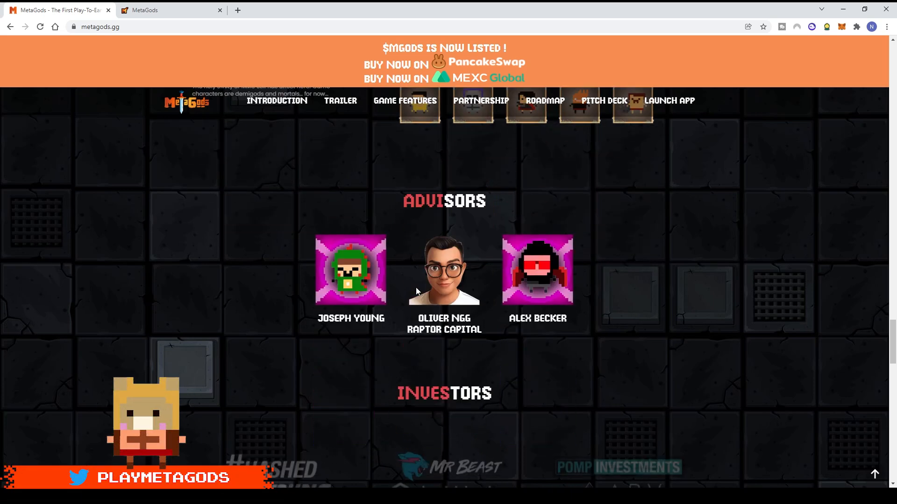
scroll("down", 3)
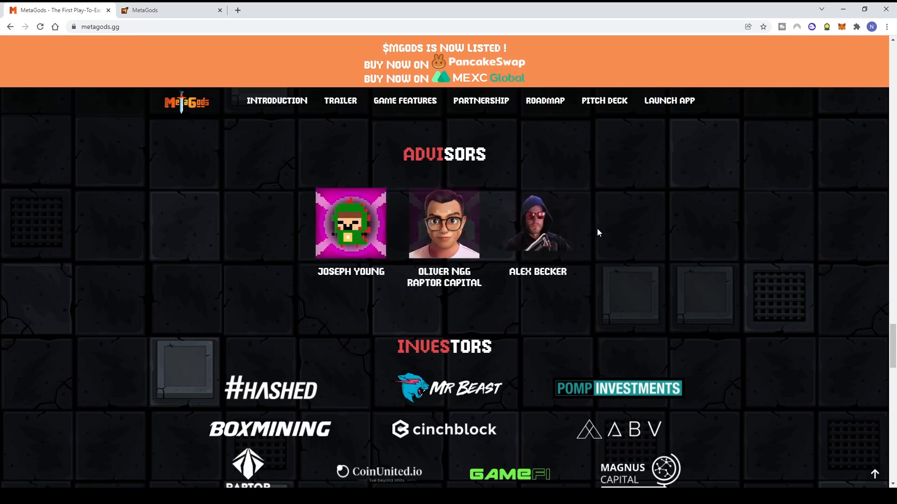
scroll("down", 3)
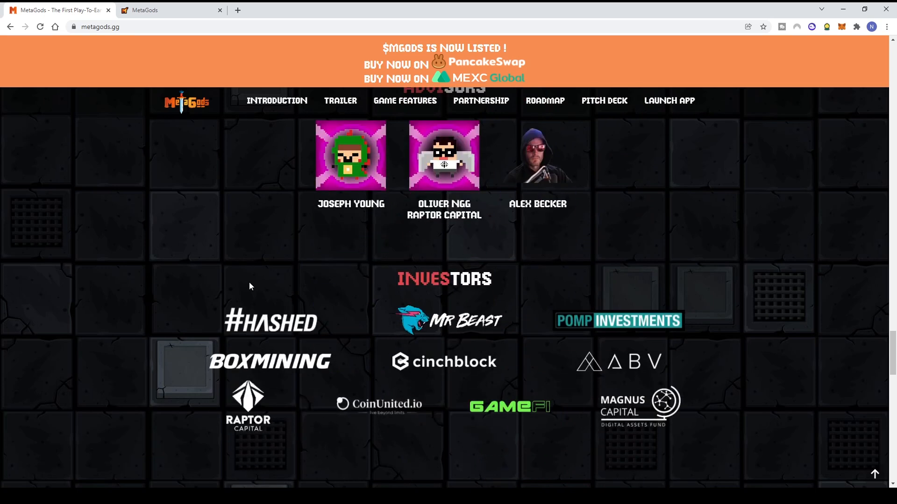
scroll("down", 3)
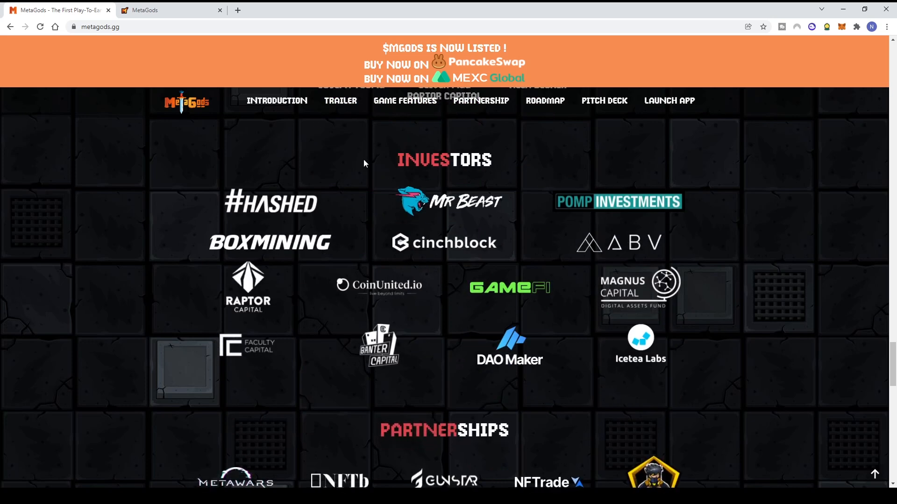
scroll("down", 3)
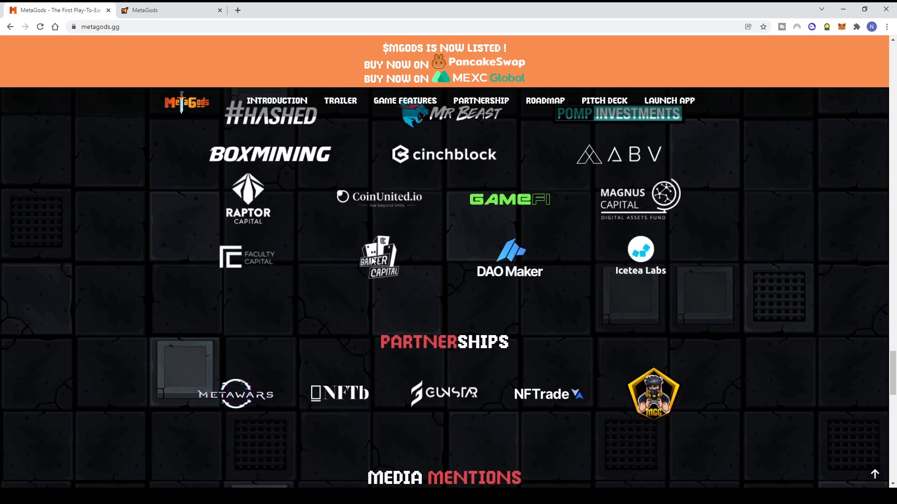
scroll("down", 3)
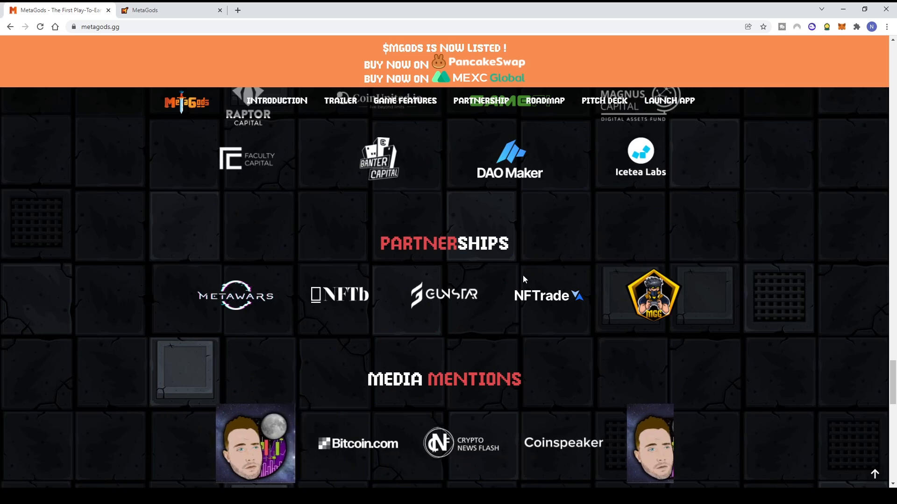
scroll("down", 3)
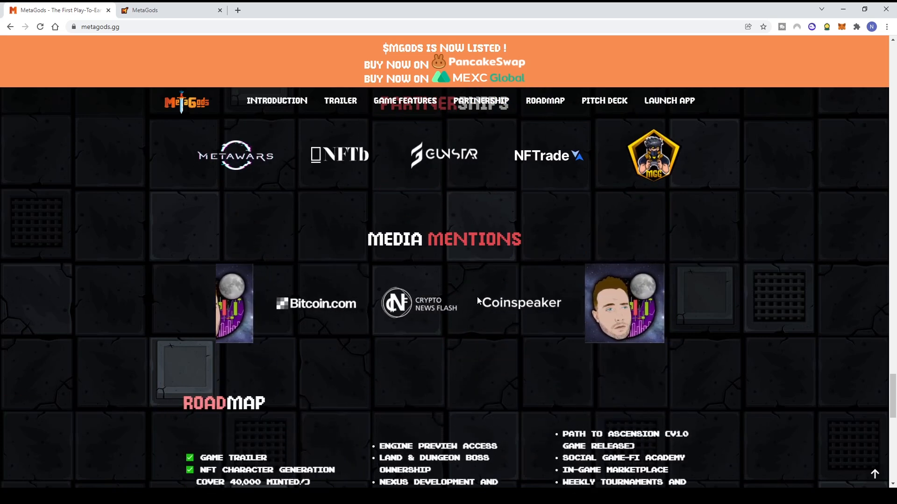
Scroll the Roadmap from Q4 2021 through the Q3 and Q4 2022 columns to the pixel-art footer.
scroll("down", 3)
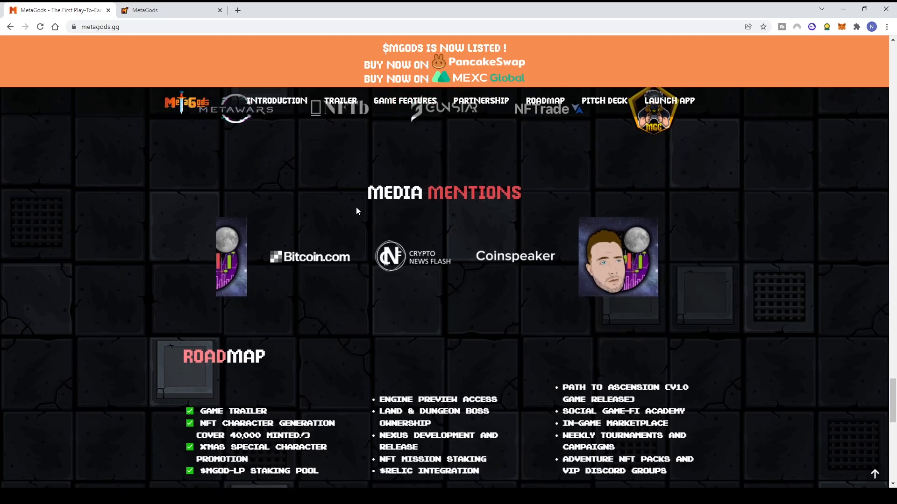
scroll("down", 3)
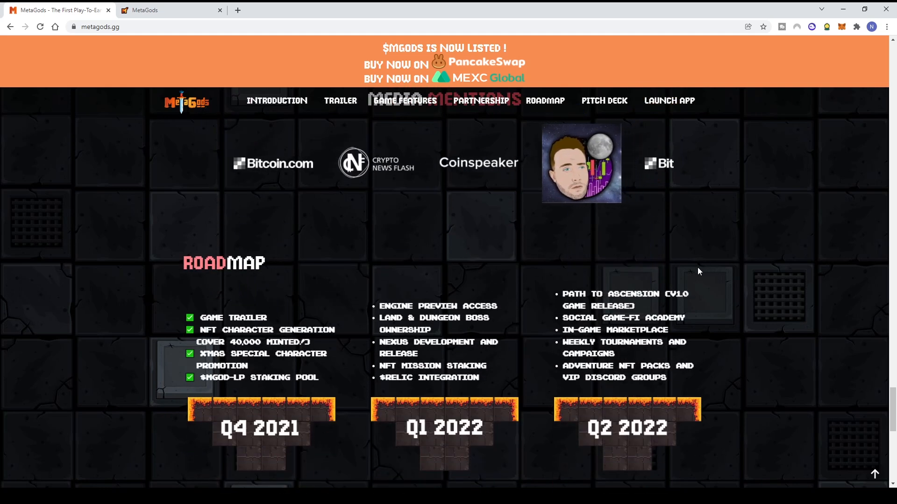
scroll("down", 3)
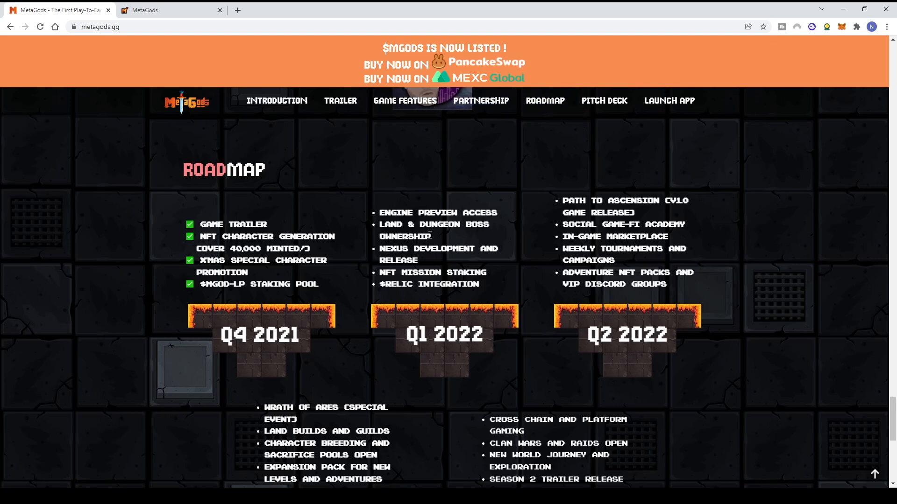
mouse_move(489, 199)
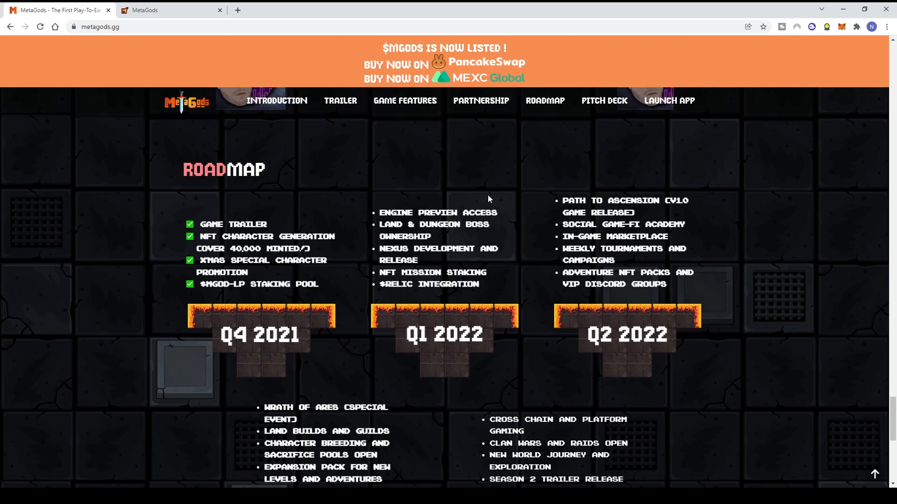
mouse_move(499, 197)
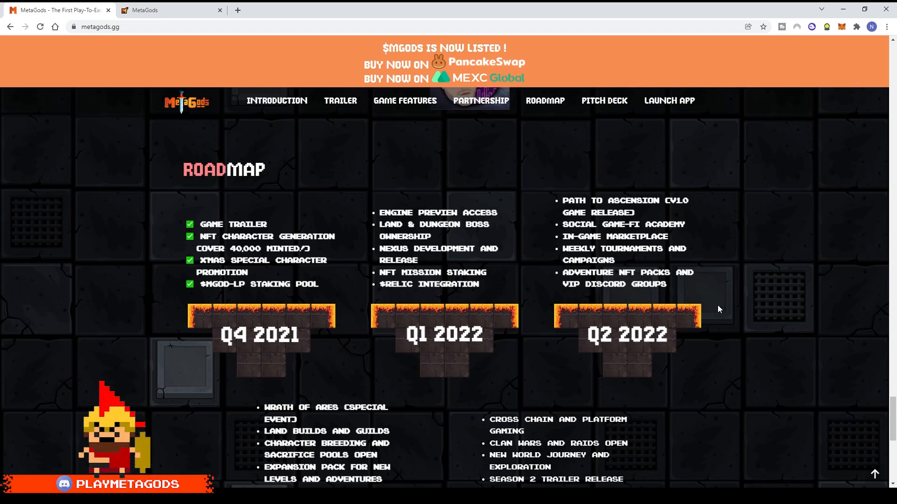
scroll("down", 3)
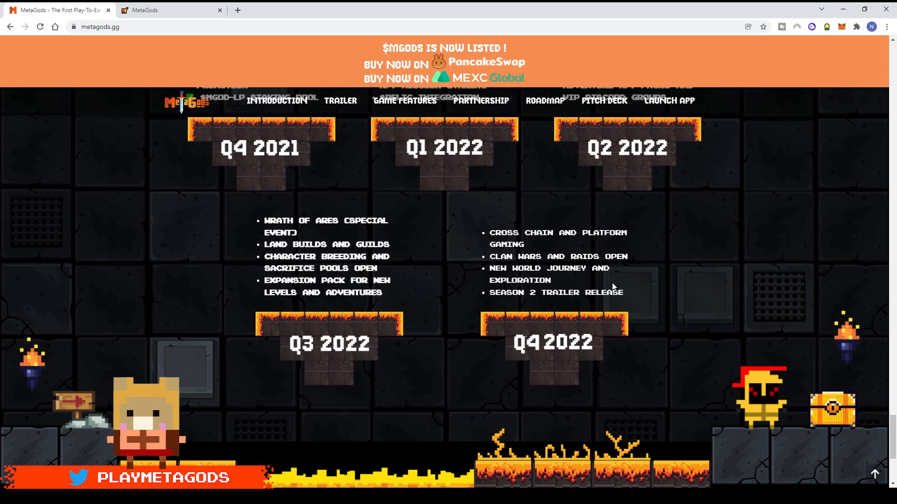
scroll("down", 3)
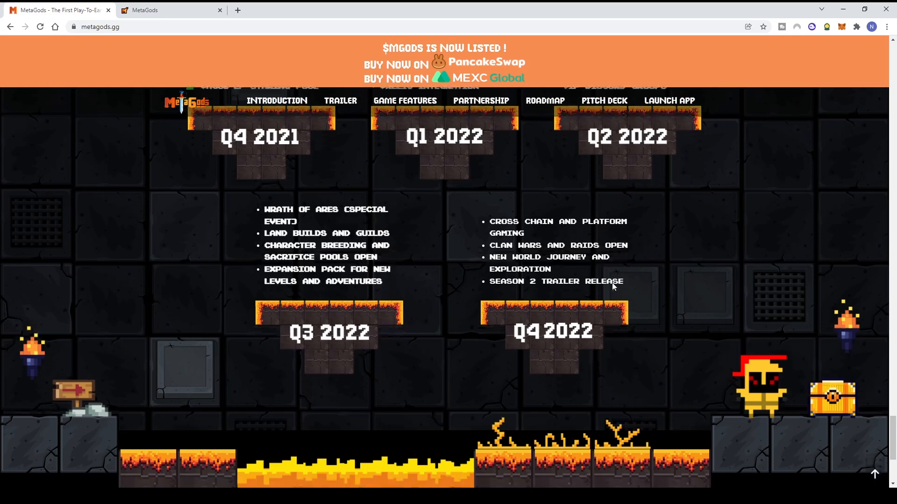
Scroll down to the metagods.gg footer, then back up to the 'A New Action RPG Metaverse Begins' hero banner.
scroll("down", 3)
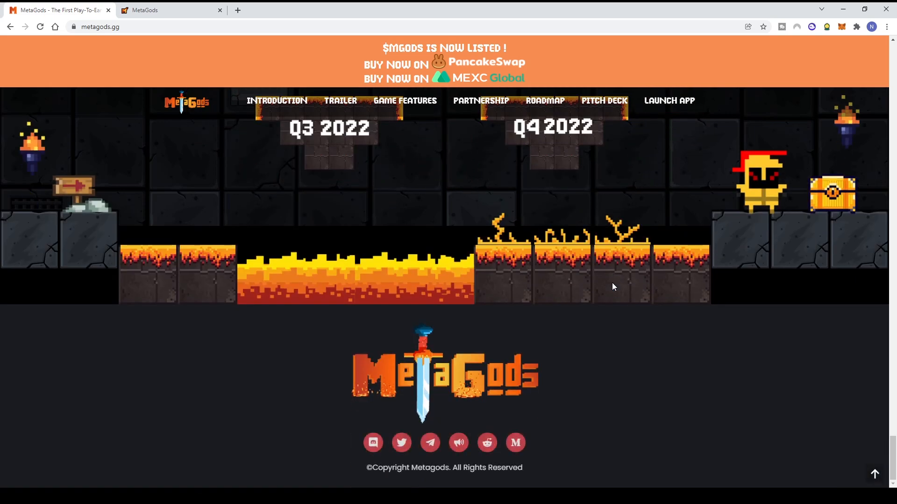
mouse_move(571, 264)
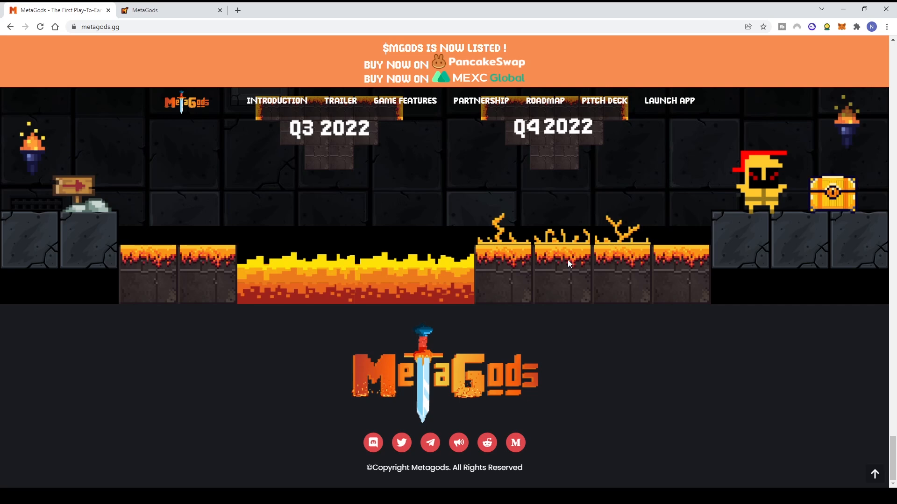
mouse_move(329, 422)
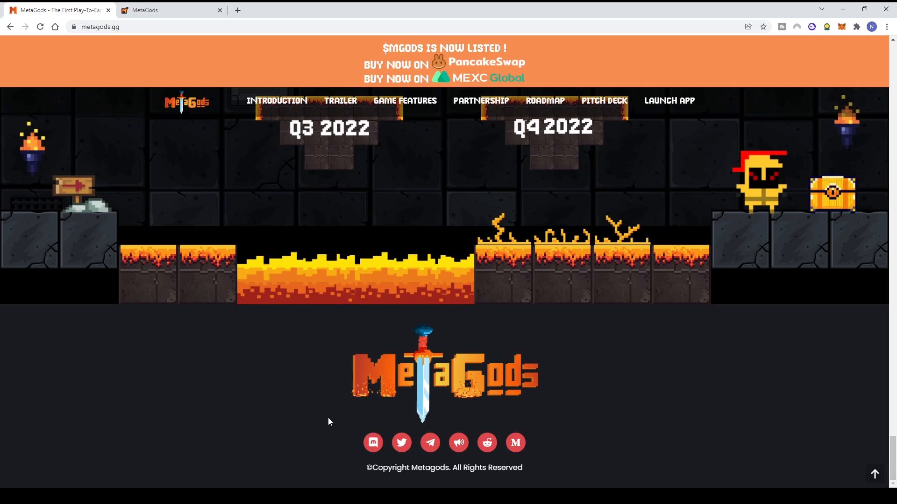
mouse_move(433, 423)
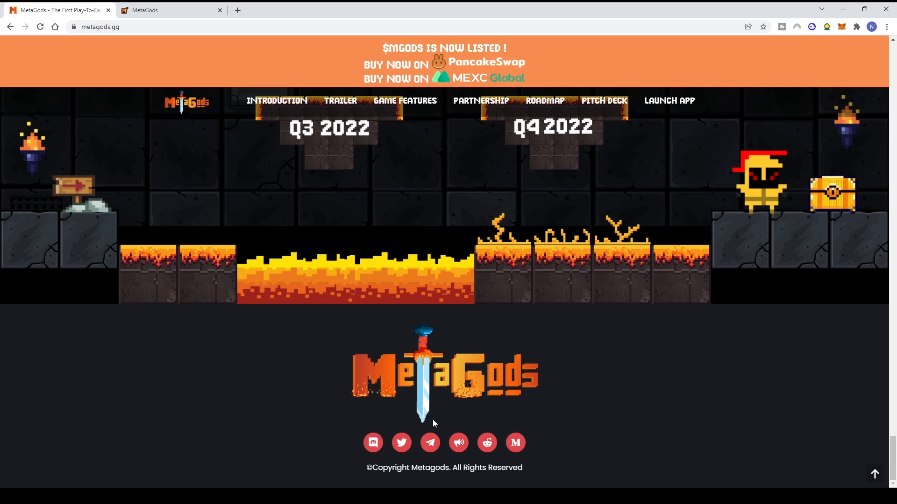
mouse_move(457, 442)
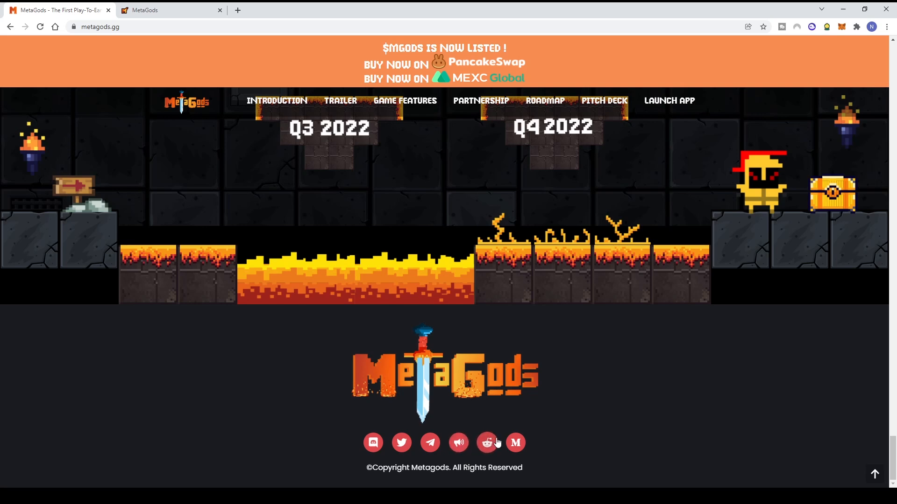
mouse_move(401, 415)
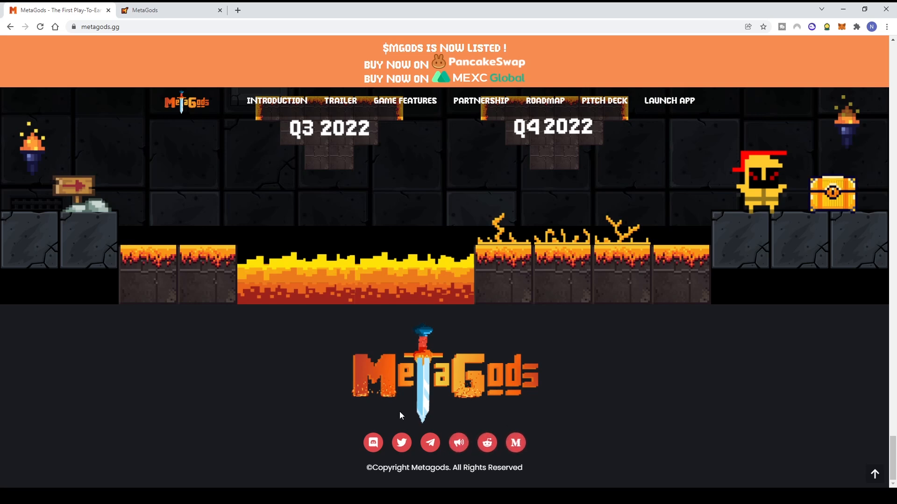
mouse_move(297, 350)
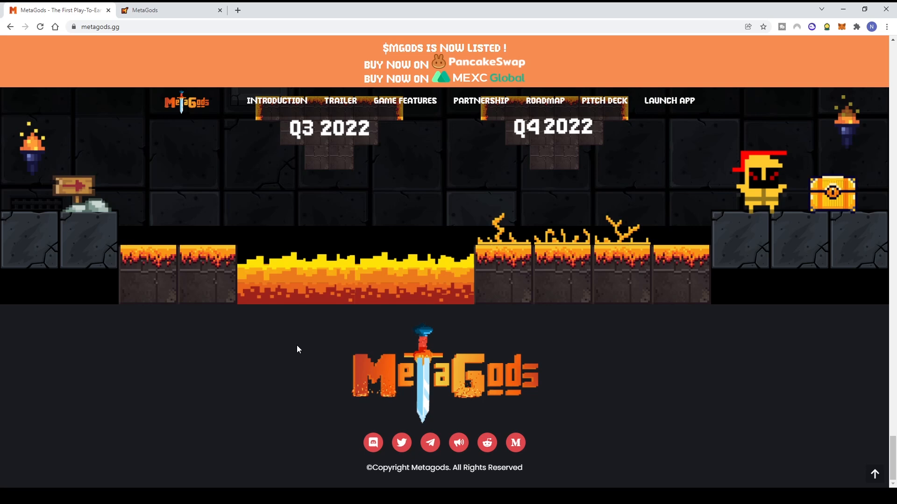
mouse_move(433, 325)
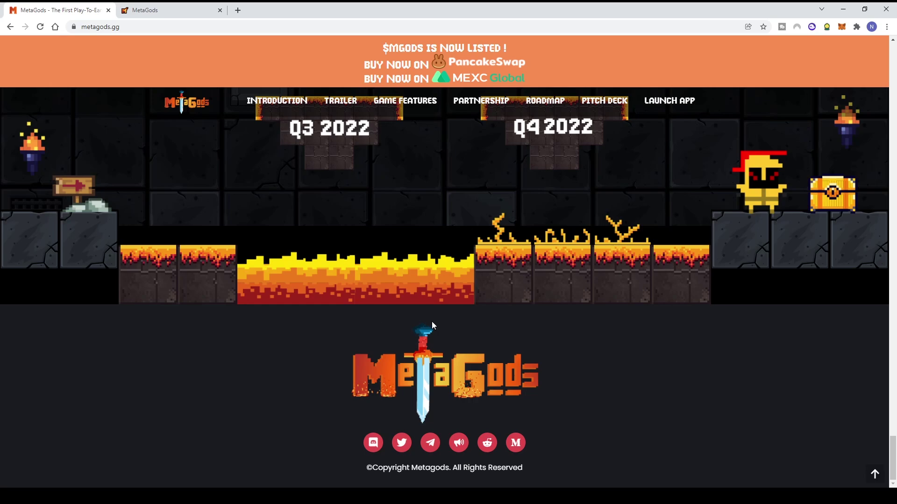
scroll("up", 3)
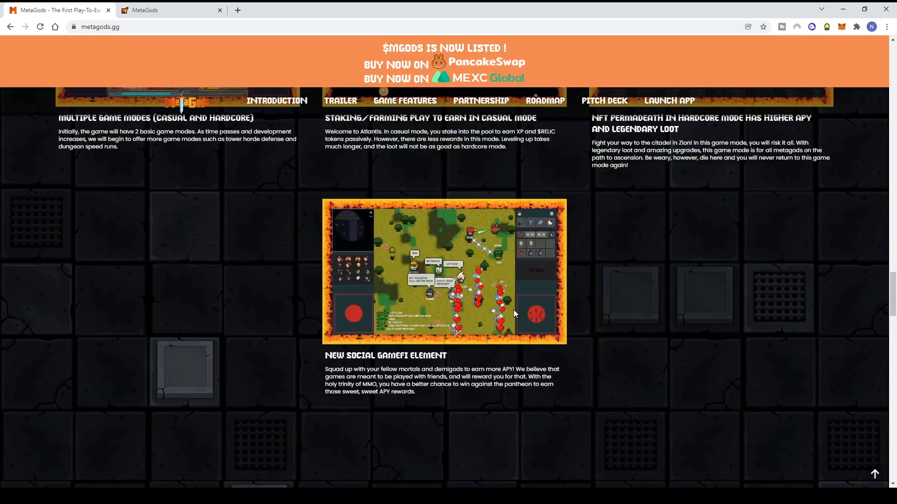
scroll("up", 3)
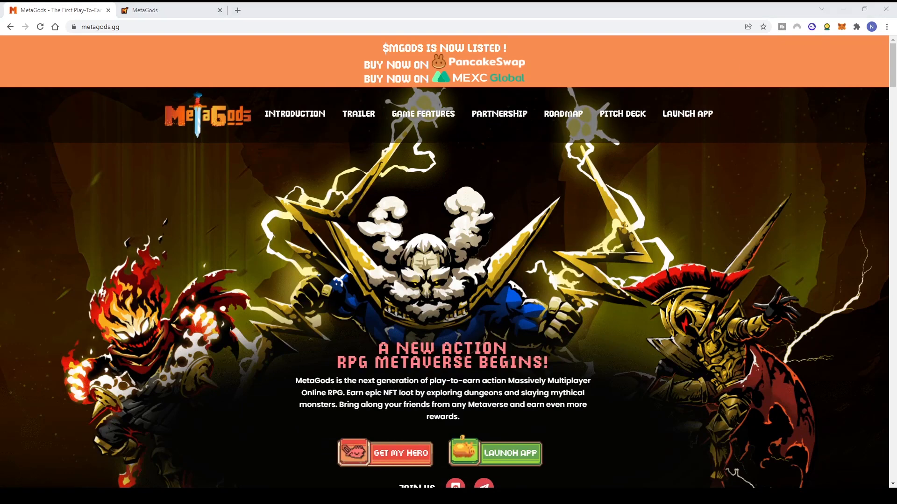
mouse_move(563, 201)
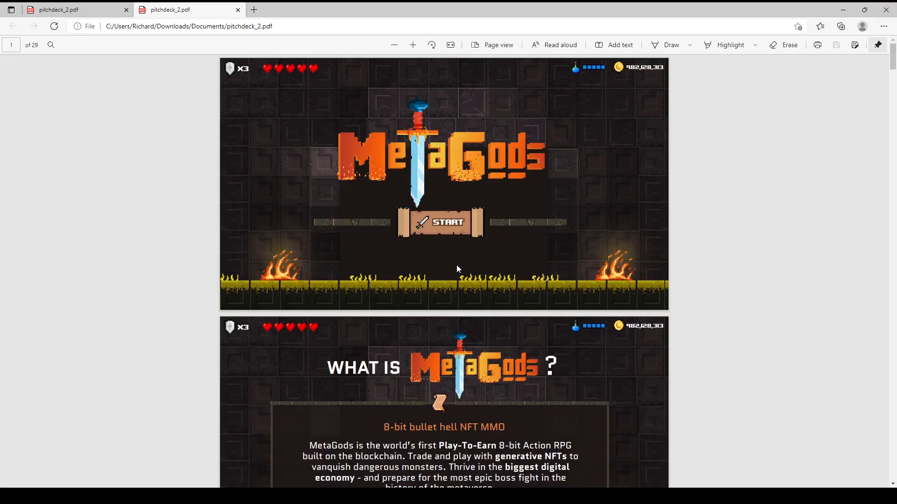
Scroll the pitchdeck_2.pdf past the intro and 'What is MetaGods' pages to page 3, Value Proposition.
scroll("down", 3)
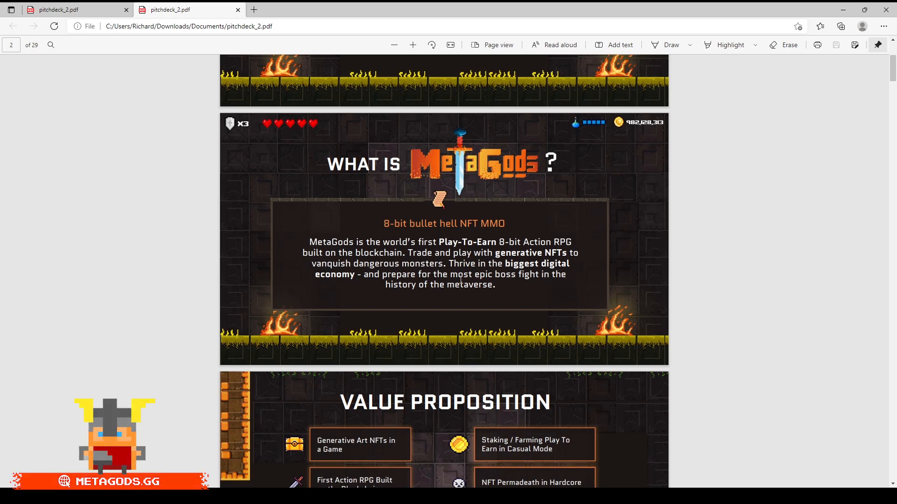
mouse_move(485, 267)
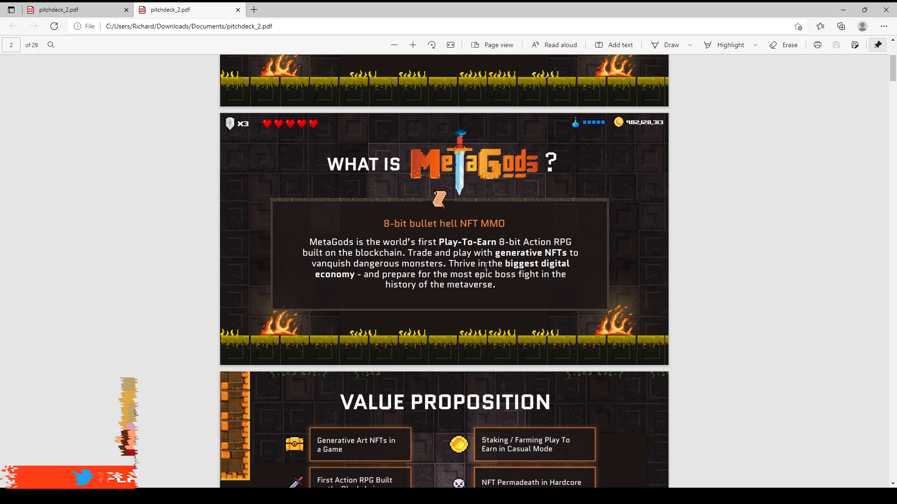
scroll("down", 3)
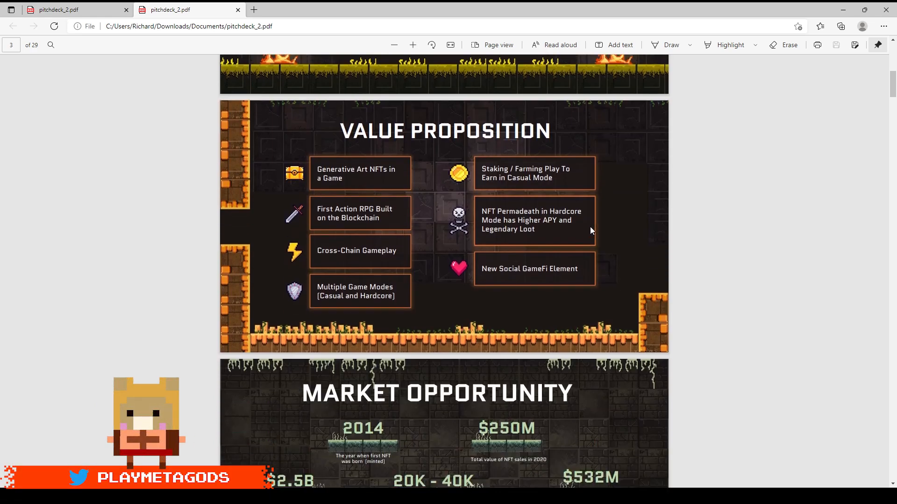
mouse_move(448, 207)
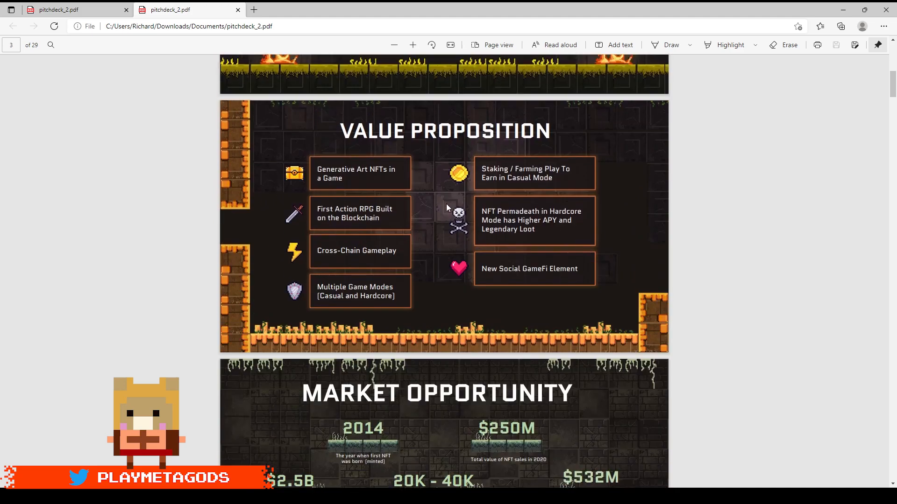
Scroll through Market Opportunity and The Story to page 6, Generative Art in a Game.
scroll("down", 3)
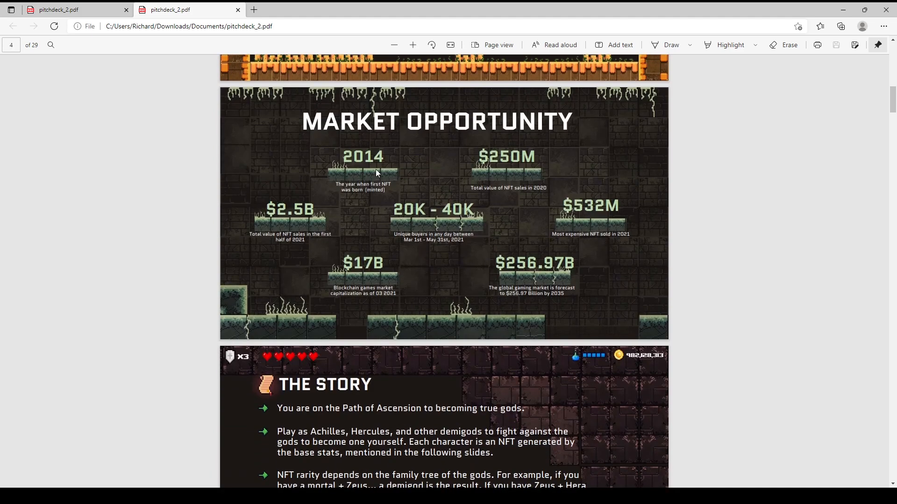
scroll("down", 3)
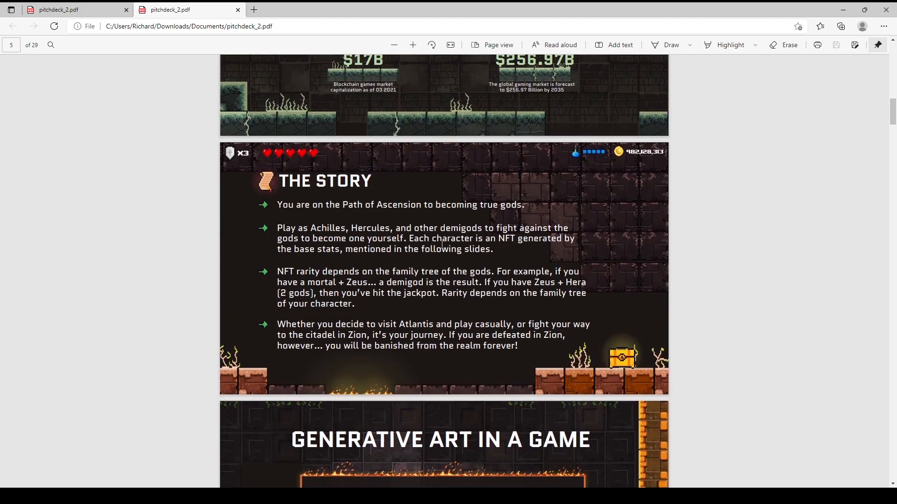
scroll("down", 3)
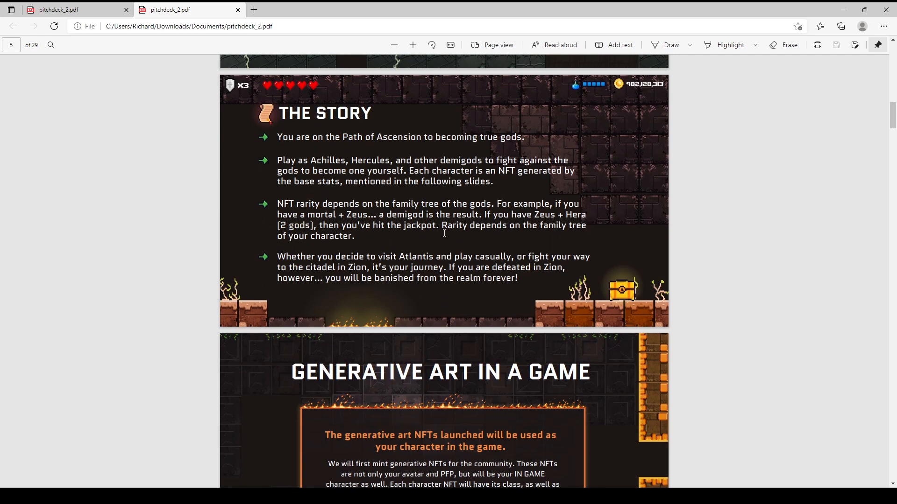
mouse_move(347, 159)
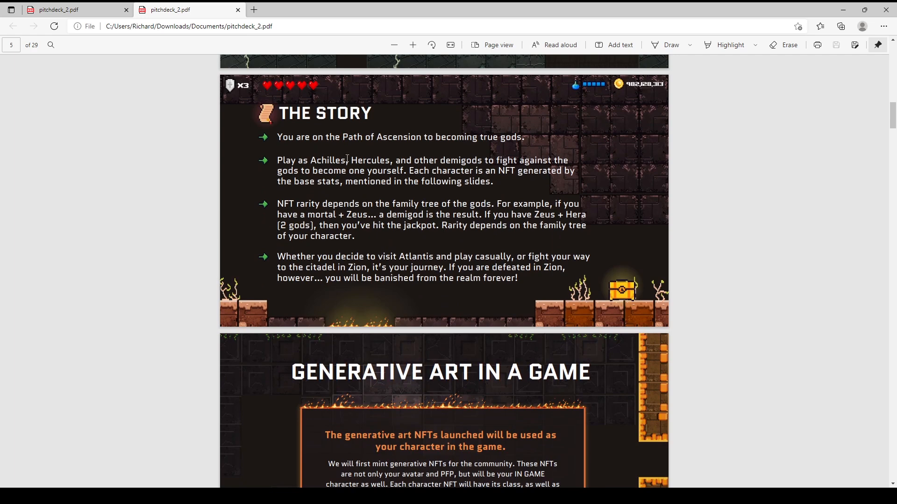
mouse_move(601, 200)
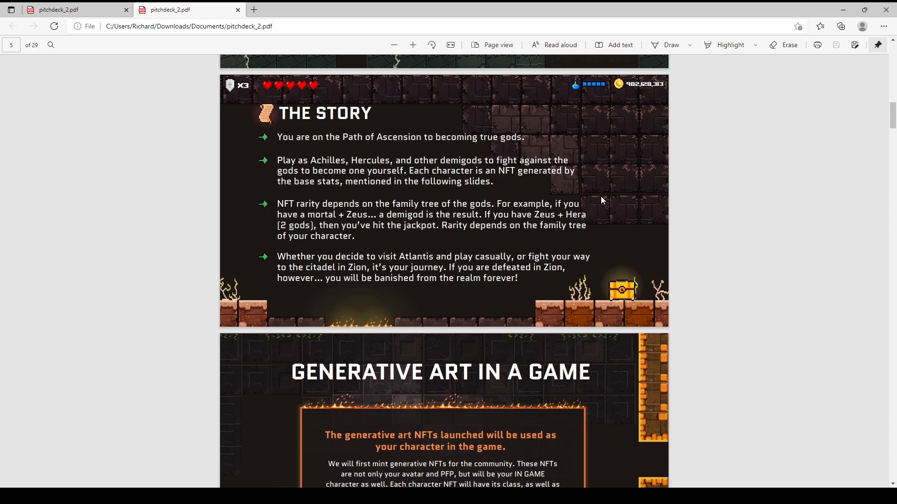
scroll("down", 3)
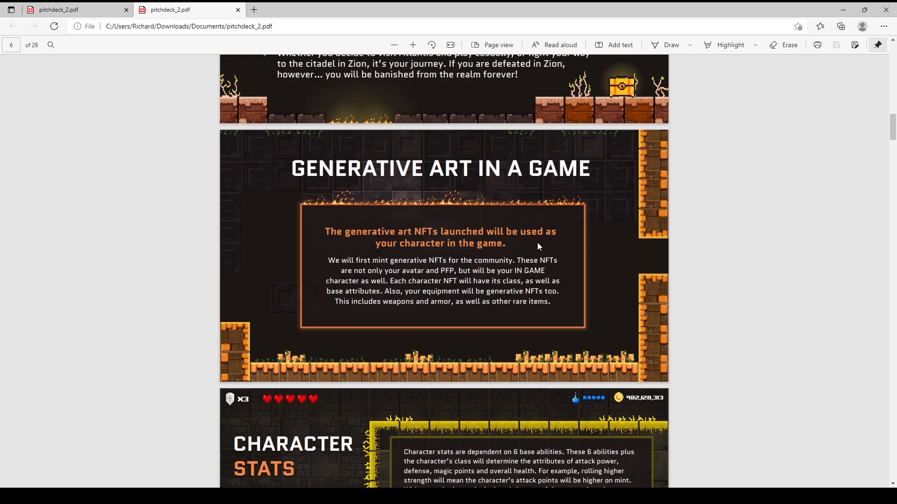
mouse_move(689, 282)
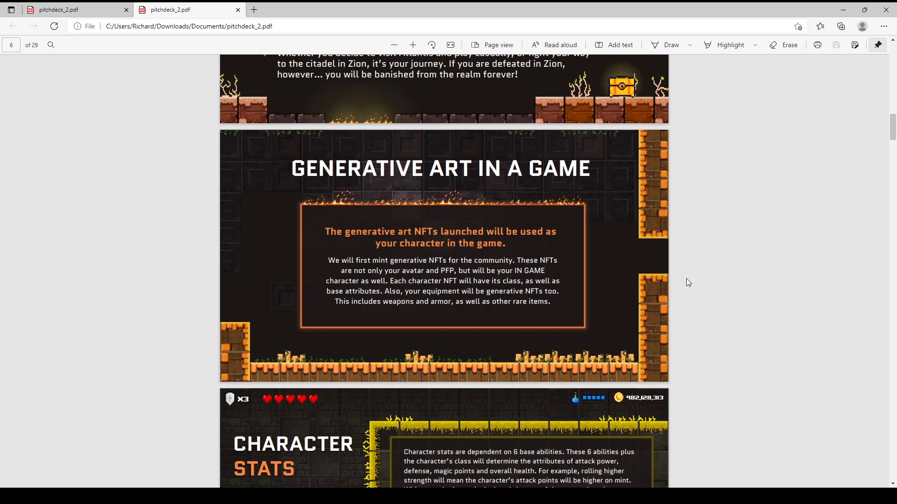
Scroll past Character Stats and the Demigods characters page to In-Game NFT Items, page 9 of 29.
scroll("down", 3)
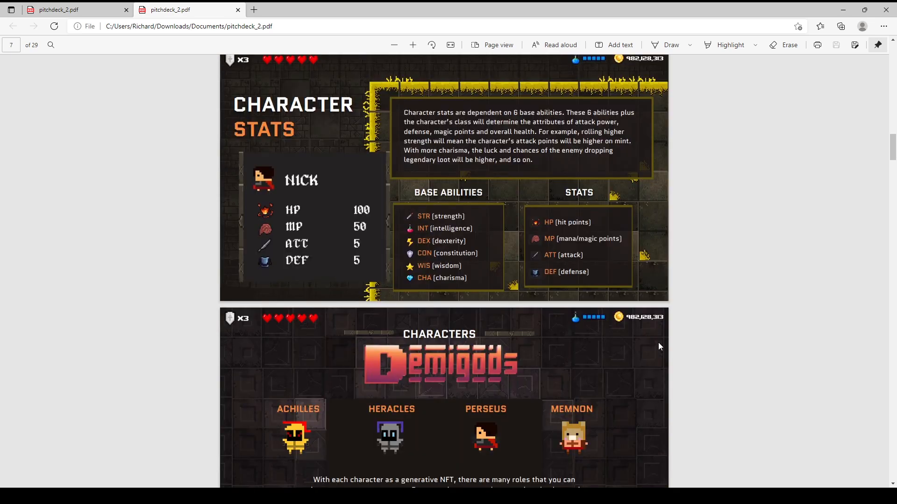
scroll("up", 3)
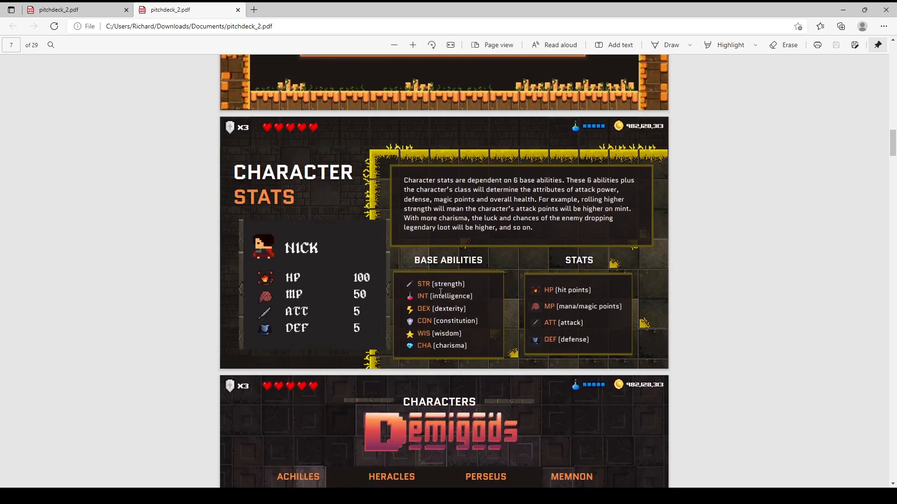
mouse_move(532, 343)
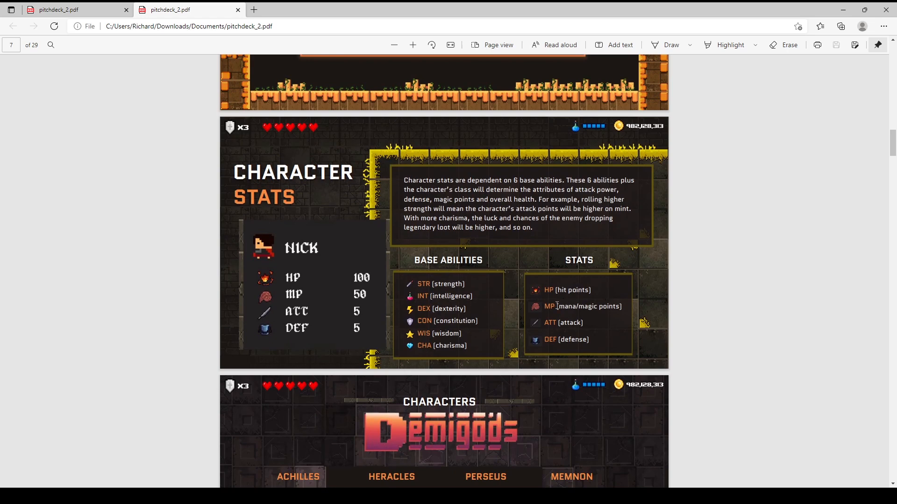
scroll("down", 3)
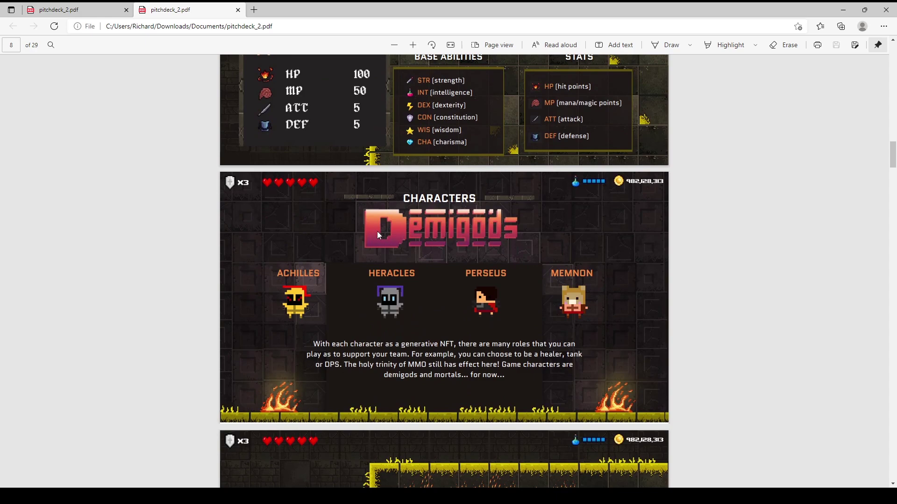
scroll("down", 3)
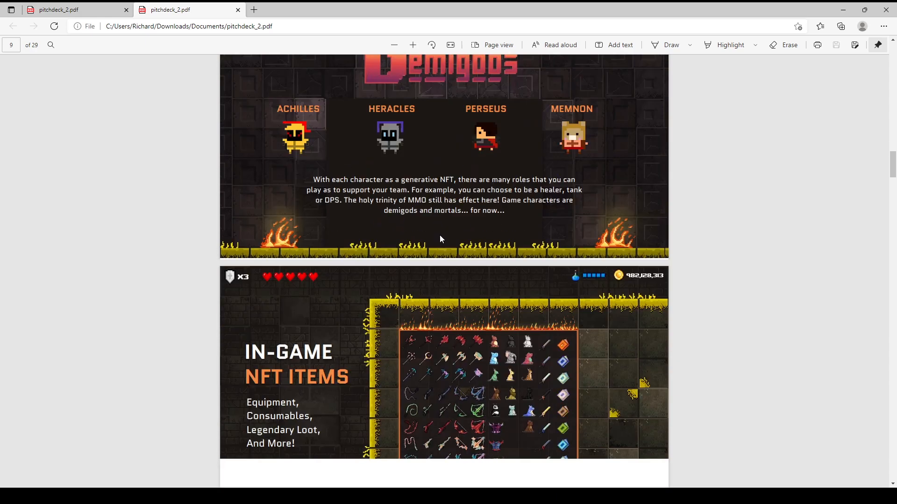
scroll("down", 3)
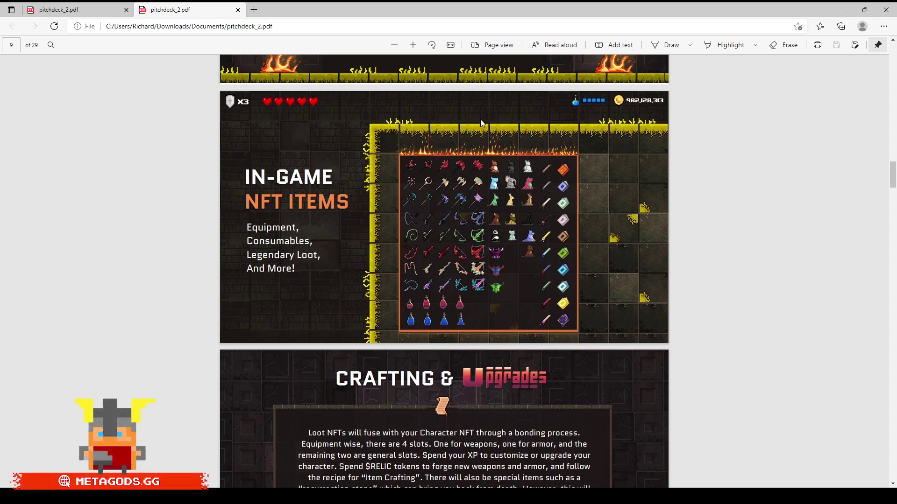
Scroll through Crafting & Upgrades and the Map page to 2 Game Modes, page 12 of 29.
scroll("down", 3)
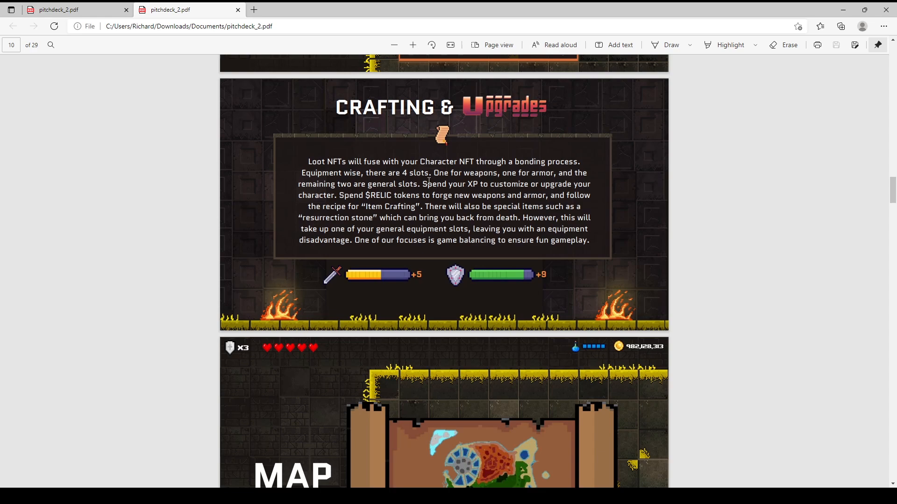
scroll("down", 3)
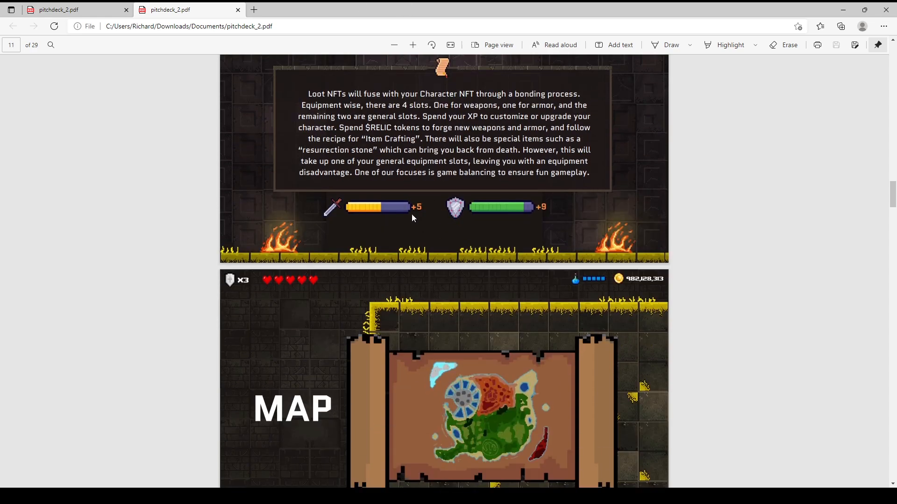
scroll("down", 3)
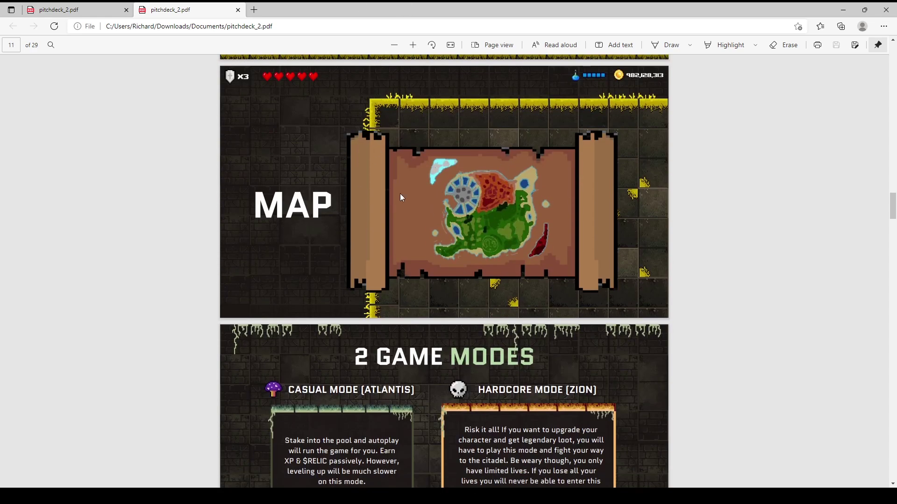
scroll("down", 3)
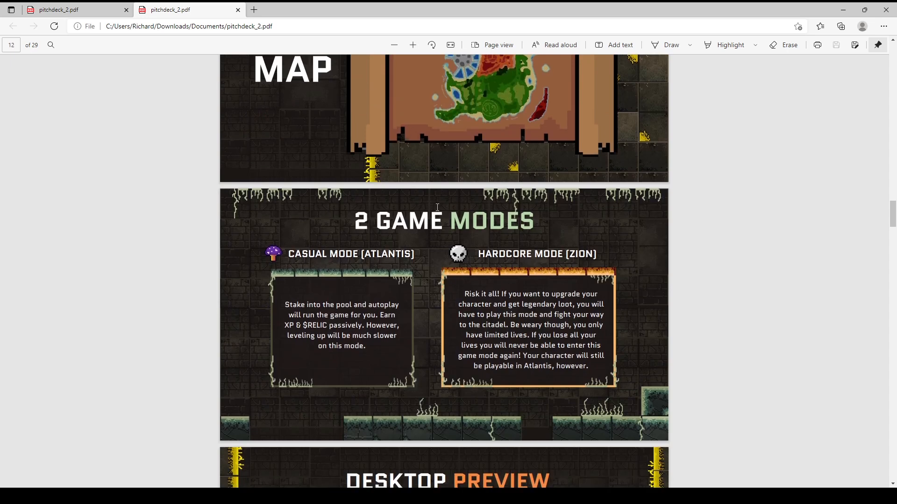
scroll("down", 3)
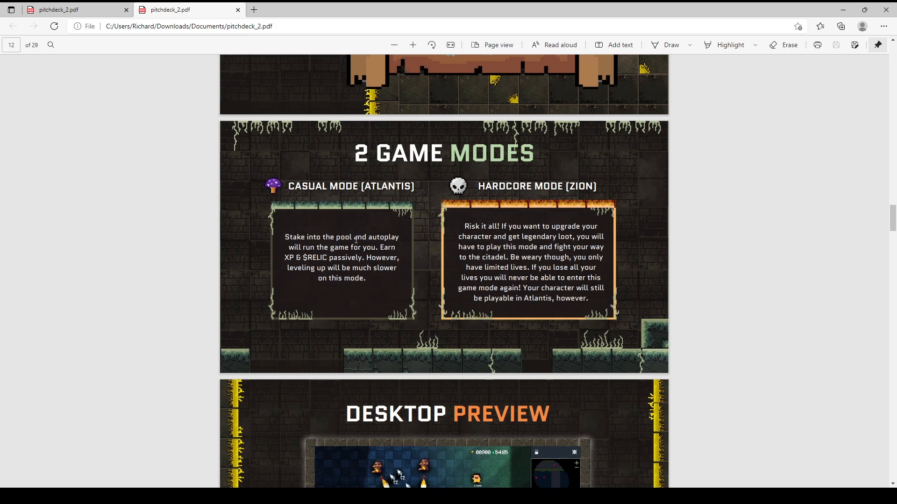
mouse_move(544, 272)
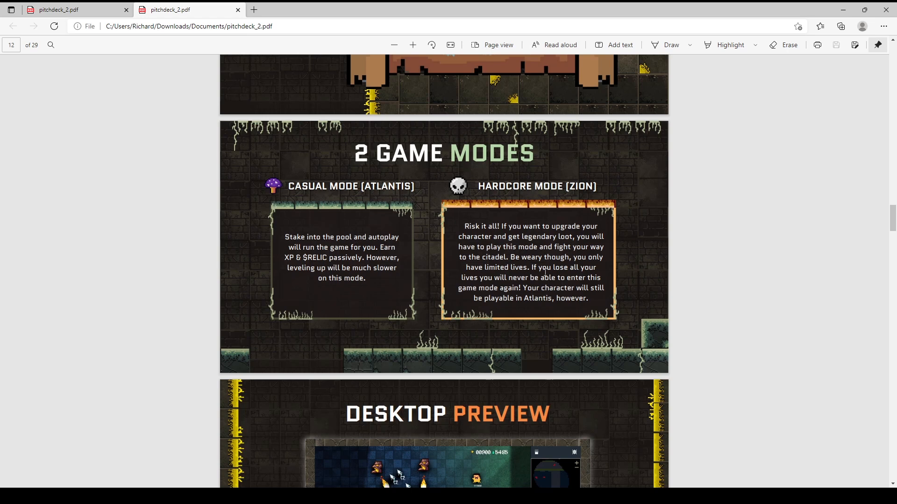
mouse_move(401, 285)
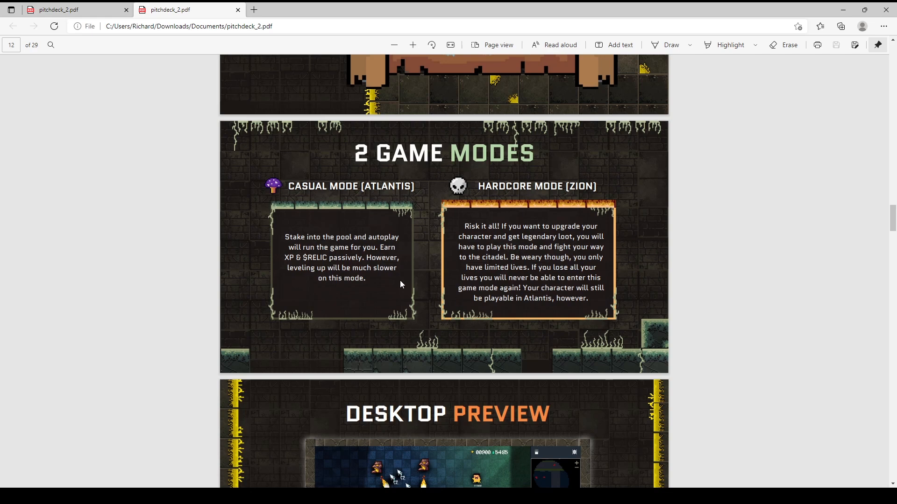
Scroll through the Desktop and Mobile Device Preview pages toward the Dual Token Model page 15.
scroll("down", 3)
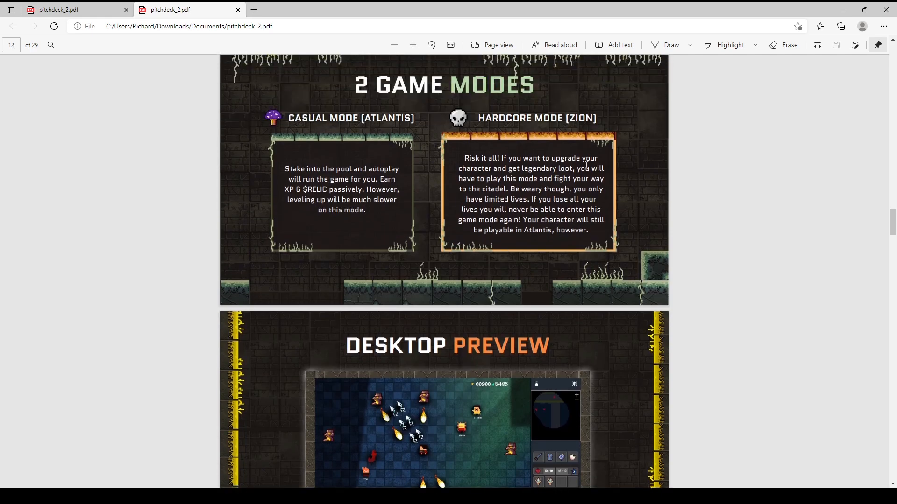
scroll("down", 3)
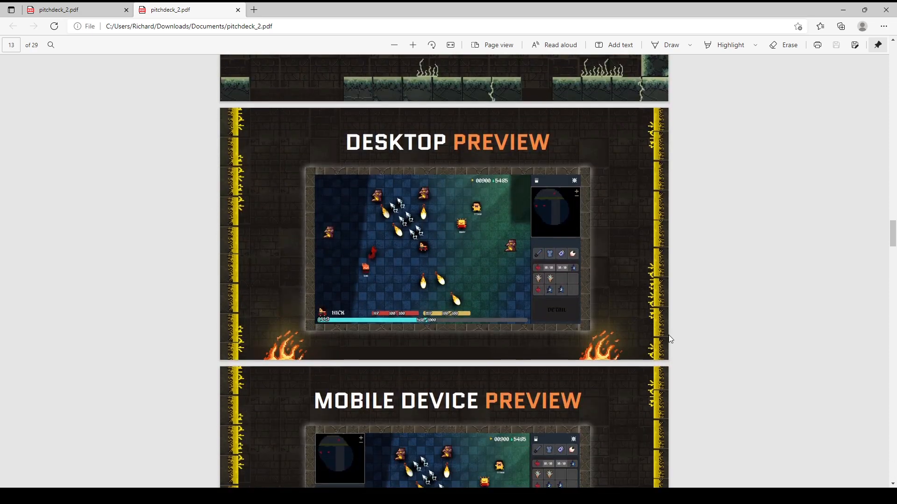
mouse_move(822, 329)
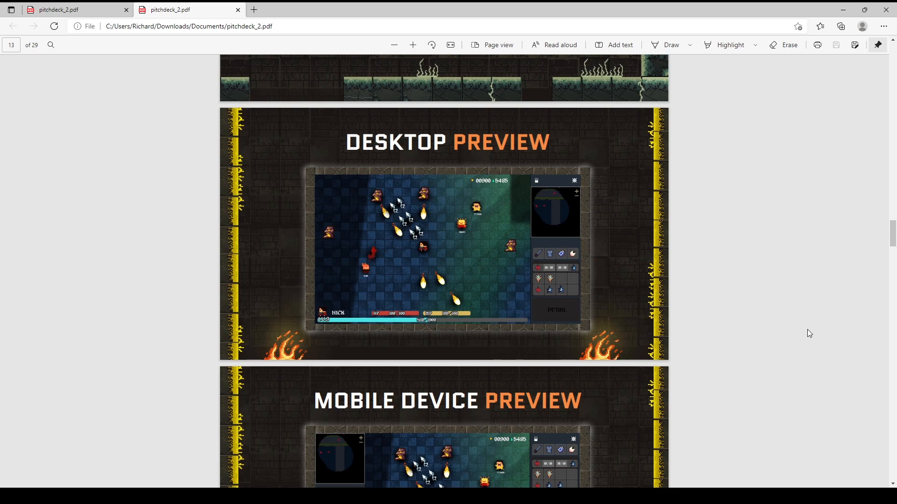
mouse_move(794, 345)
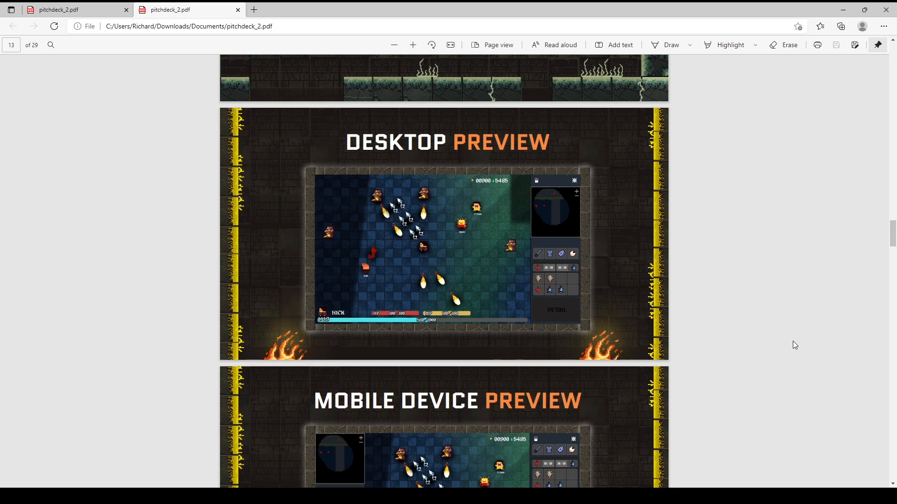
mouse_move(789, 347)
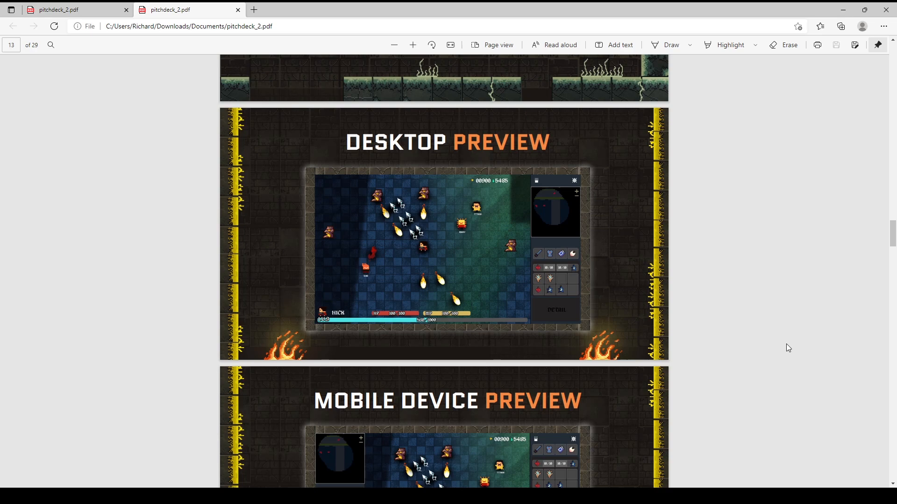
scroll("up", 3)
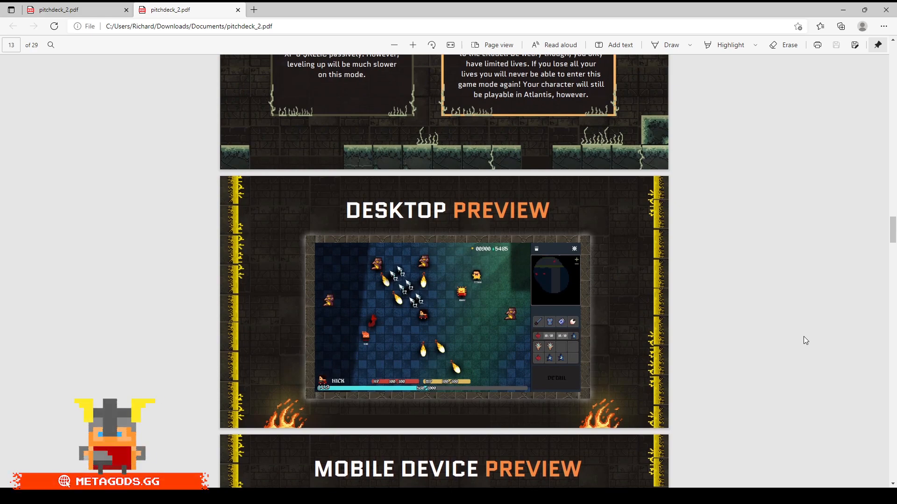
scroll("down", 3)
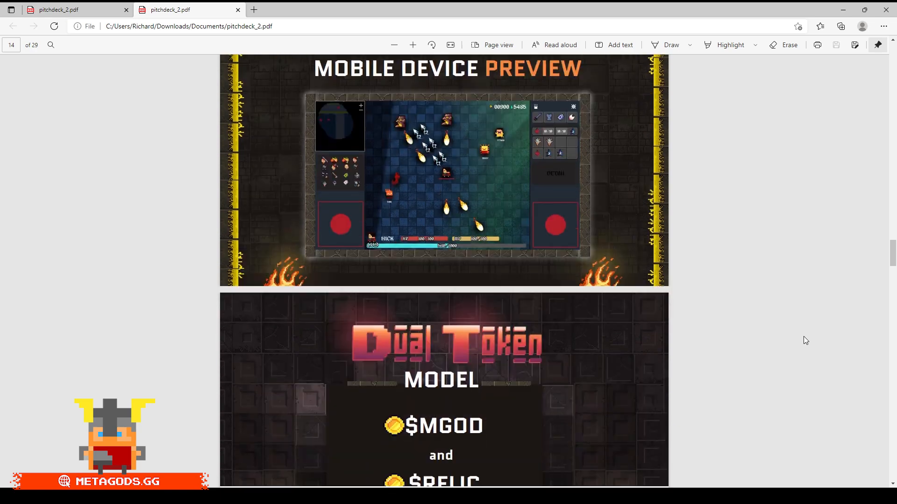
scroll("up", 3)
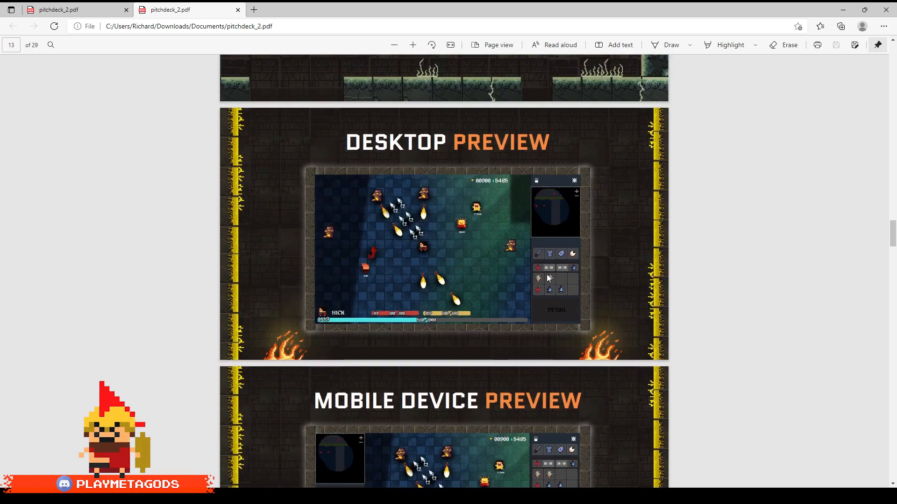
scroll("down", 3)
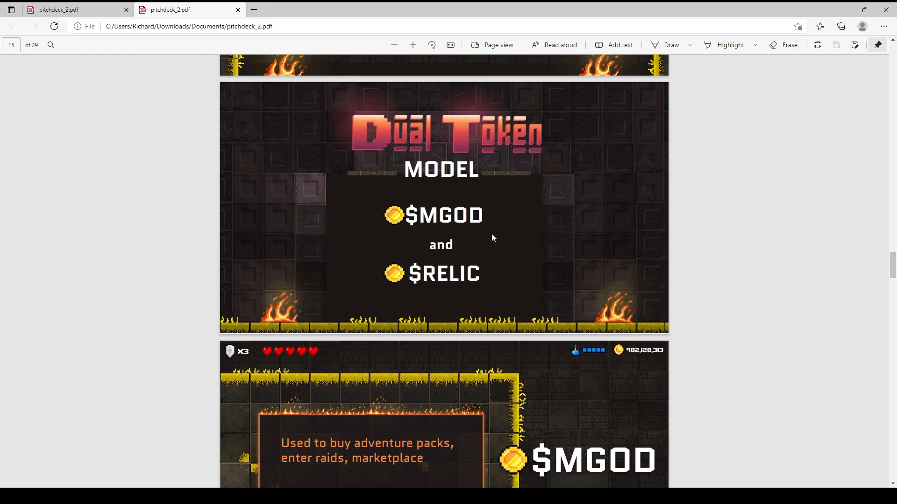
Scroll through Dual Token Model, $MGOD Token, Special Events and $RELIC Token to Building Clans, page 19.
scroll("down", 3)
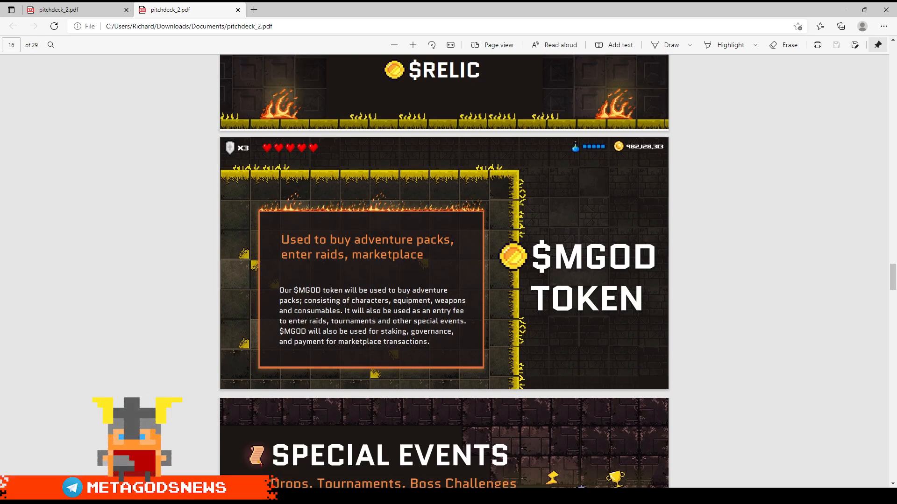
mouse_move(574, 365)
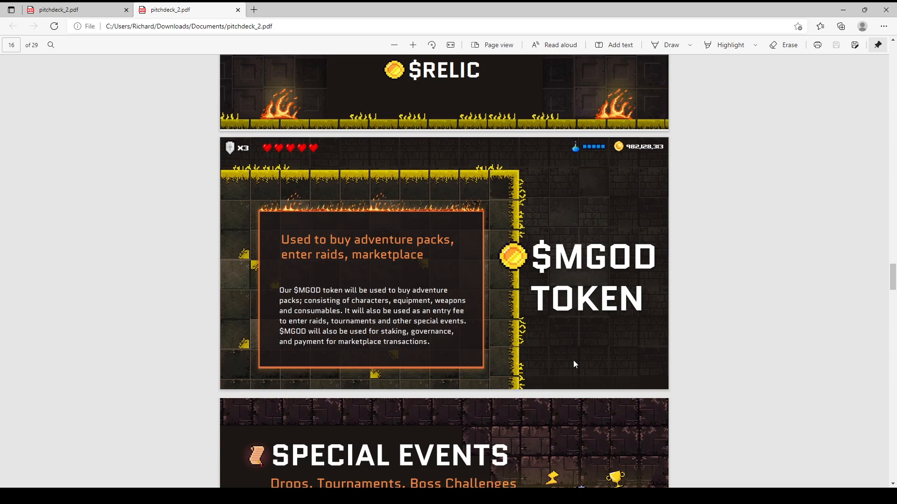
scroll("down", 3)
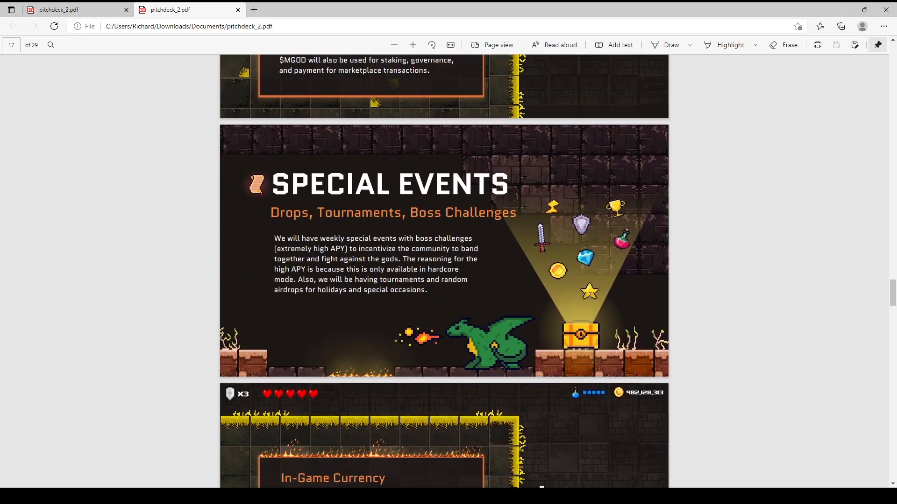
scroll("up", 3)
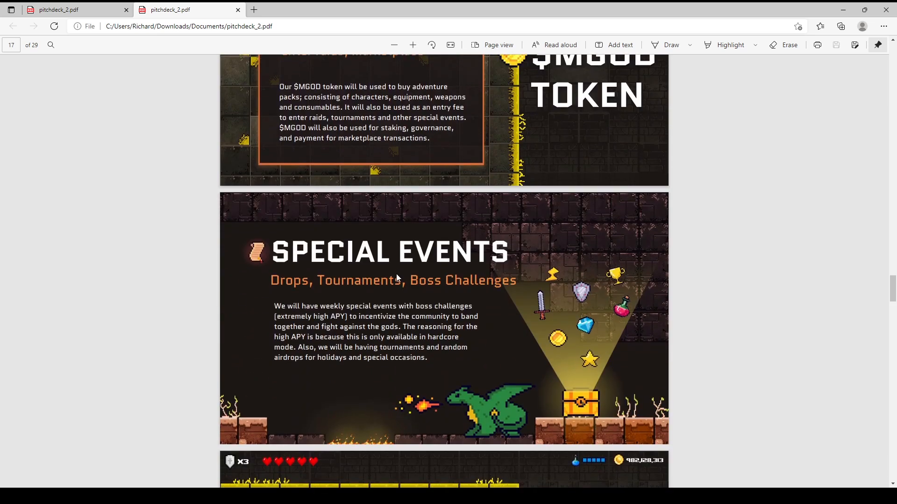
scroll("down", 3)
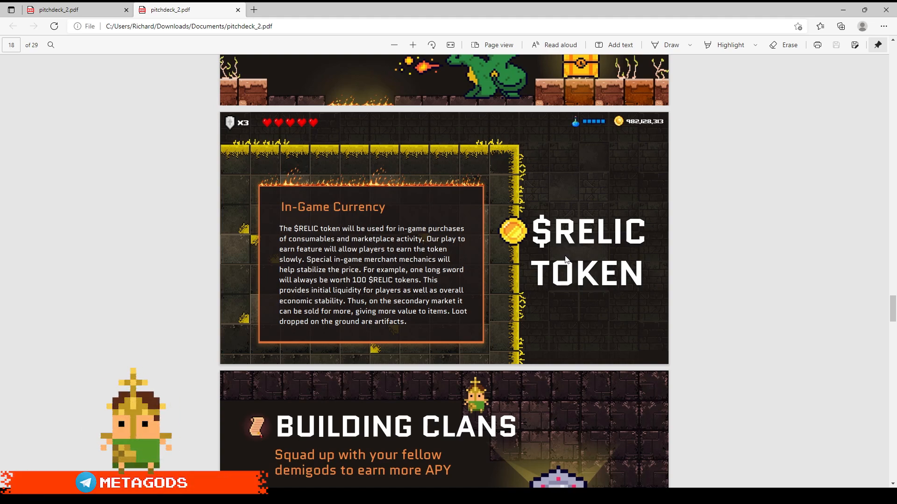
scroll("down", 3)
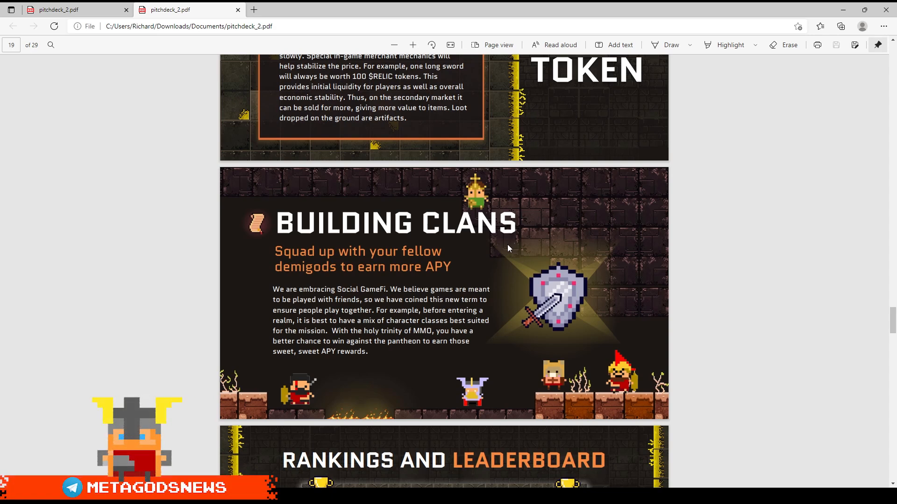
scroll("down", 3)
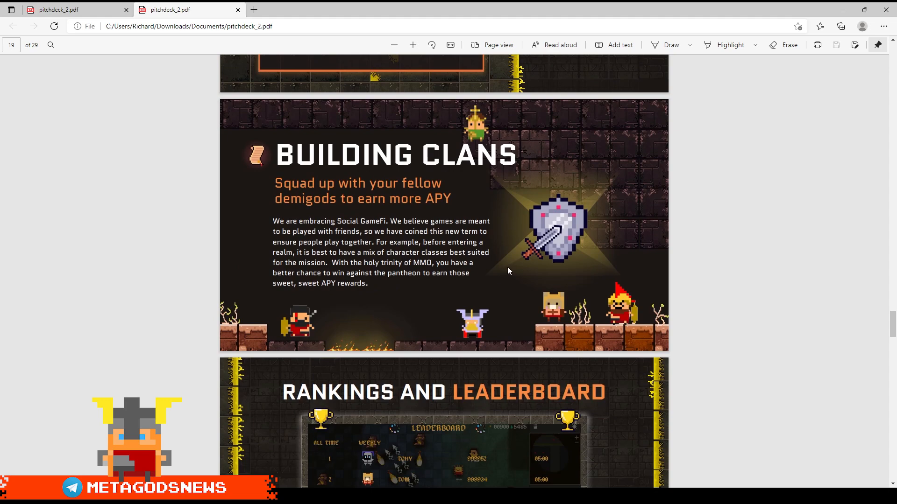
Scroll through the three Tokenomics pages and token allocation table to the Roadmap at page 23.
scroll("down", 3)
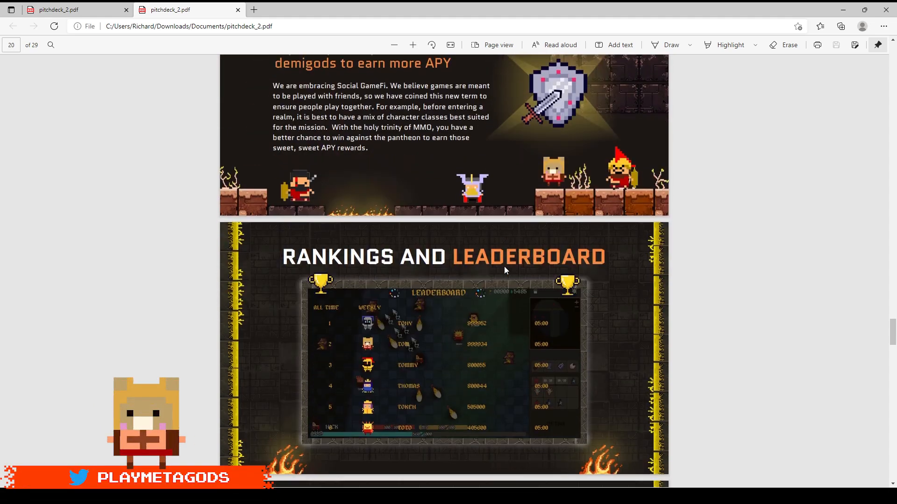
scroll("down", 3)
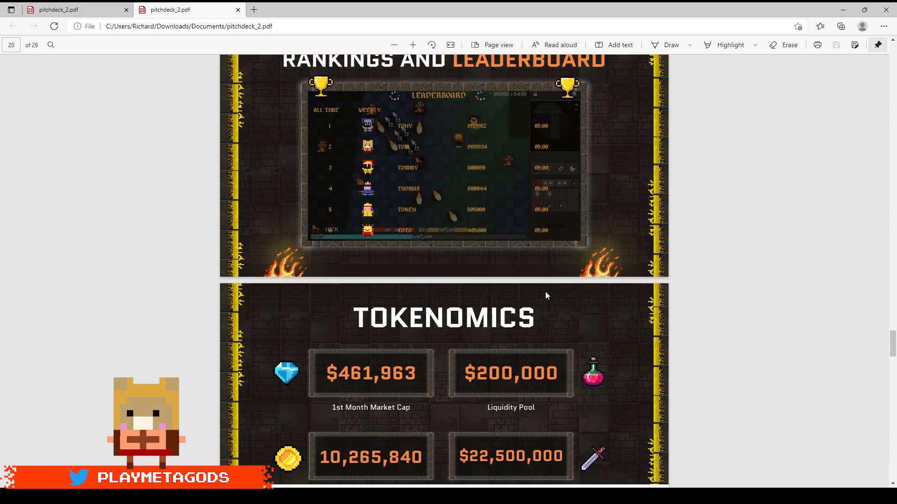
scroll("down", 3)
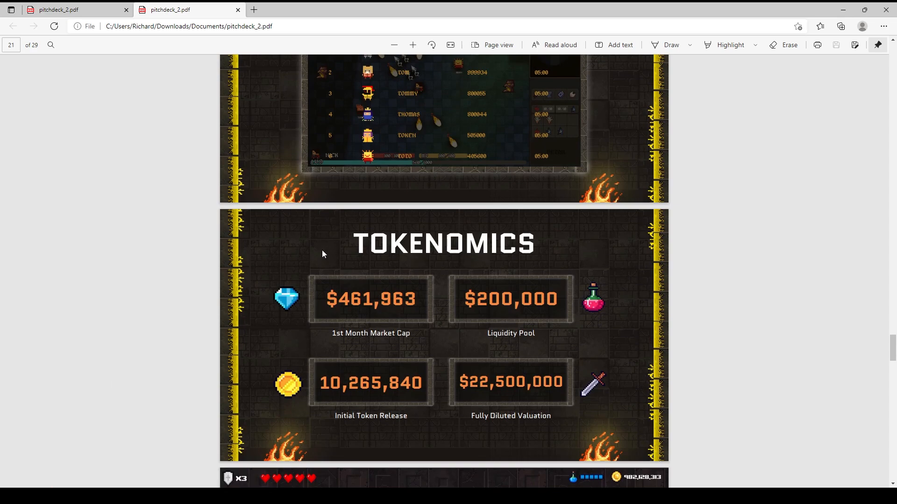
mouse_move(374, 309)
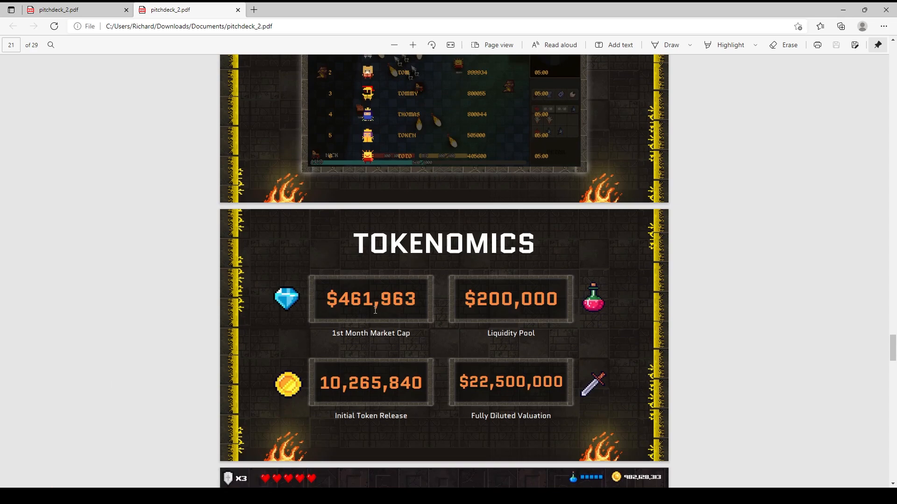
scroll("down", 3)
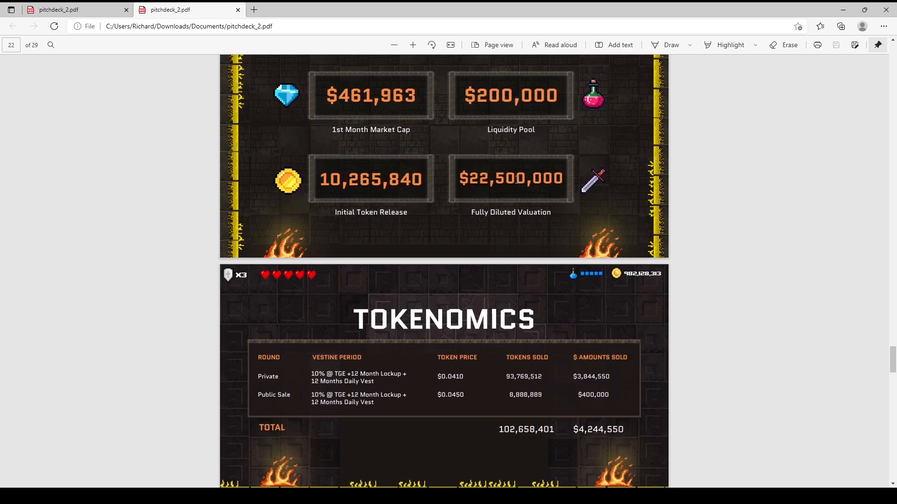
scroll("down", 3)
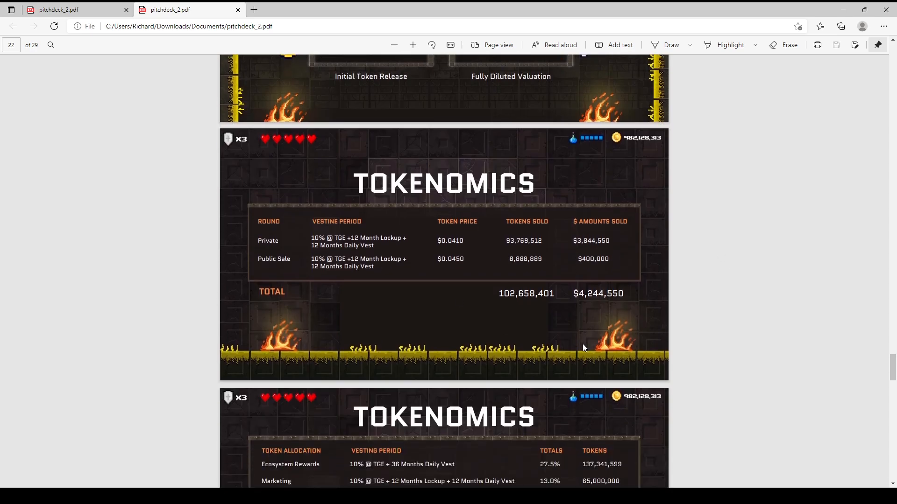
scroll("down", 3)
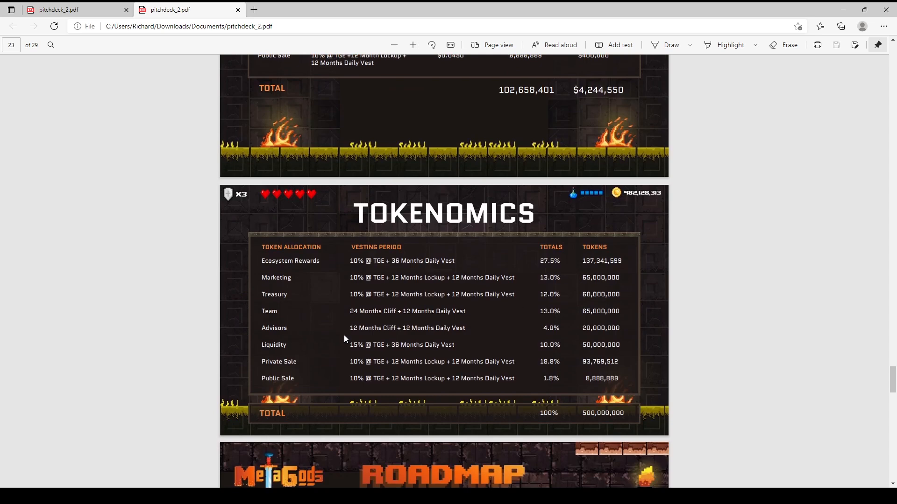
mouse_move(564, 403)
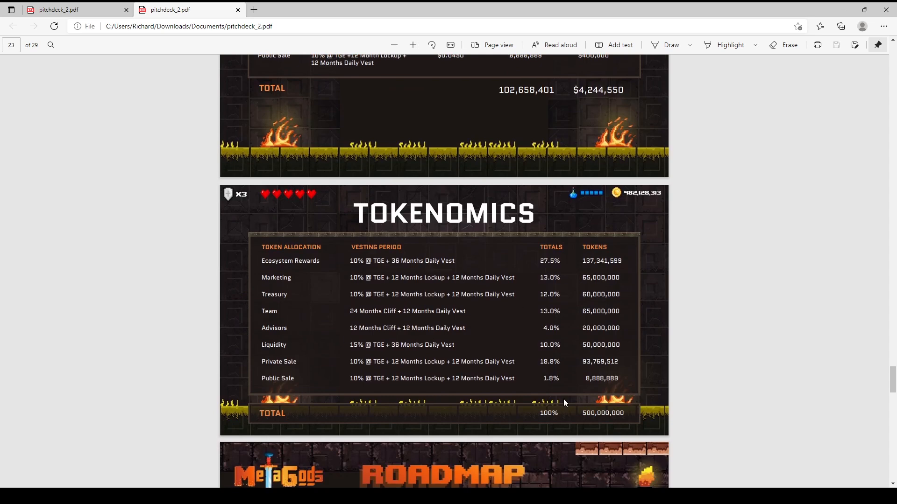
scroll("down", 3)
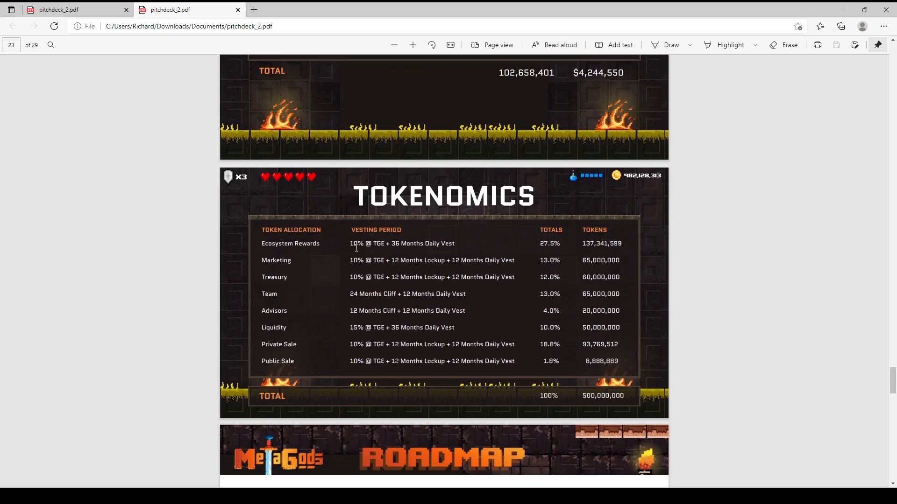
scroll("down", 3)
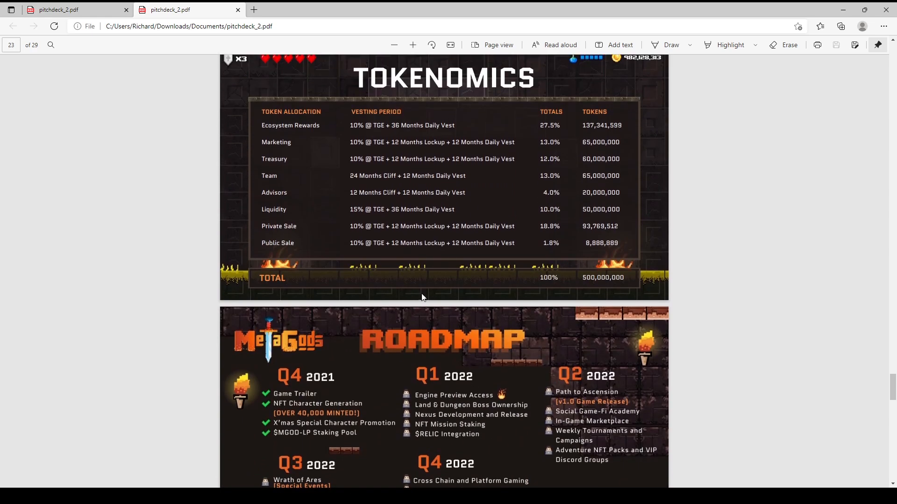
scroll("down", 3)
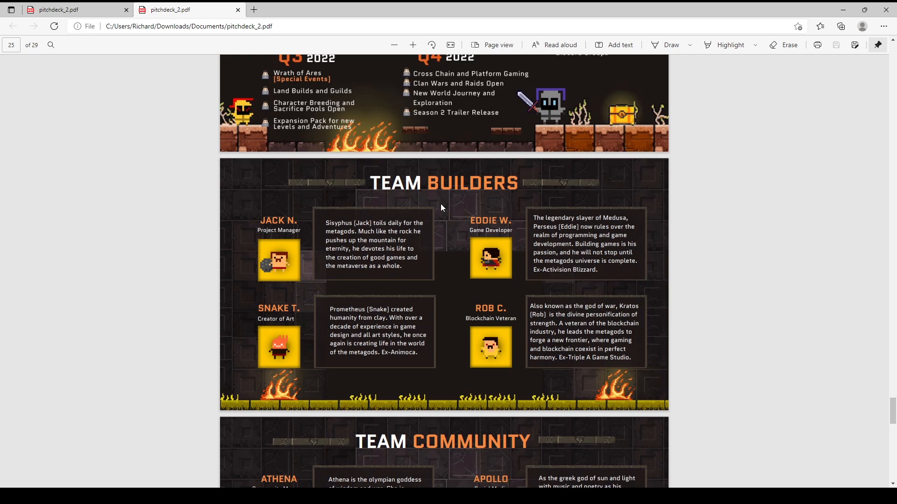
scroll("down", 3)
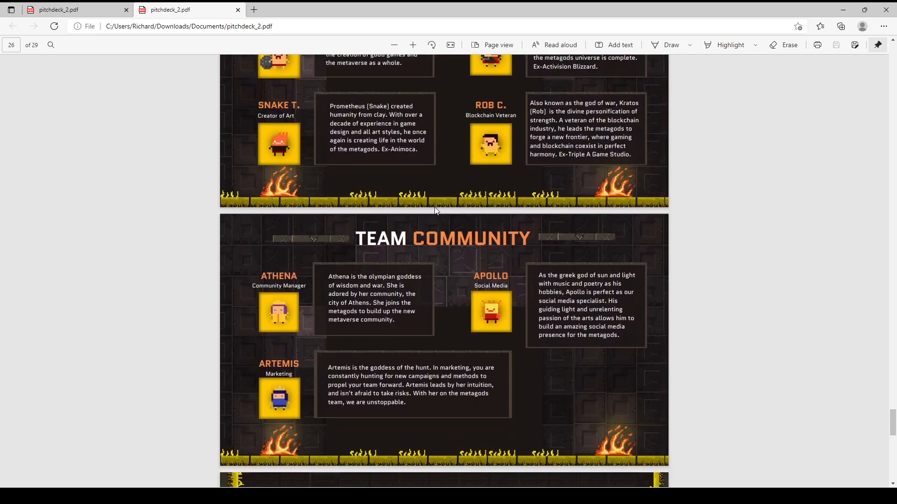
scroll("down", 3)
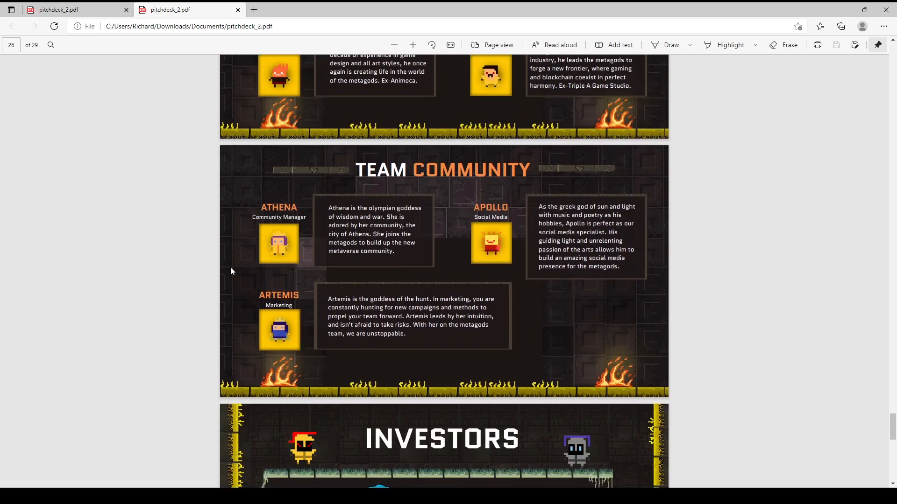
scroll("down", 3)
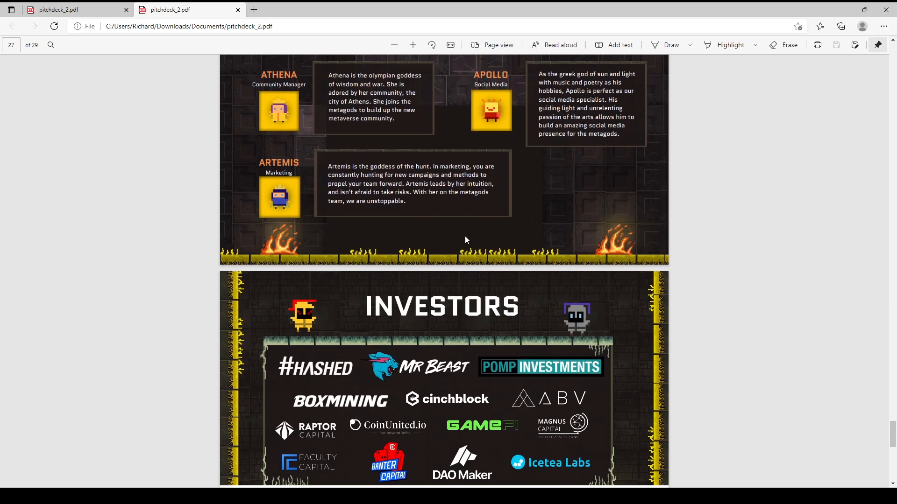
scroll("down", 3)
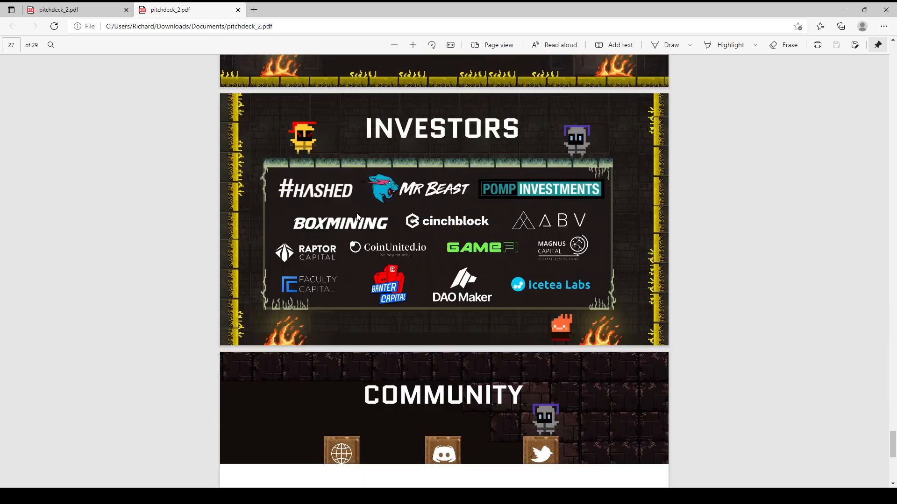
scroll("down", 3)
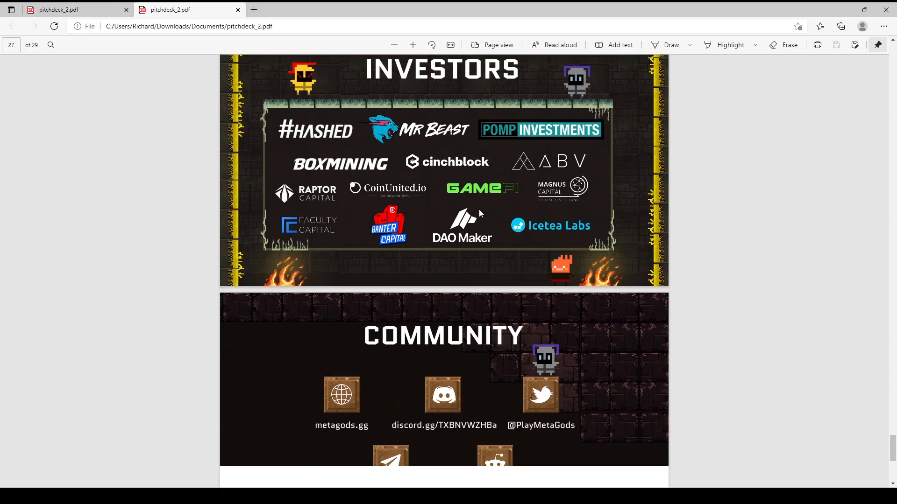
scroll("down", 3)
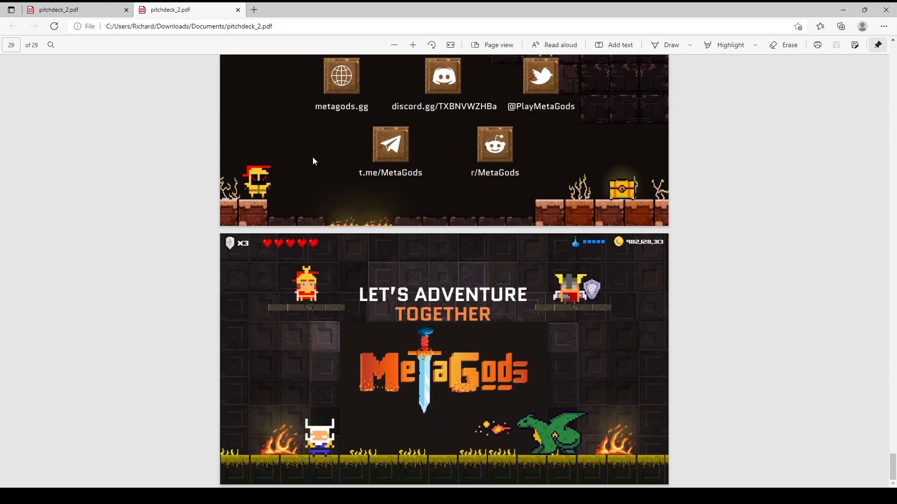
scroll("up", 3)
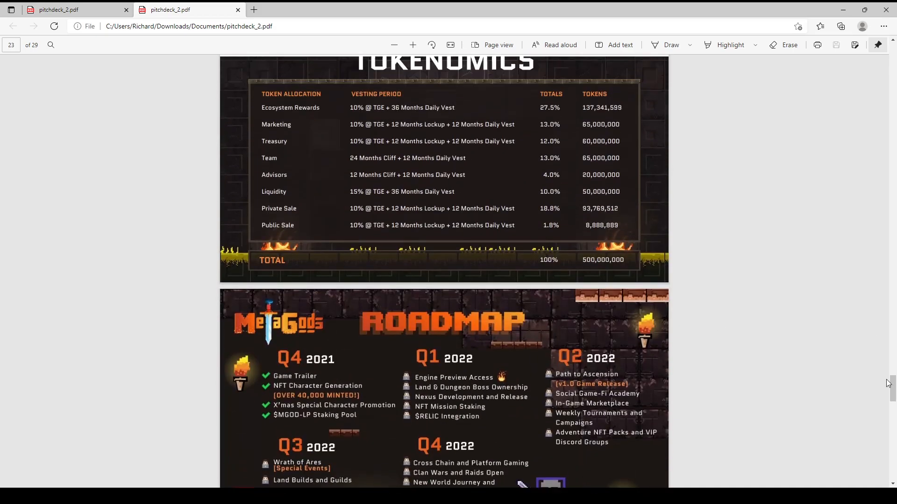
Show the MetaGods '1 Month After Public Sale' highlight image from Tyrano Analytics in Photos.
scroll("up", 3)
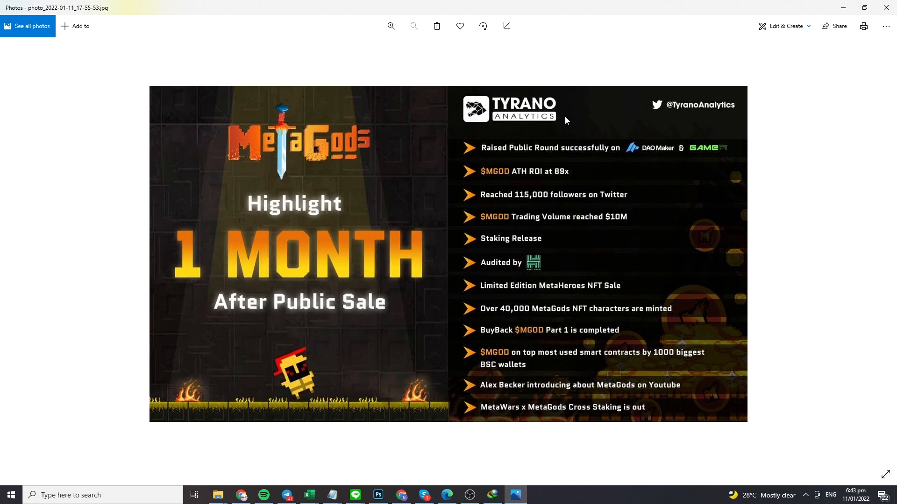
Return to metagods.gg, check the DEX & CEX Listings, then bring up the PooCoin MGOD/BUSD chart near $1.08.
left_click(216, 495)
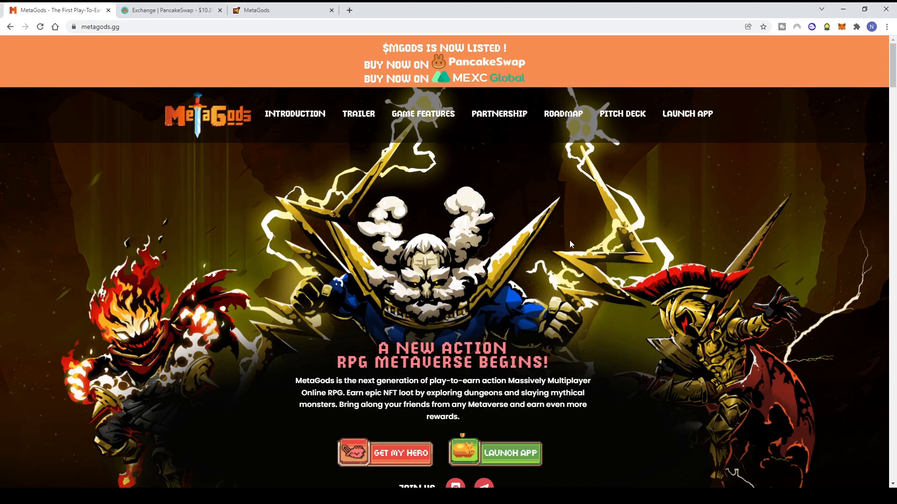
mouse_move(577, 261)
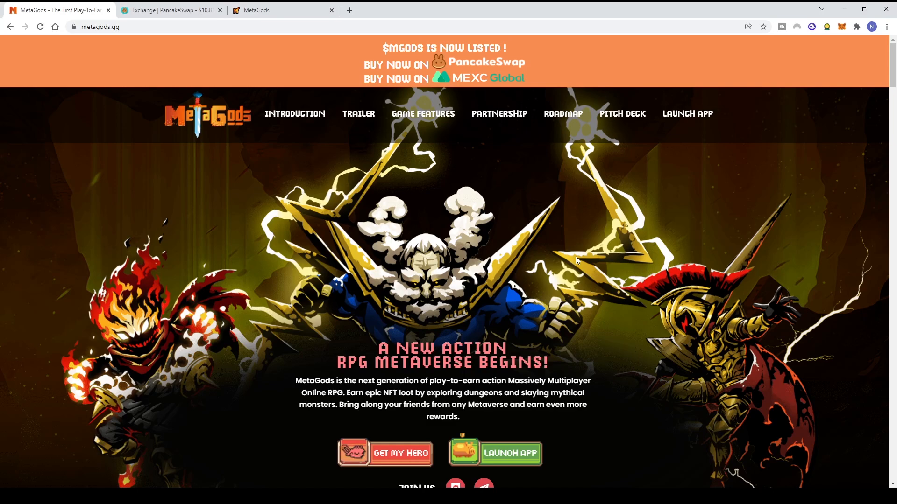
scroll("down", 3)
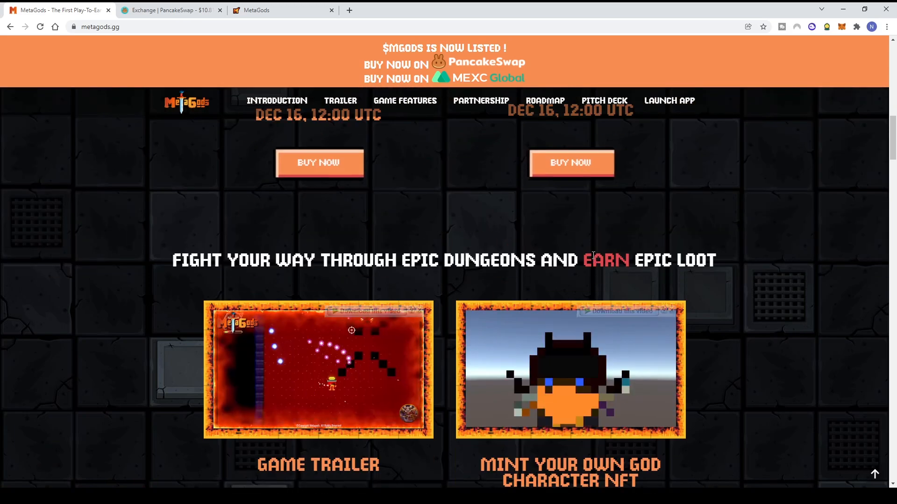
scroll("up", 3)
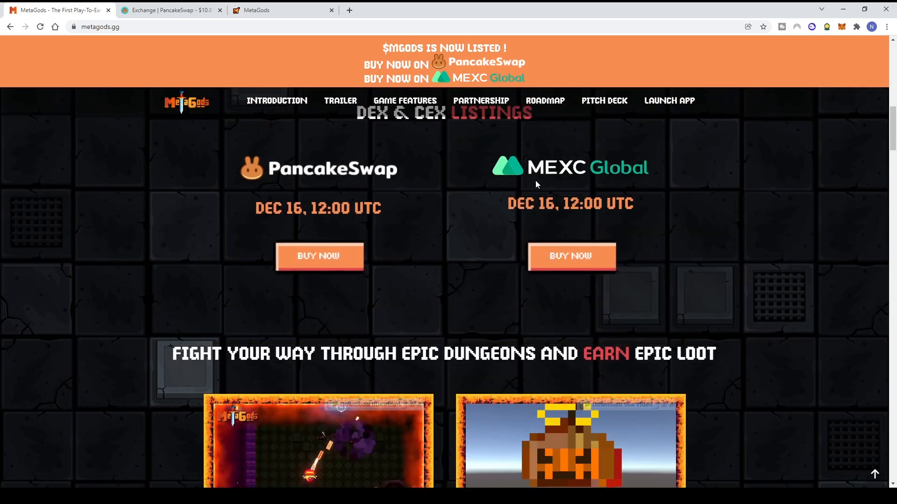
mouse_move(357, 223)
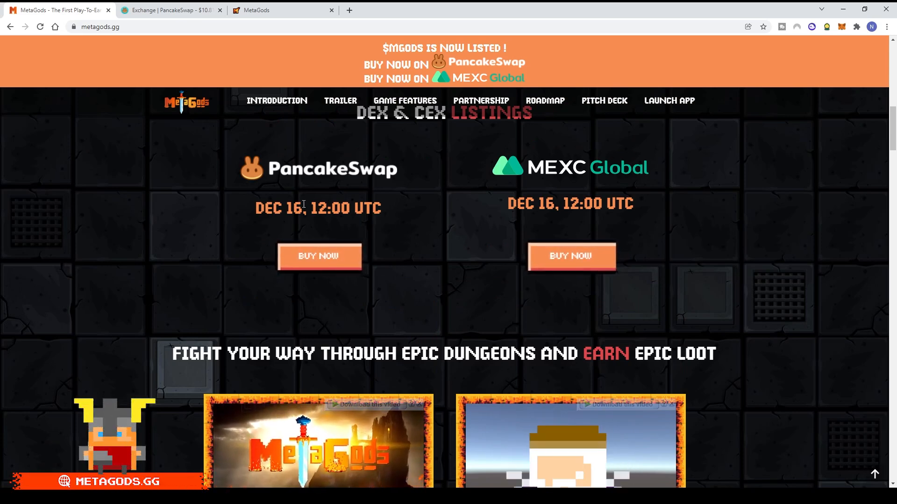
left_click(319, 256)
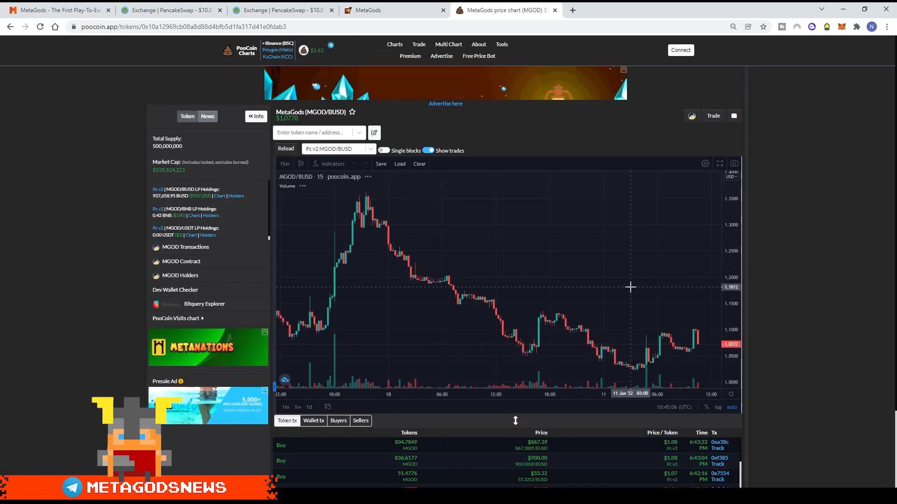
Scroll down the PooCoin MGOD/BUSD chart page before moving to PancakeSwap.
scroll("down", 3)
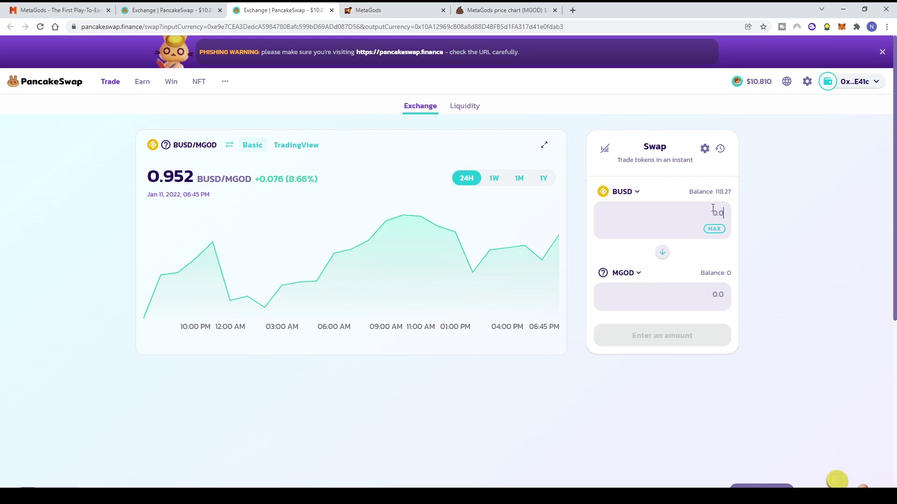
Enter 100 BUSD for about 92.78 MGOD and select the MGOD contract address in the address bar.
type("100")
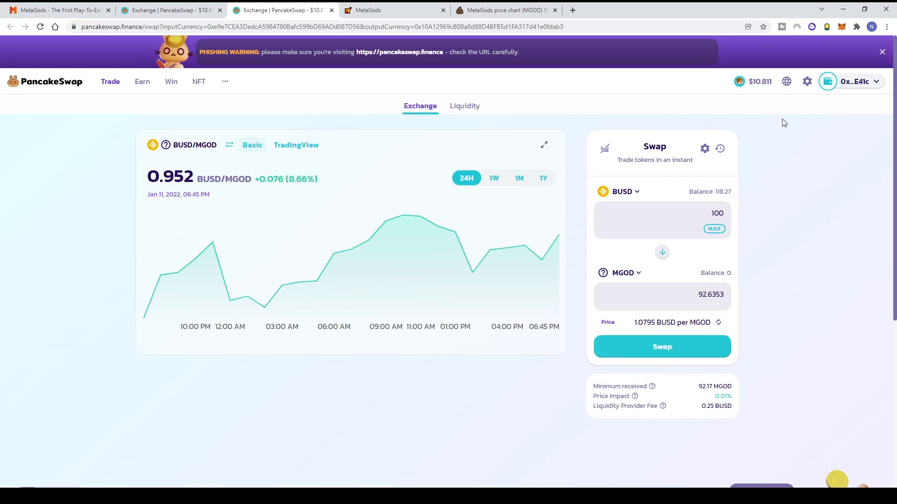
mouse_move(735, 120)
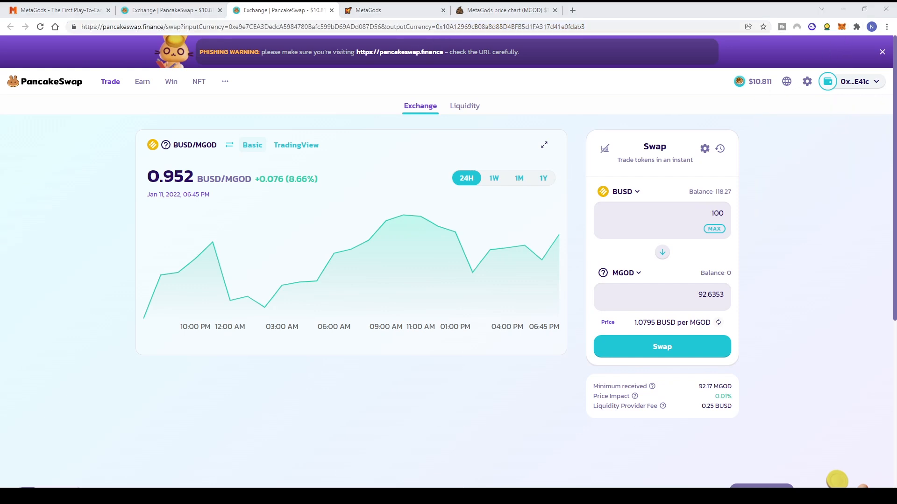
left_click(852, 78)
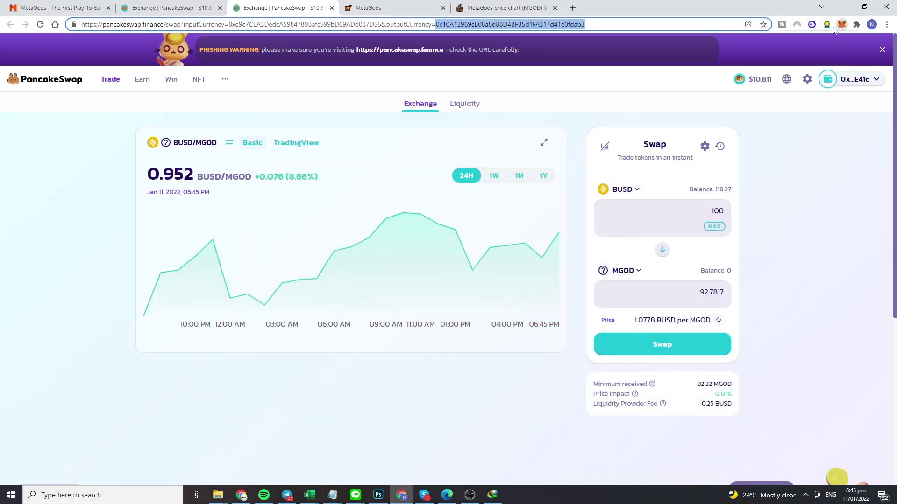
Import MGOD as a custom token in MetaMask, then return to the MetaGods inventory.
left_click(842, 24)
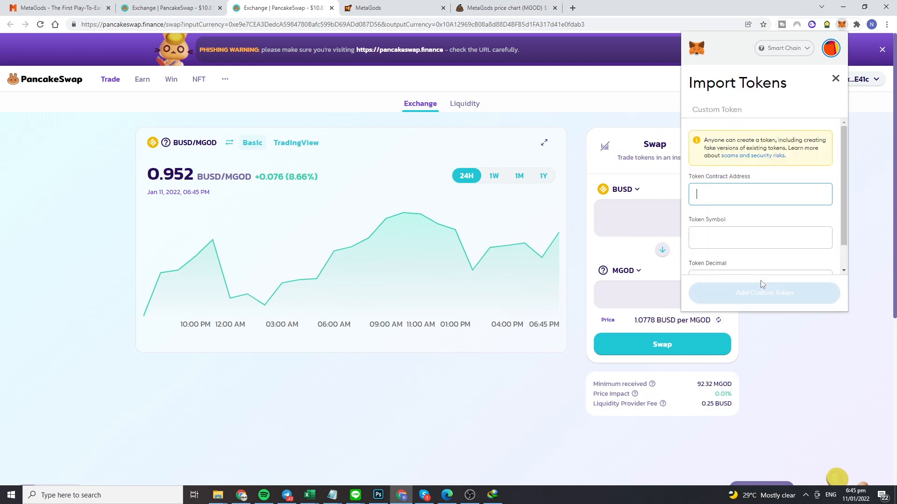
left_click(764, 293)
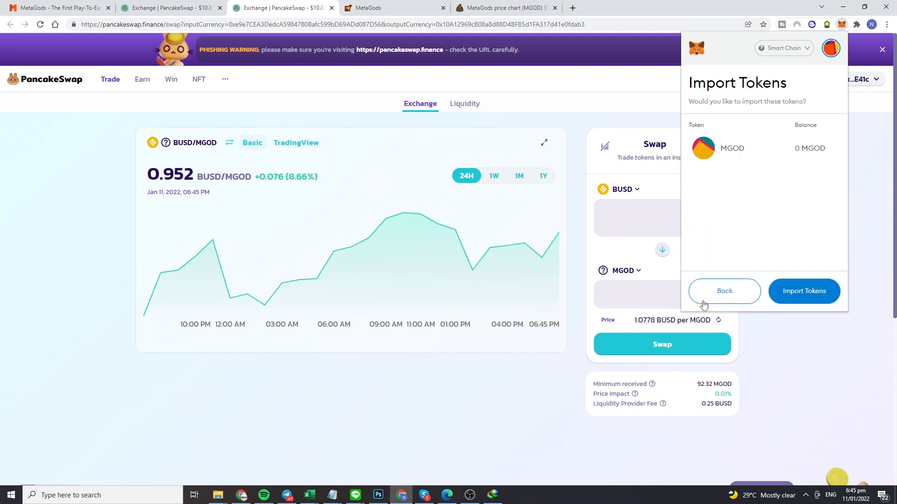
left_click(804, 292)
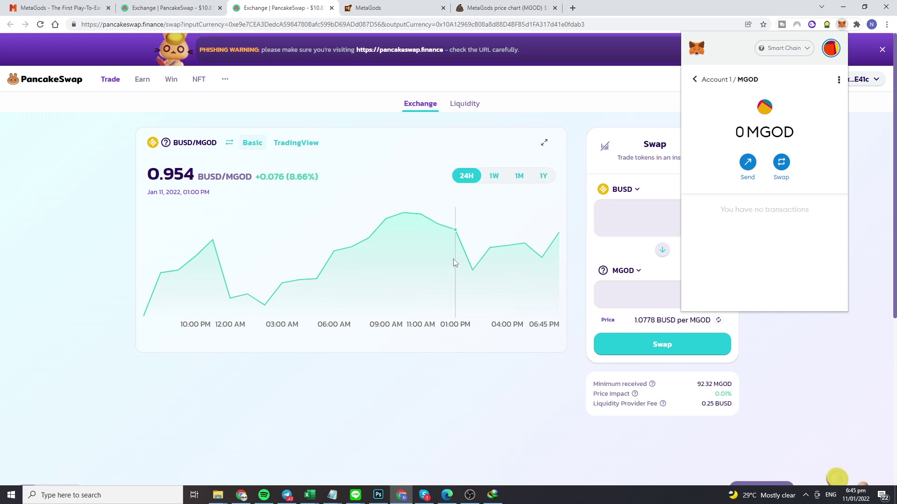
left_click(383, 7)
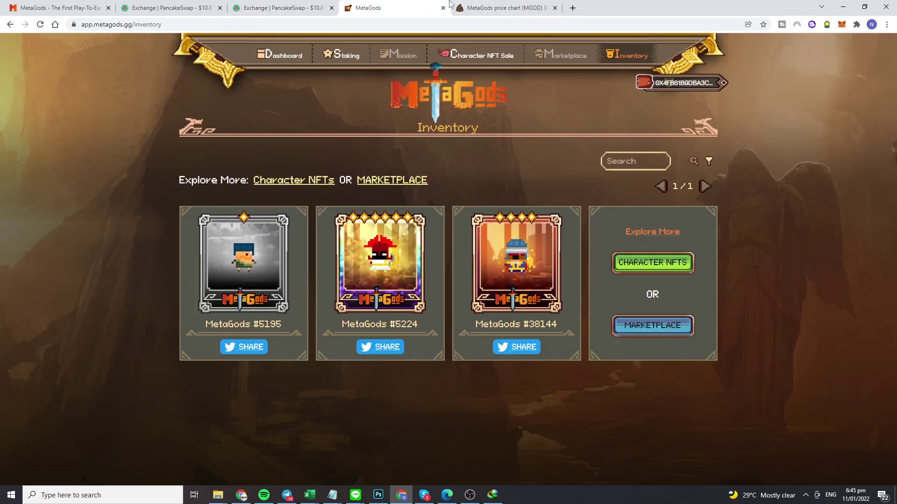